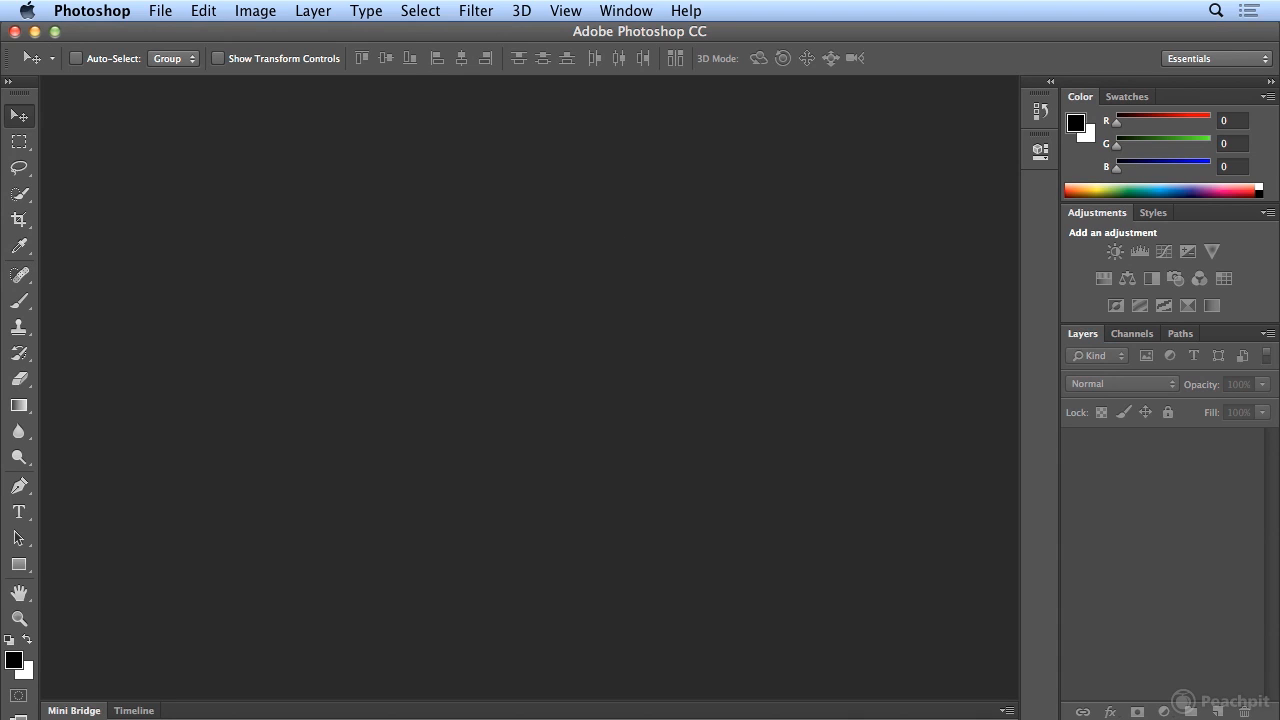
Step: Launch Adobe Bridge from Photoshop with File > Browse in Bridge
left_click(160, 11)
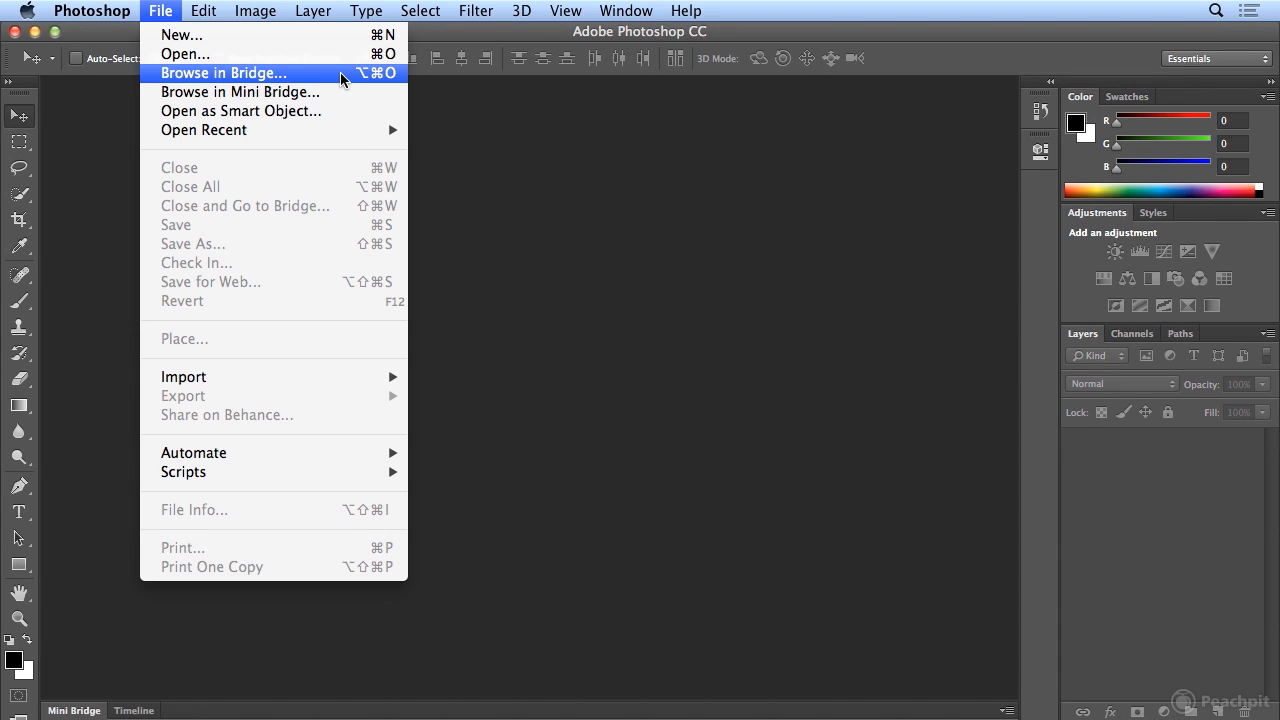
left_click(222, 72)
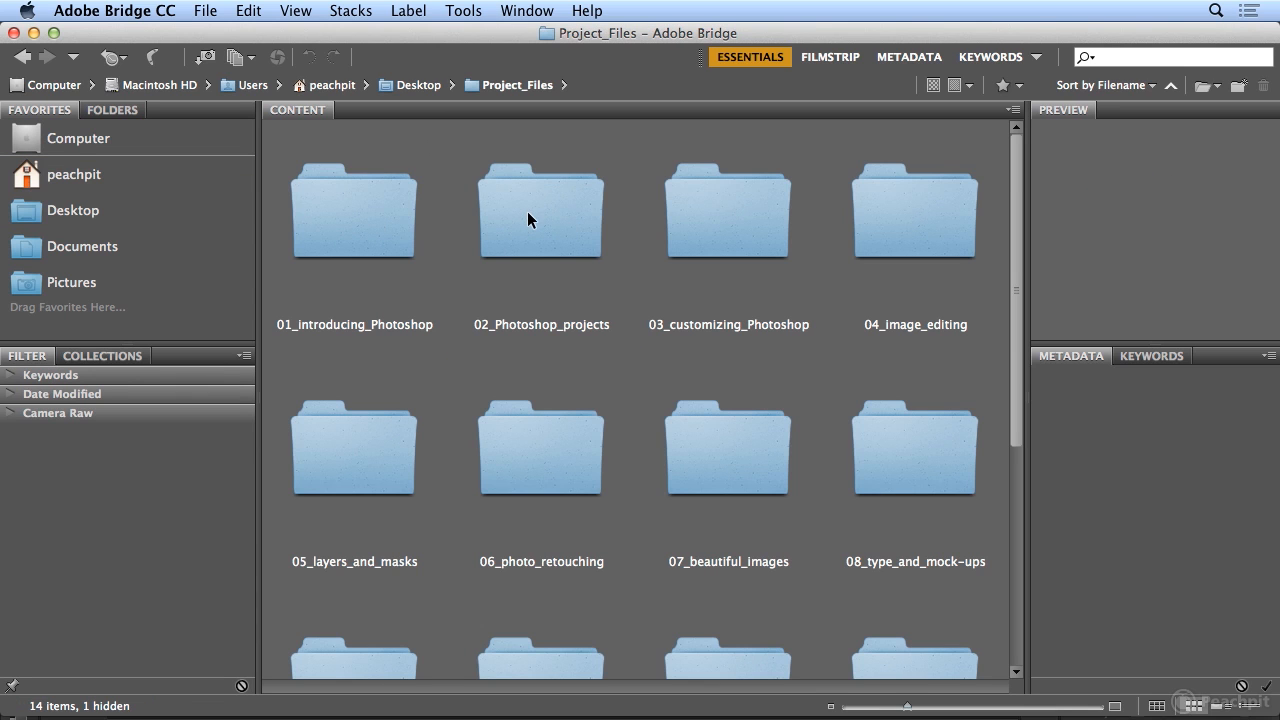
Step: Open 02_Photoshop_projects, scroll through its files, and select the New_Orleans folder
double_click(541, 210)
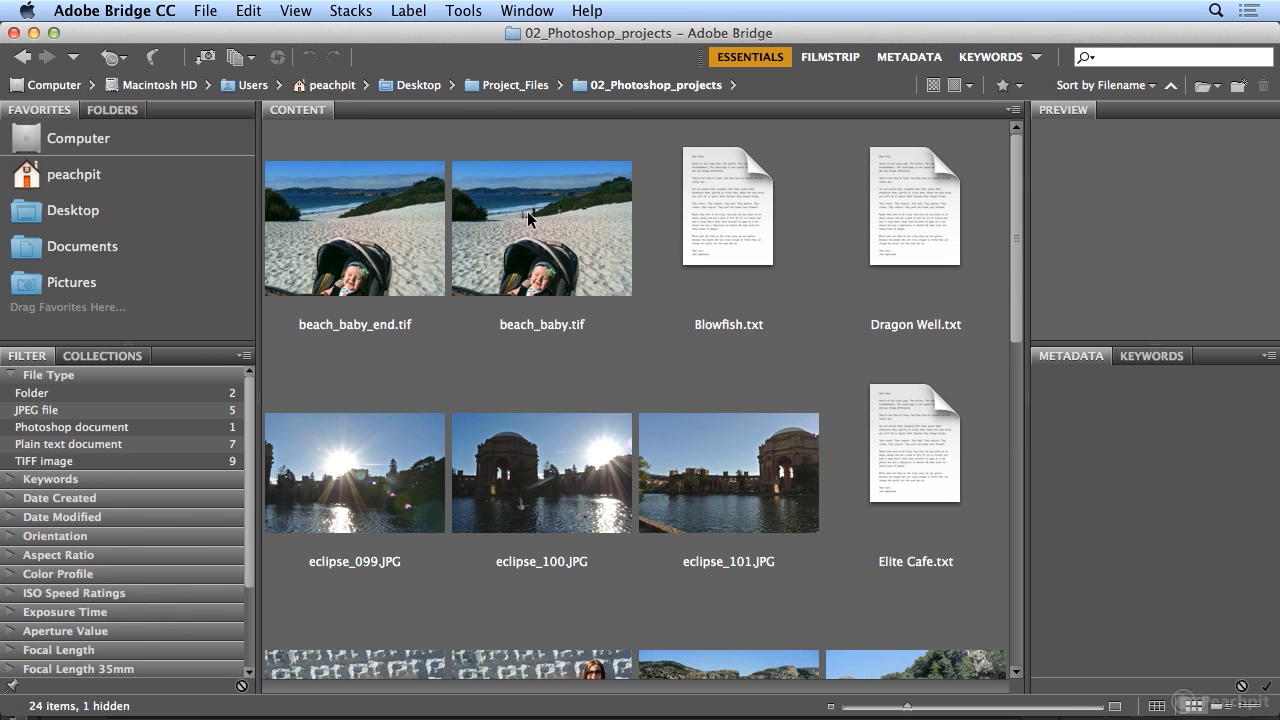
mouse_move(1027, 329)
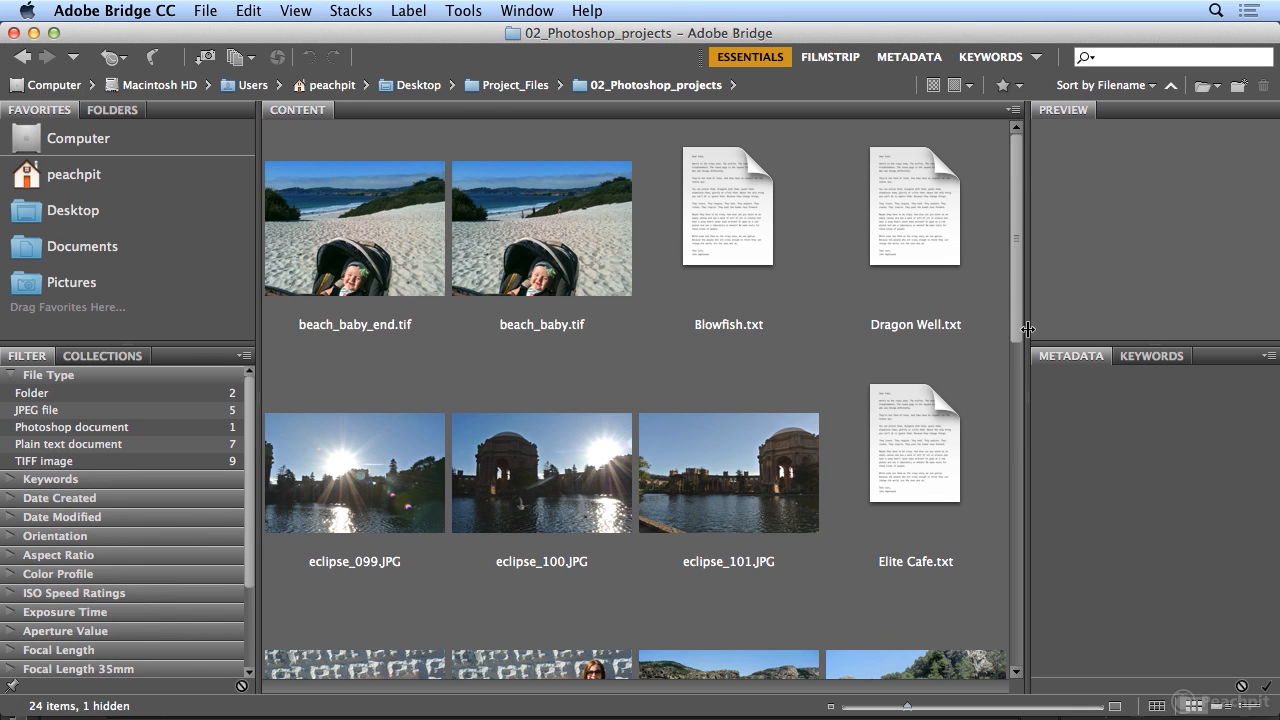
scroll("down", 3)
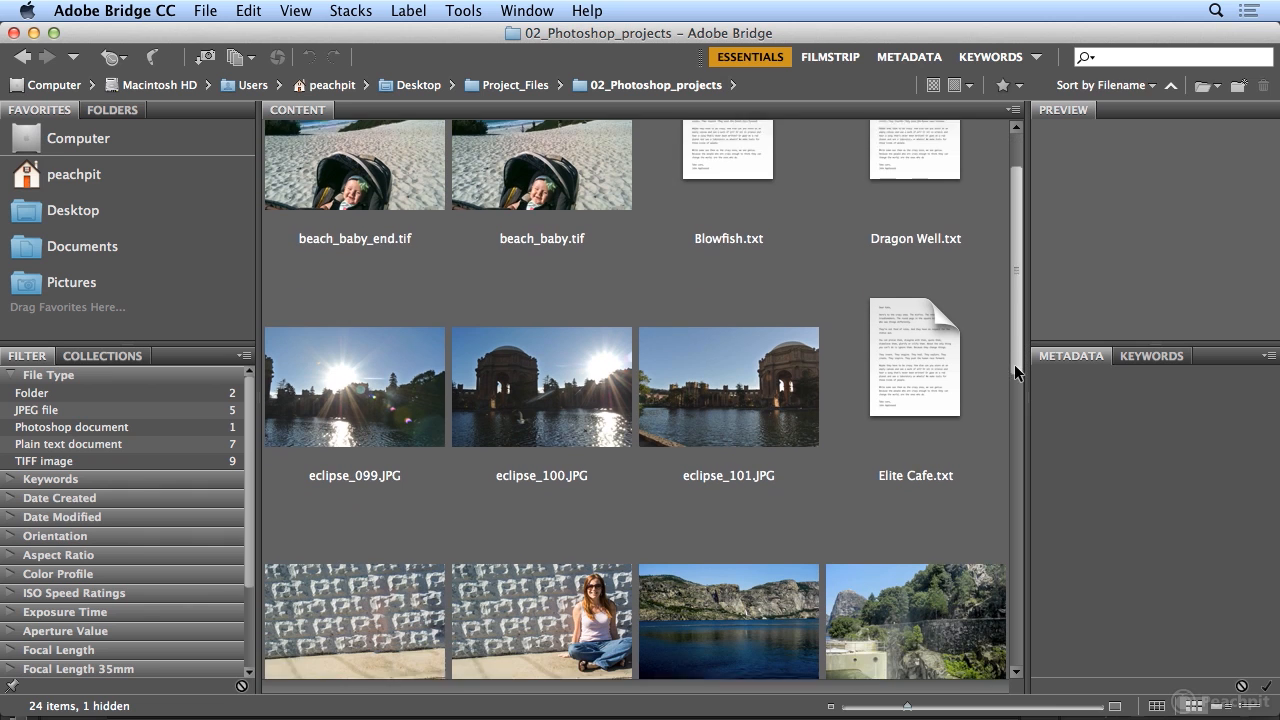
scroll("down", 3)
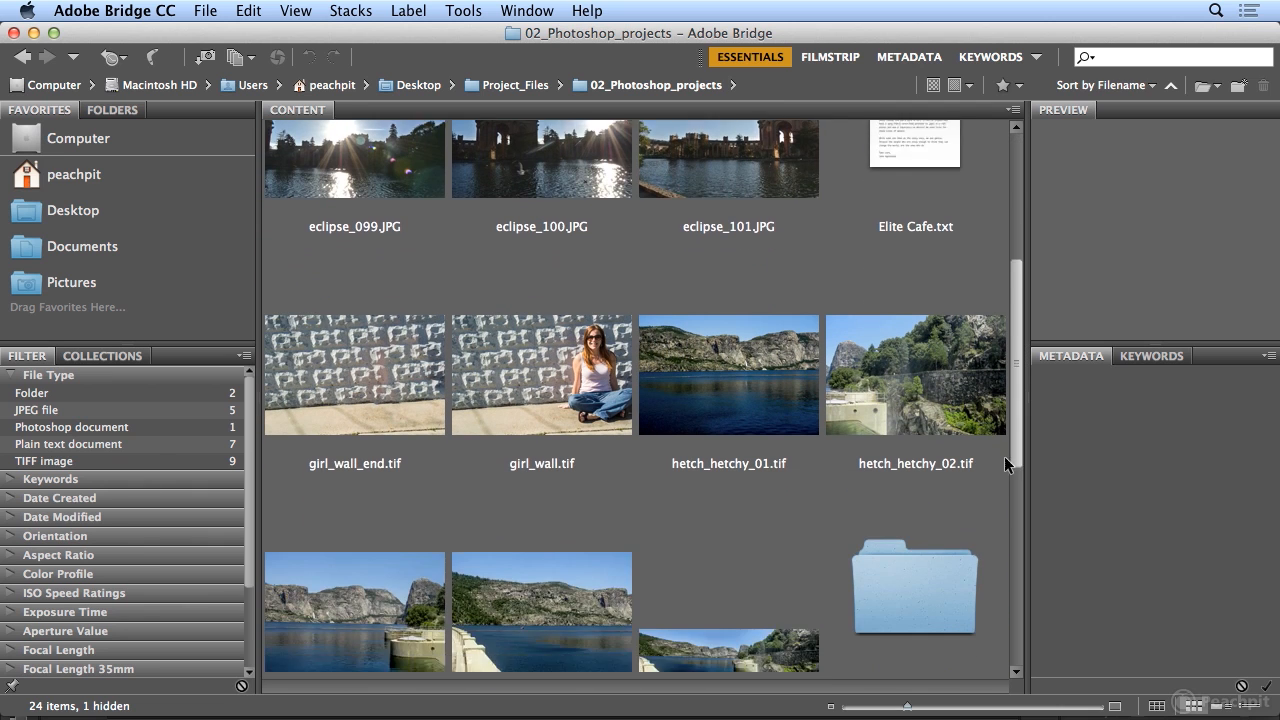
scroll("down", 3)
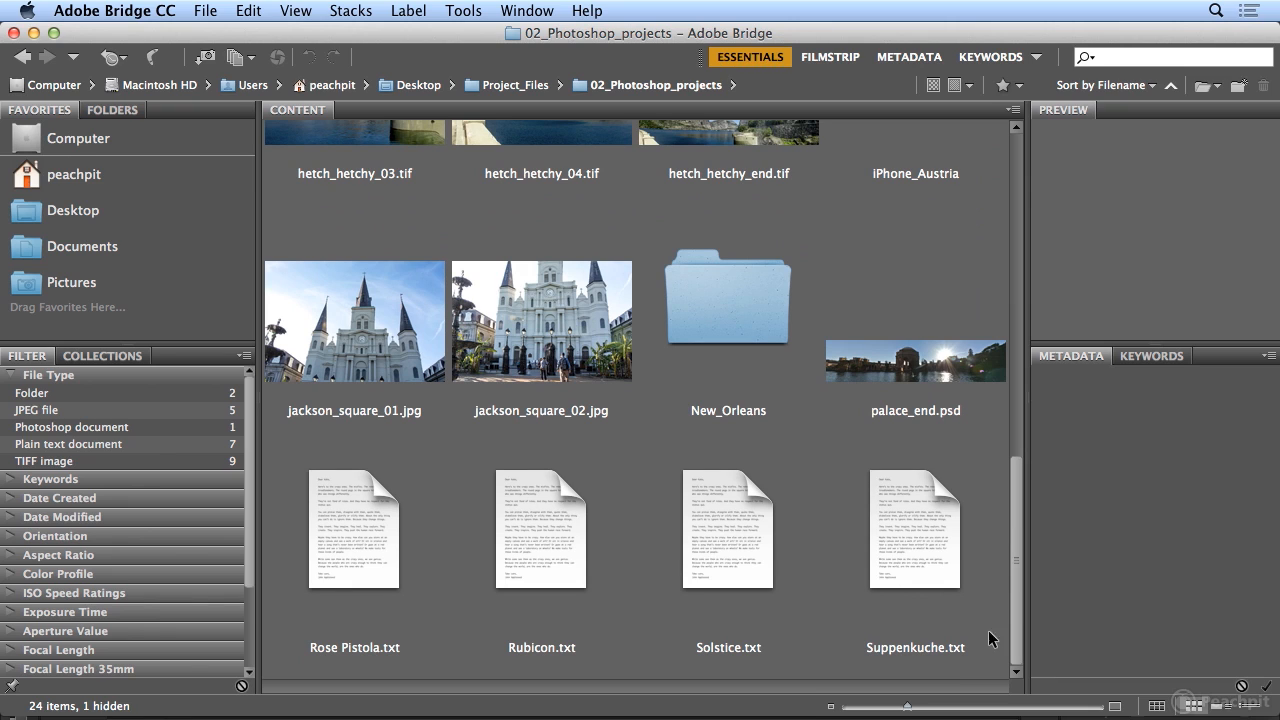
left_click(728, 297)
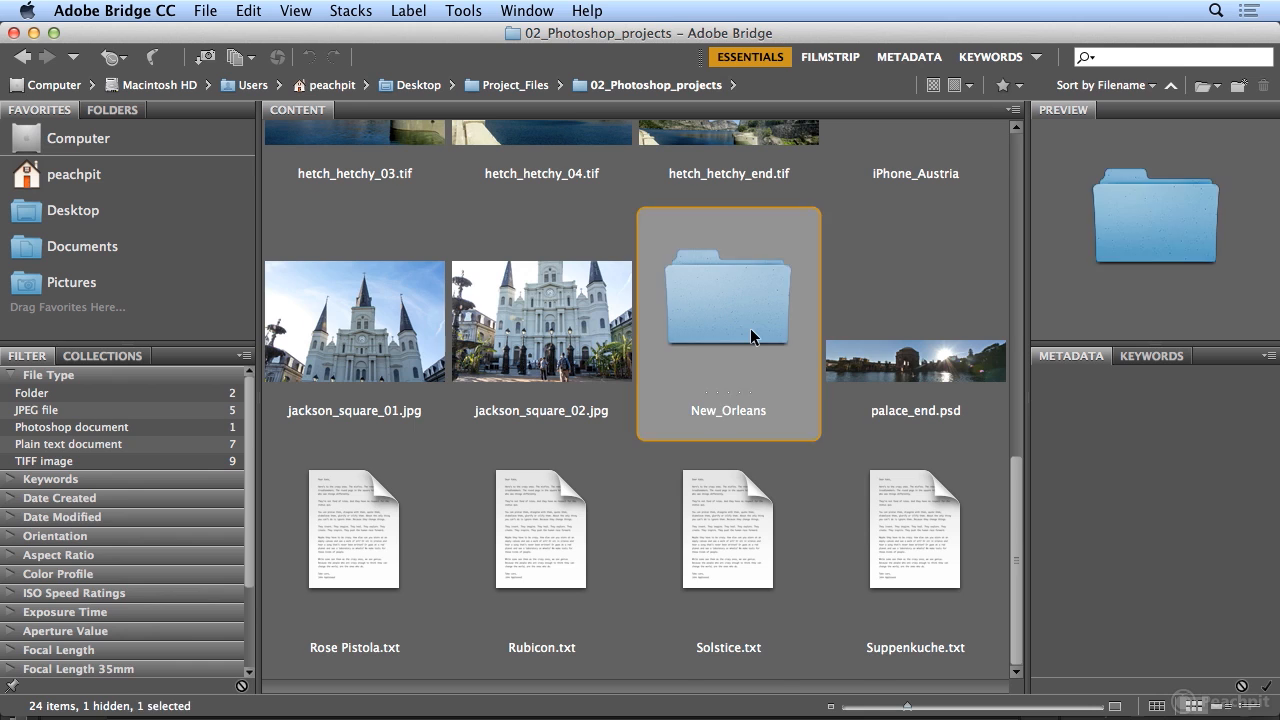
Step: Open New_Orleans and select all 28 photos with Edit > Select All
double_click(728, 300)
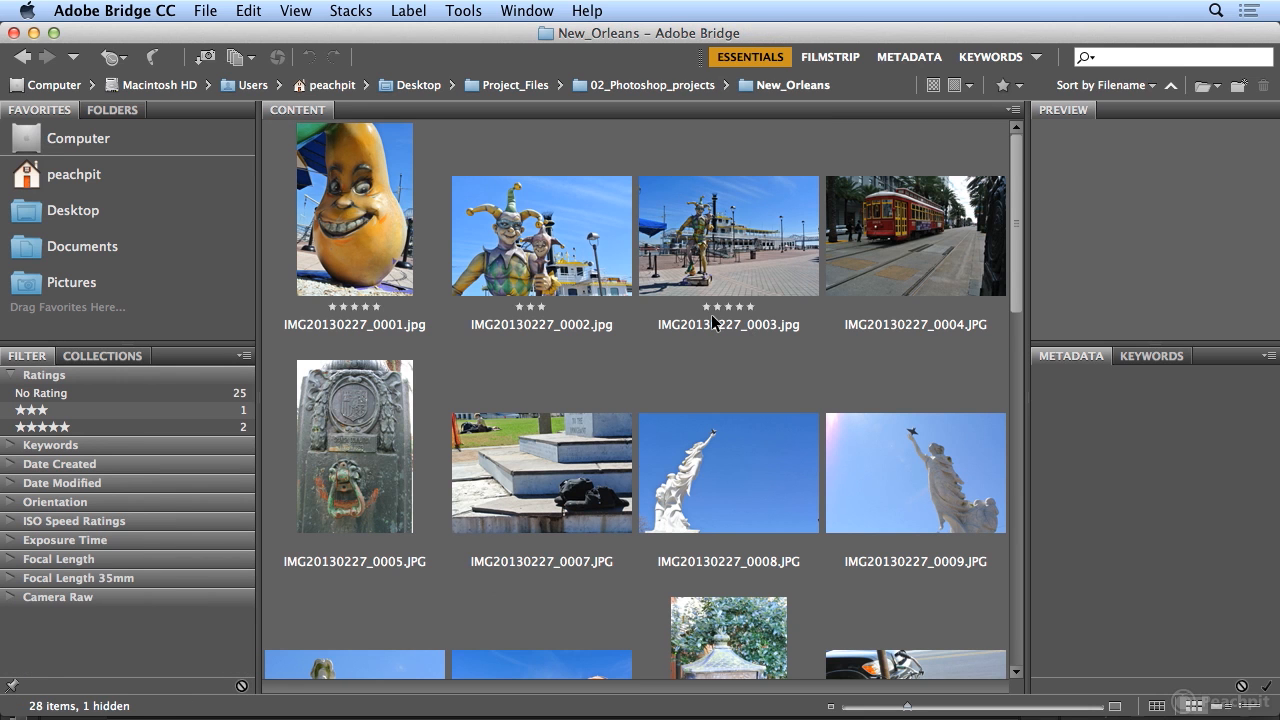
left_click(247, 11)
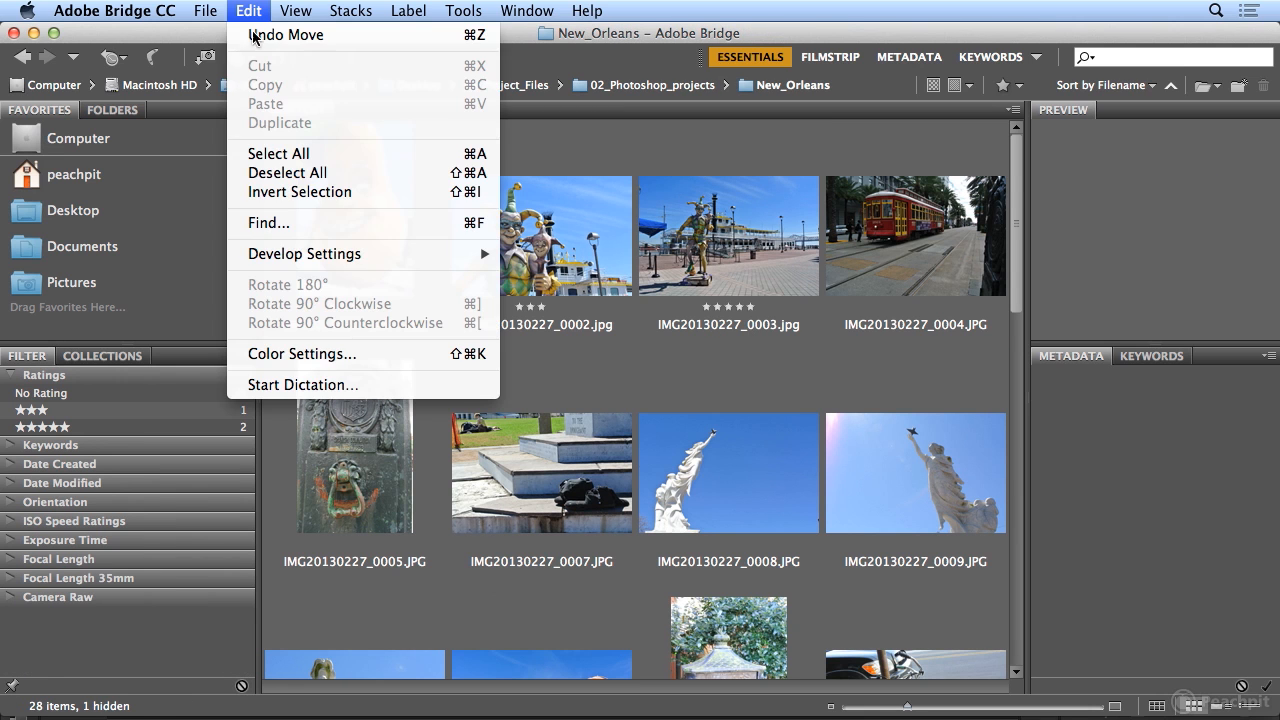
left_click(278, 153)
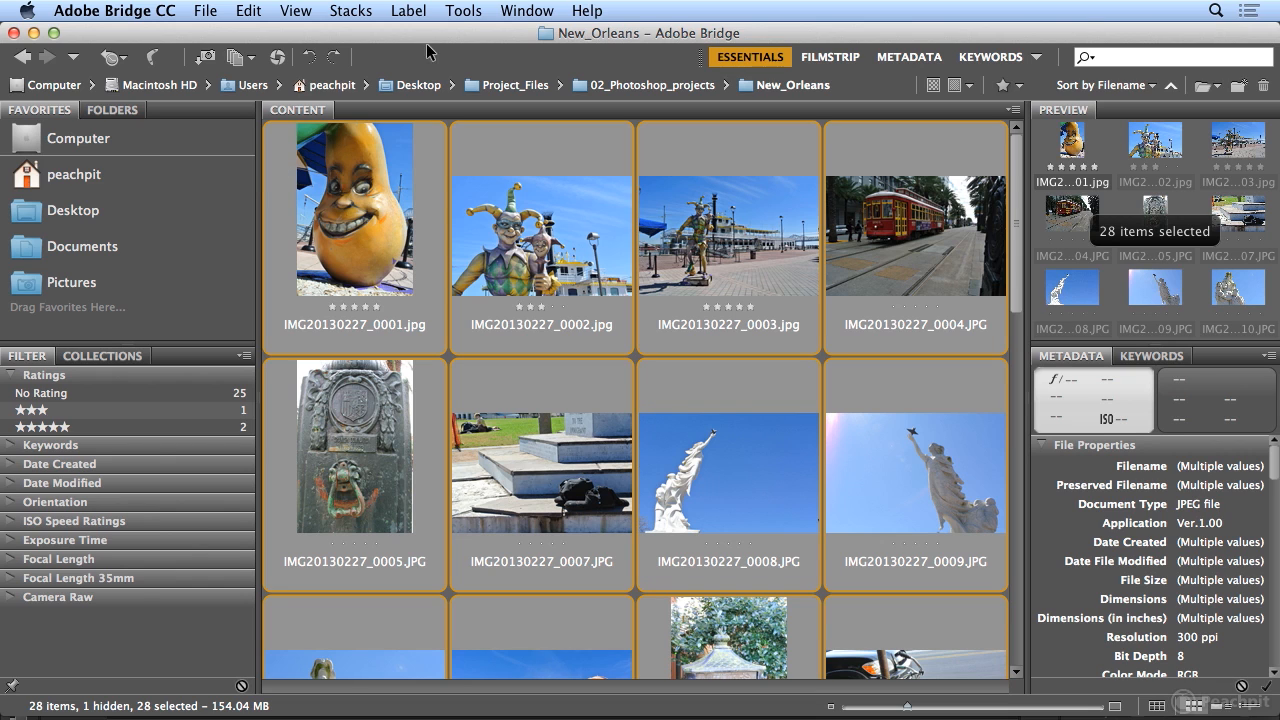
left_click(464, 10)
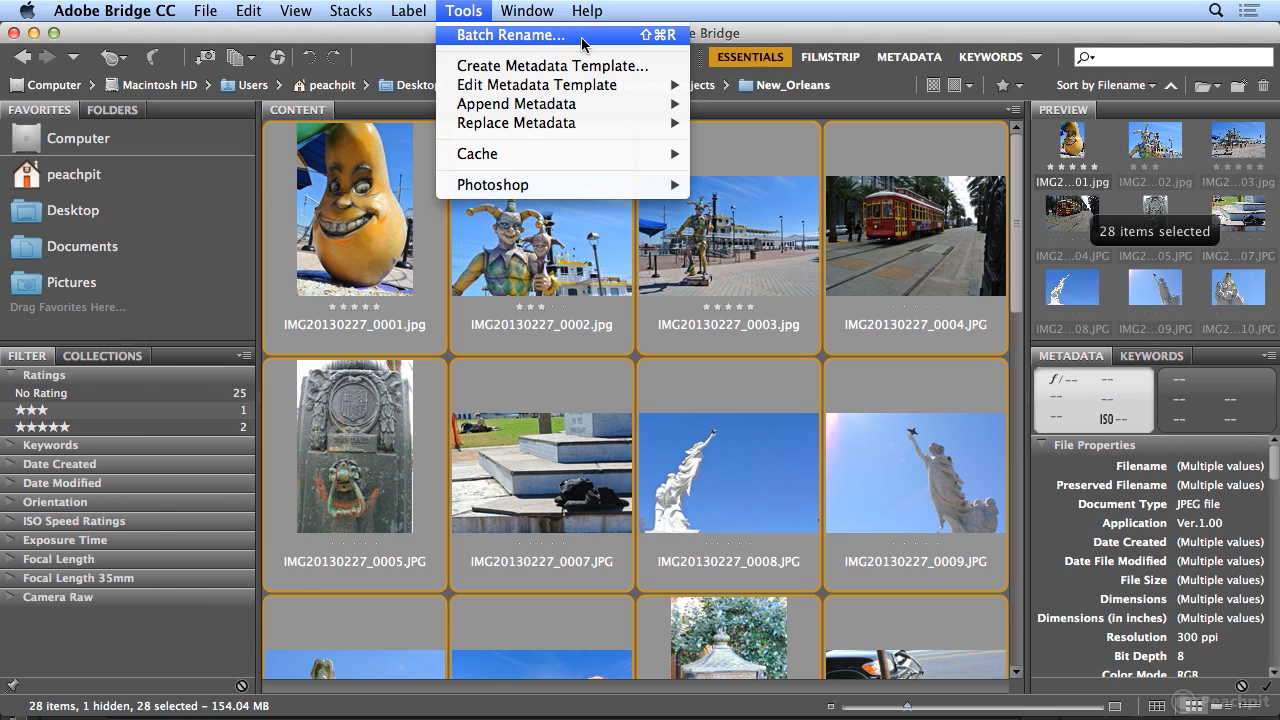
Step: Open Batch Rename and make the sequence number start at 1
left_click(510, 35)
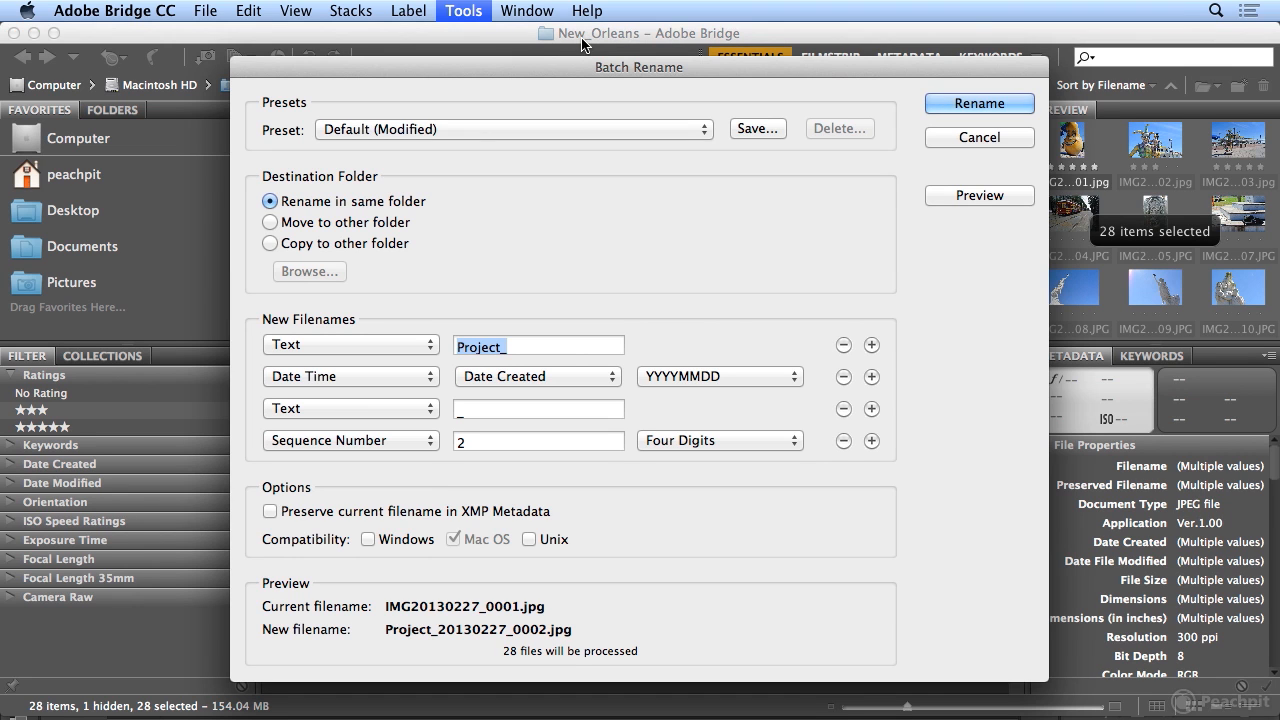
mouse_move(546, 197)
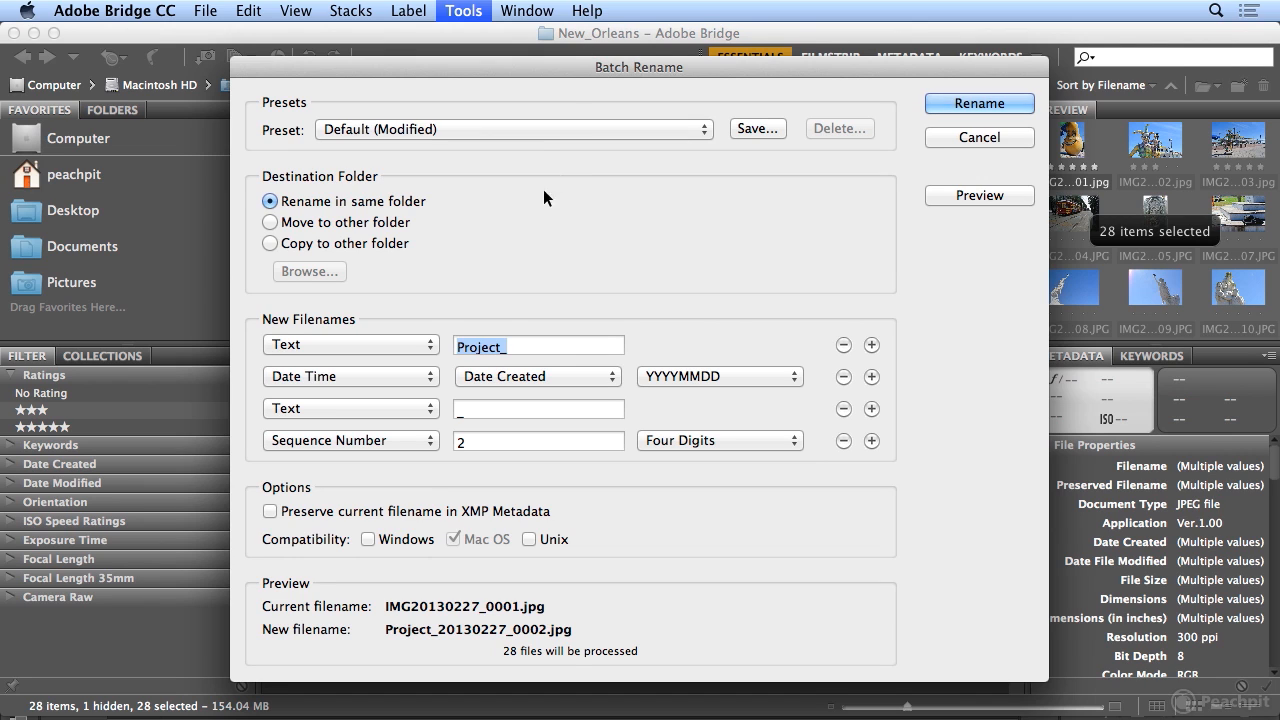
mouse_move(493, 399)
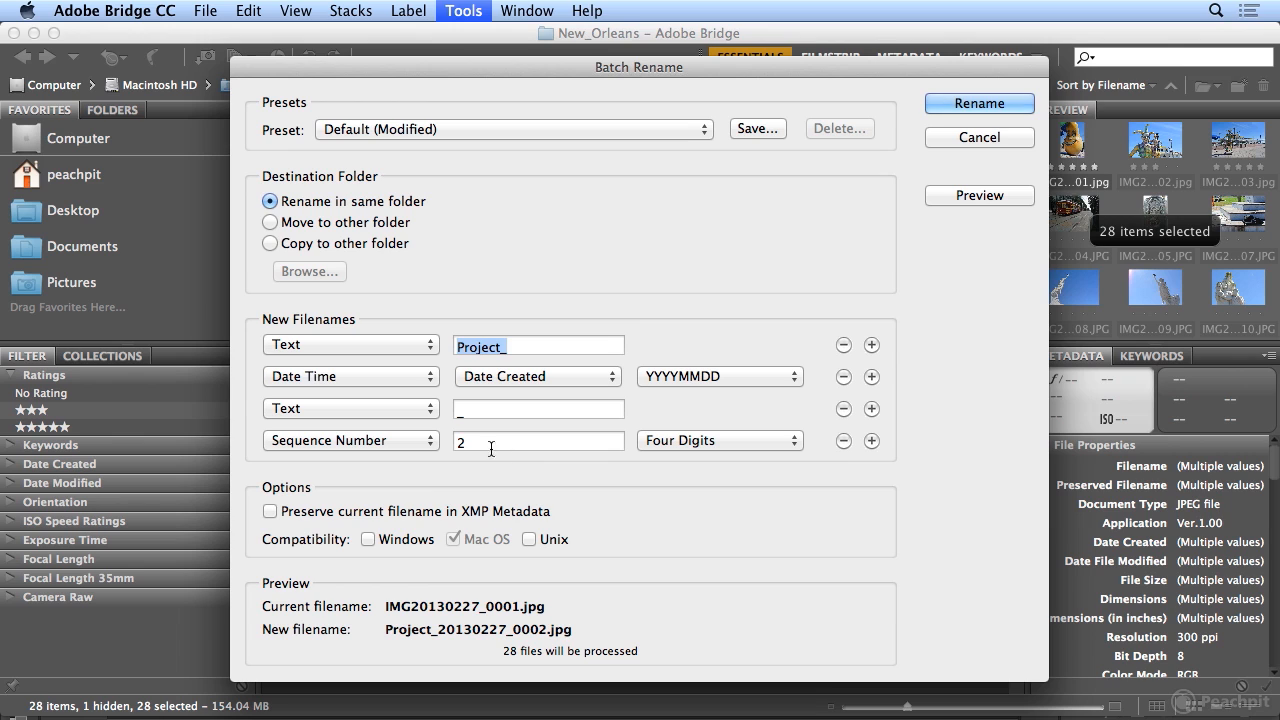
type("1")
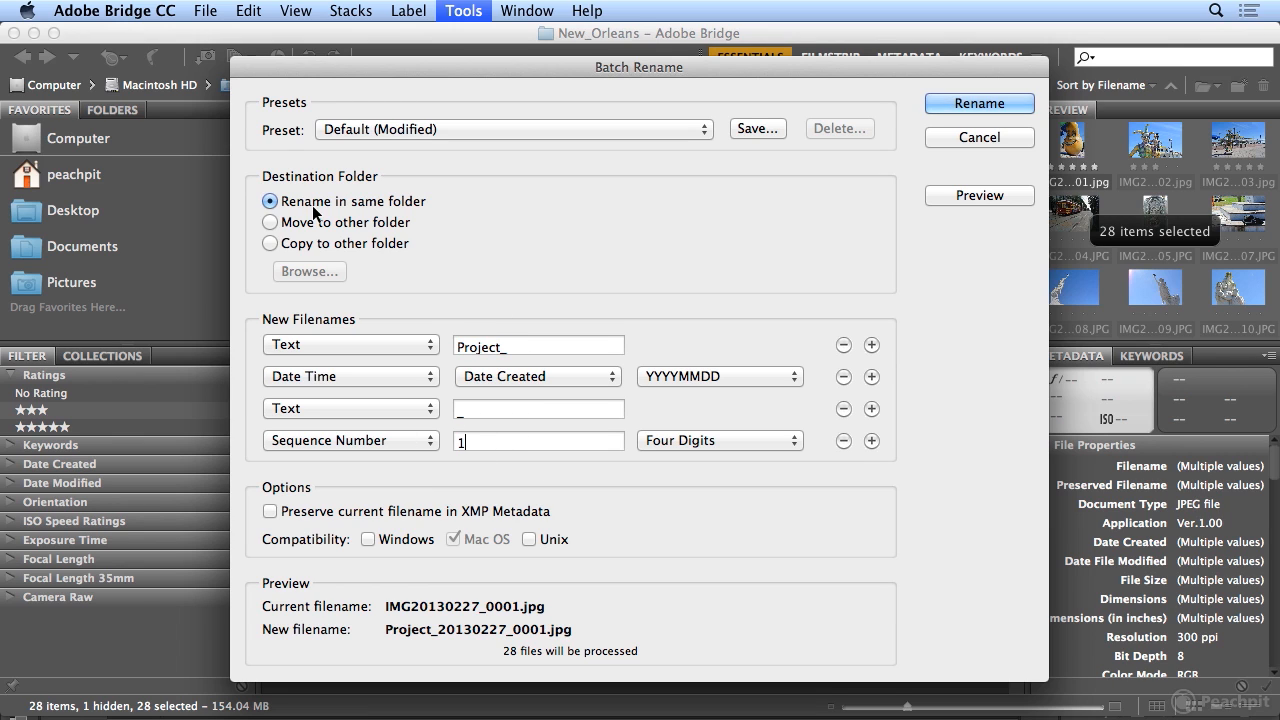
mouse_move(358, 210)
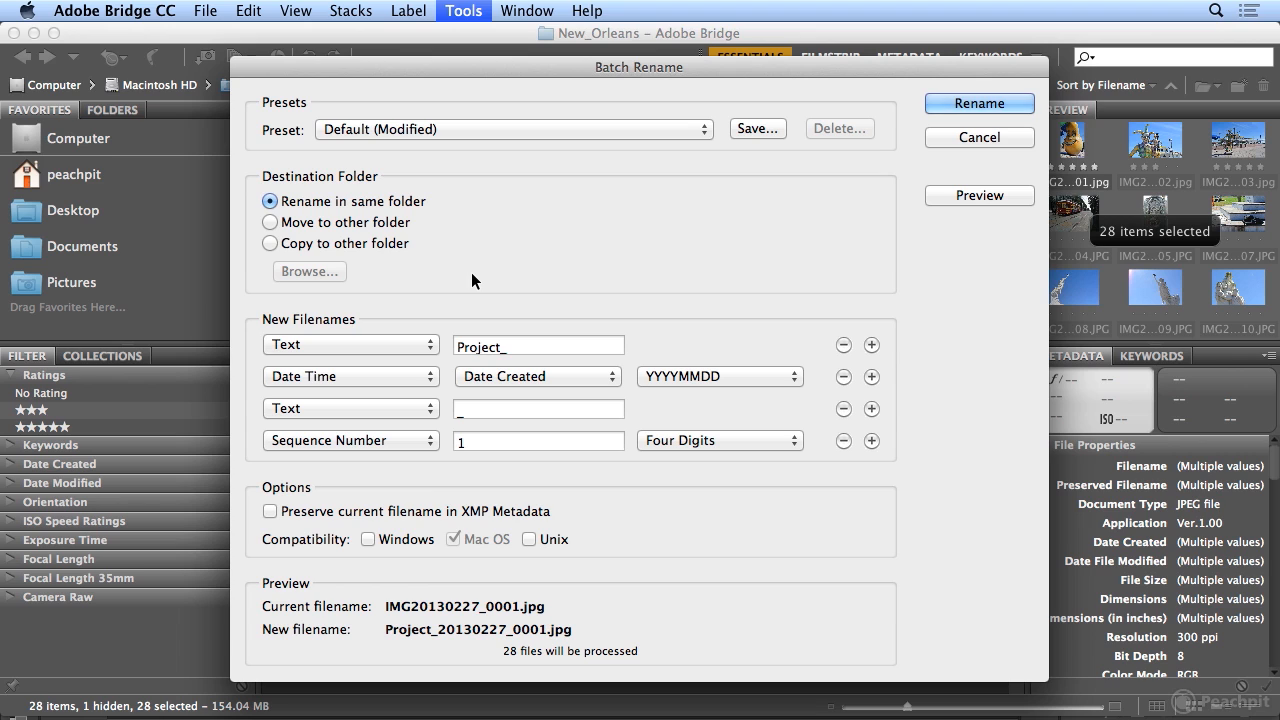
left_click(538, 441)
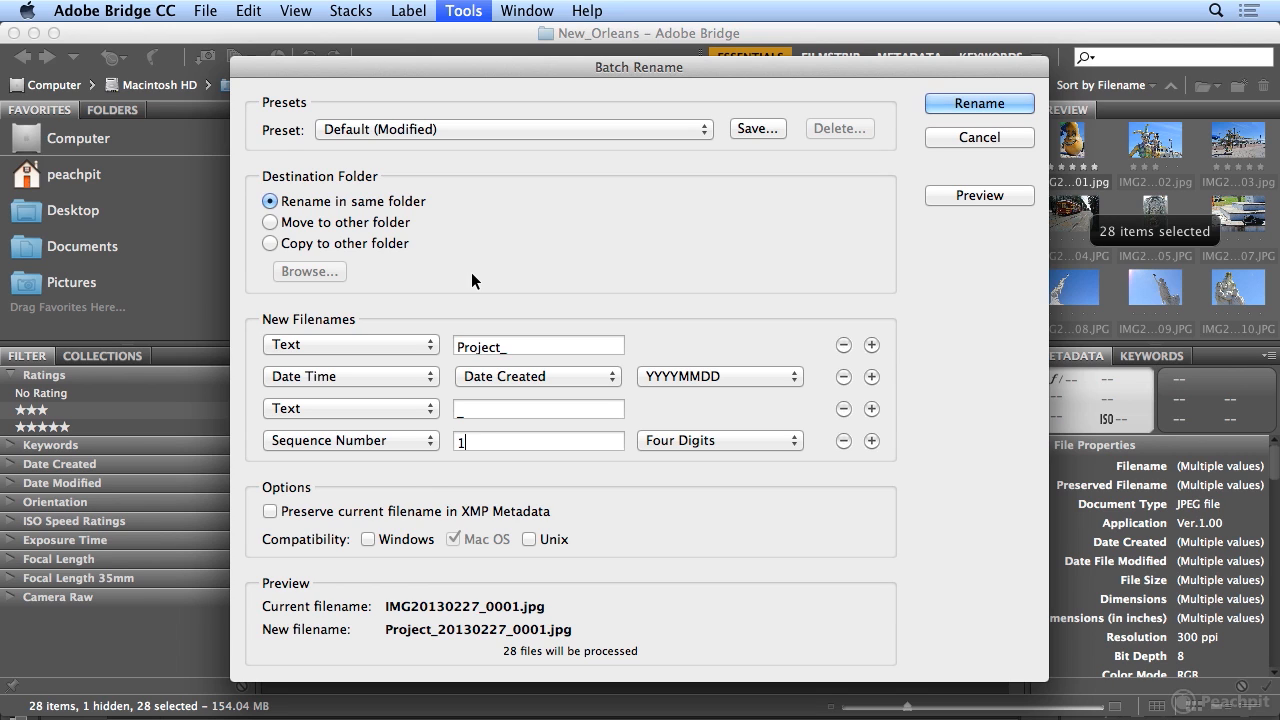
mouse_move(388, 218)
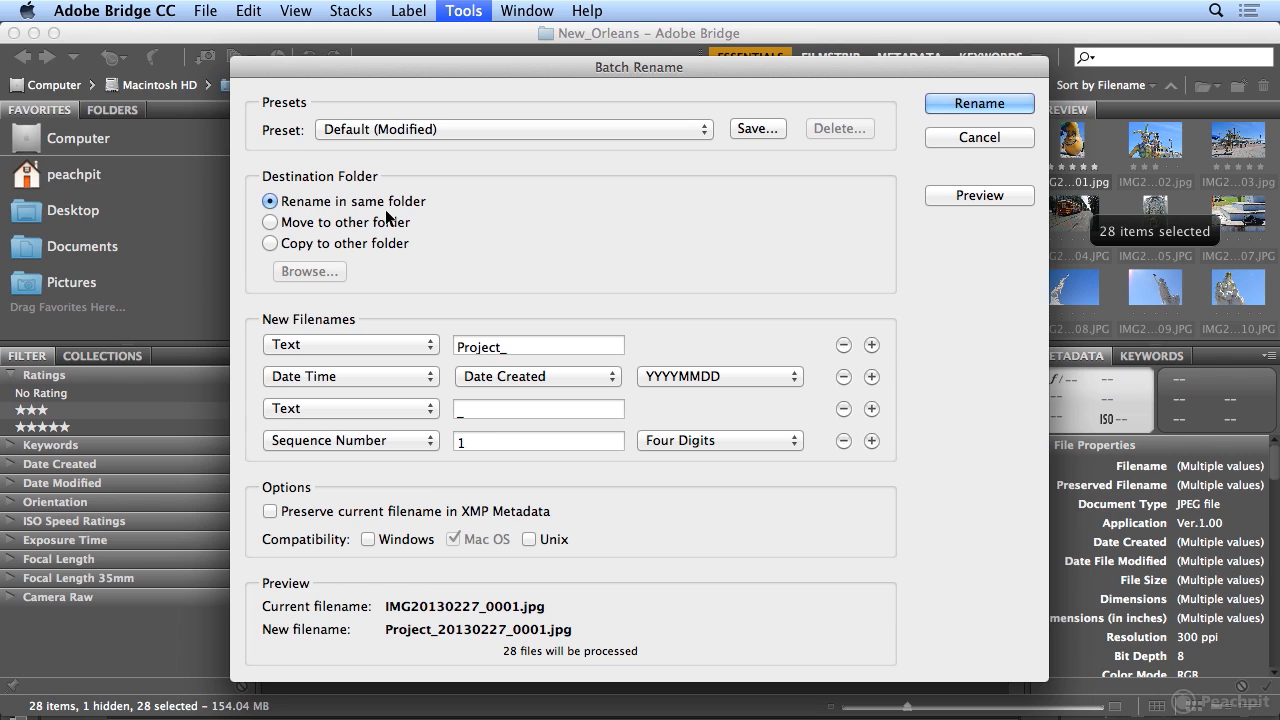
left_click(538, 440)
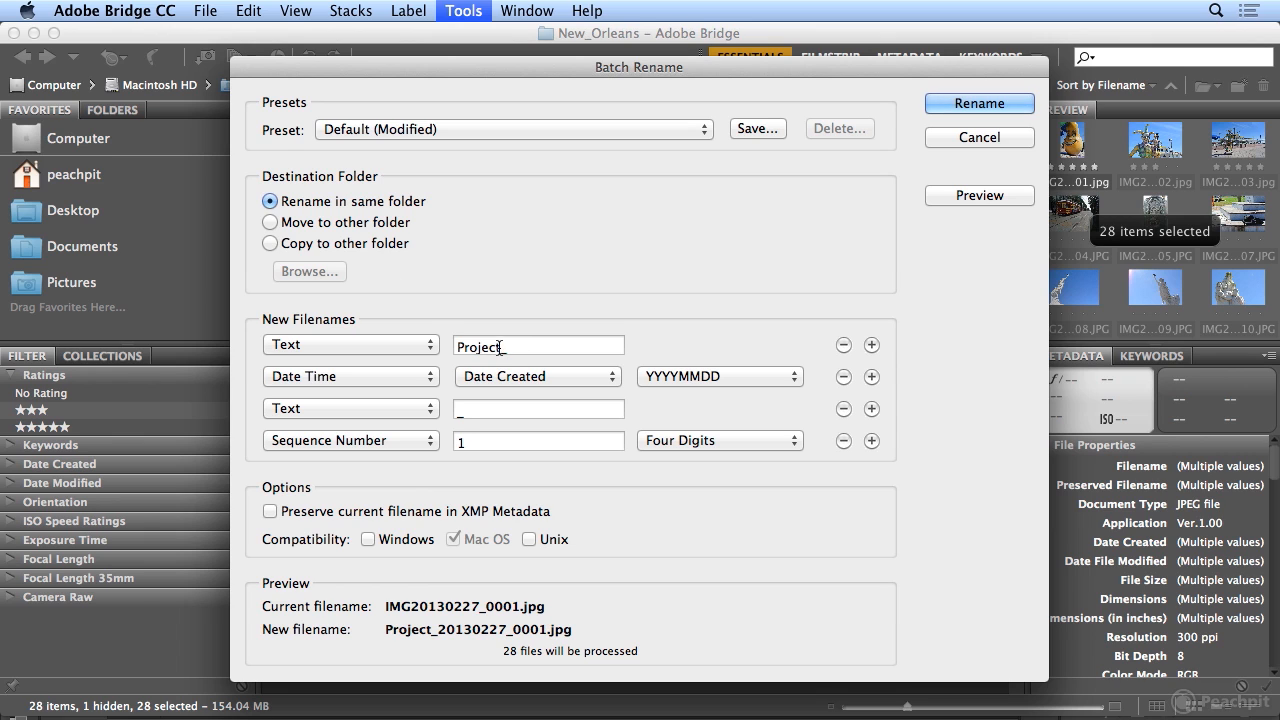
Step: Enter 'New_Orleans_' as the filename prefix text
type("New")
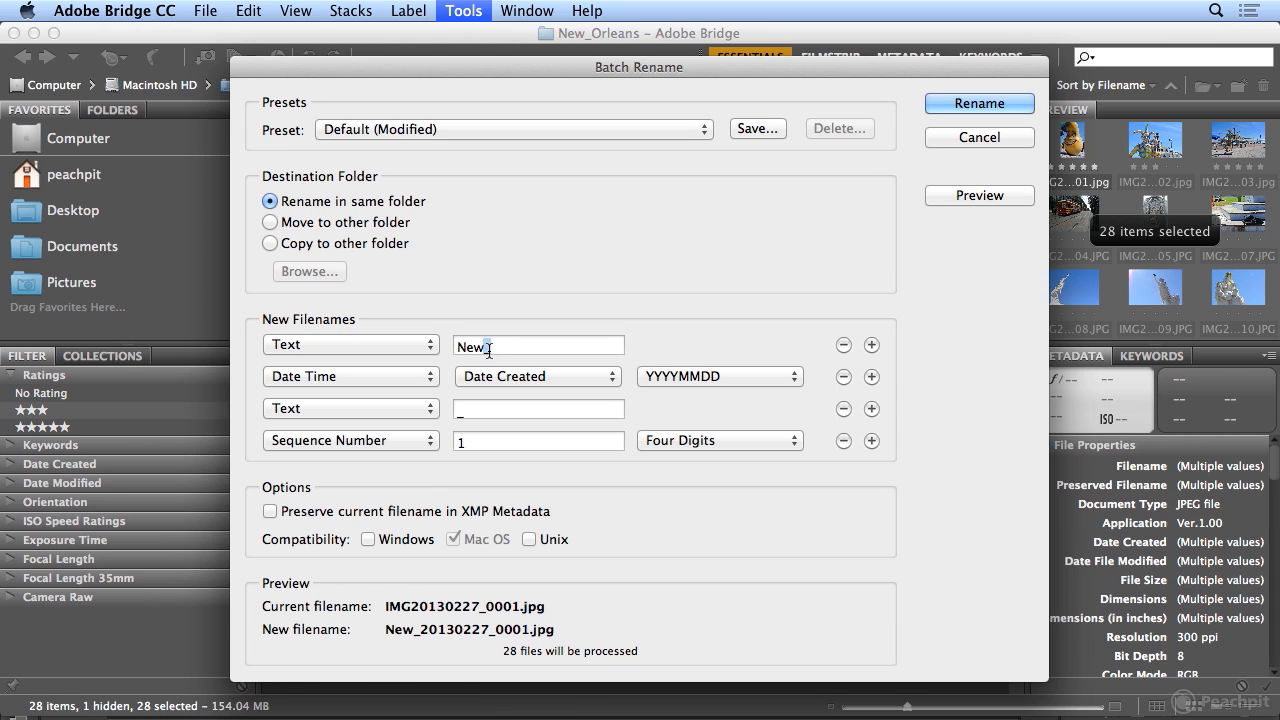
type("_")
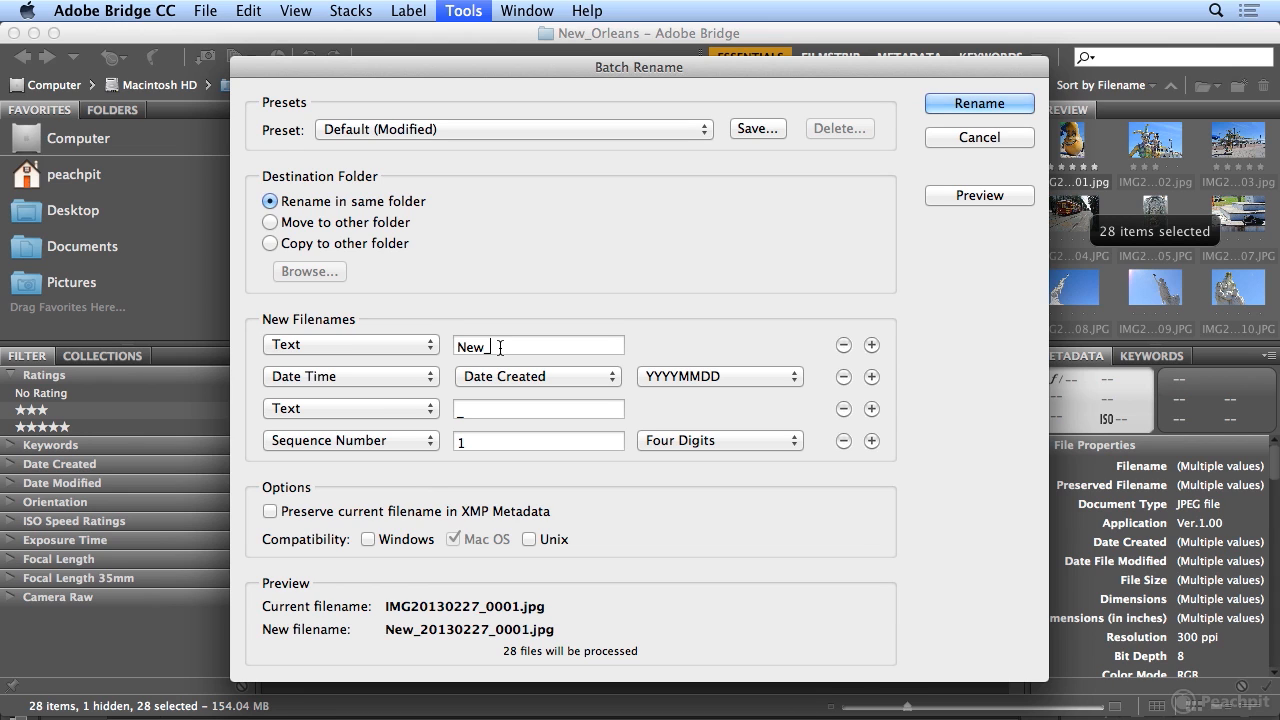
key("Backspace")
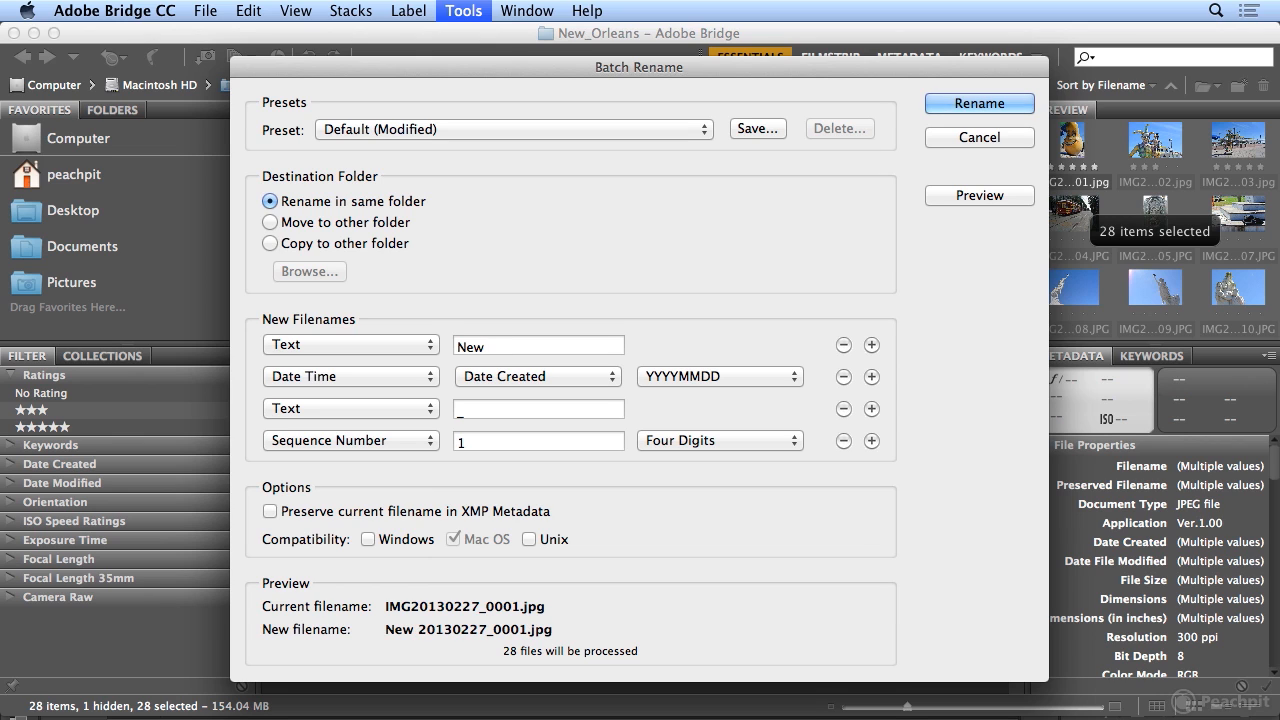
type("Orle")
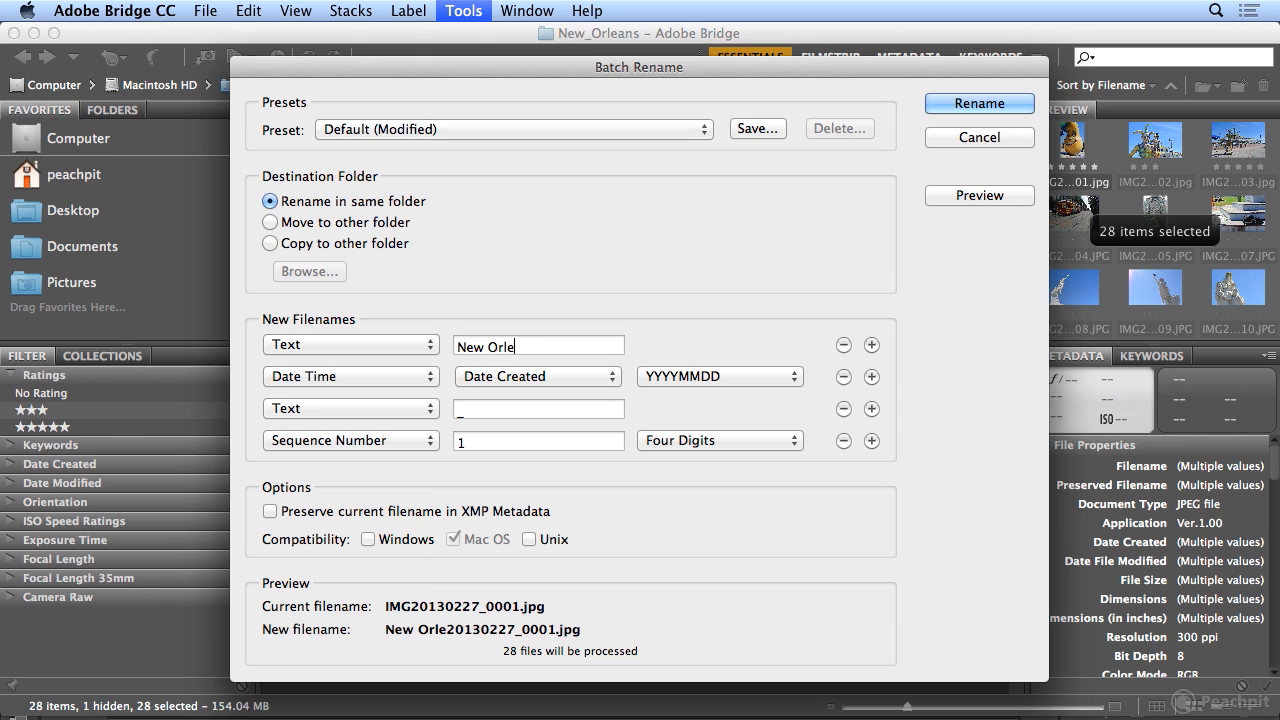
type("ans")
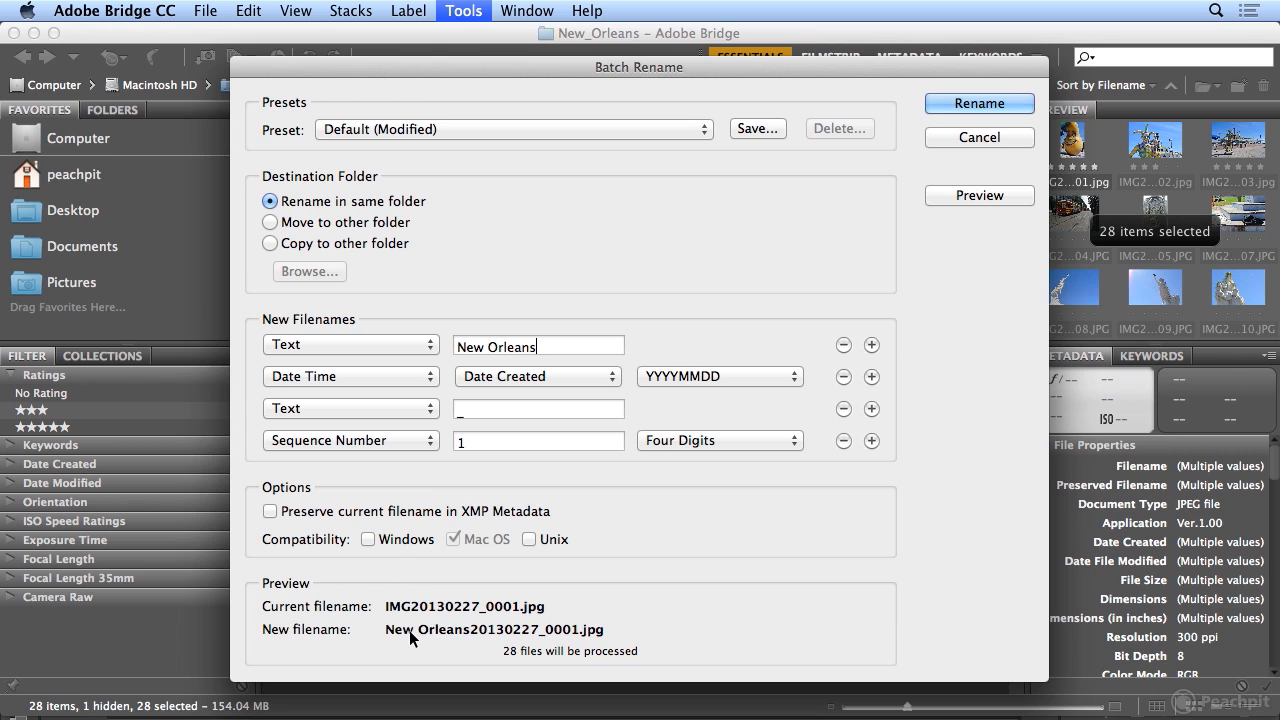
mouse_move(418, 643)
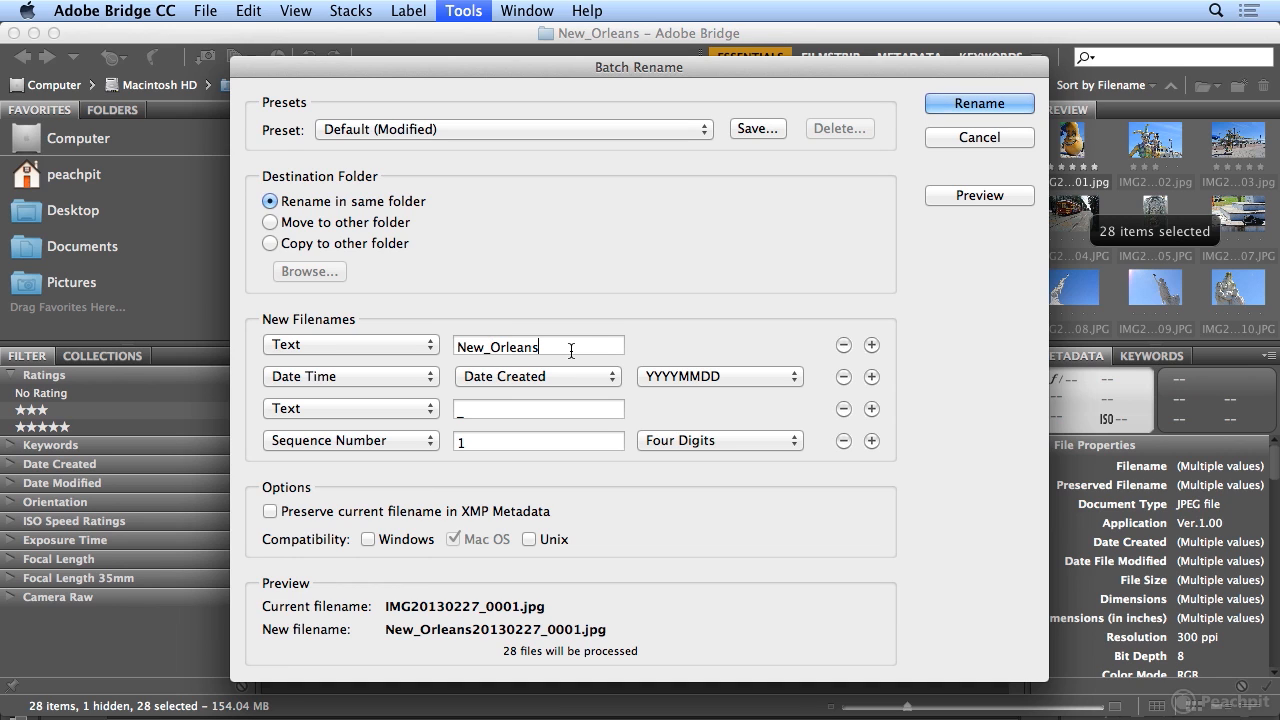
type("_")
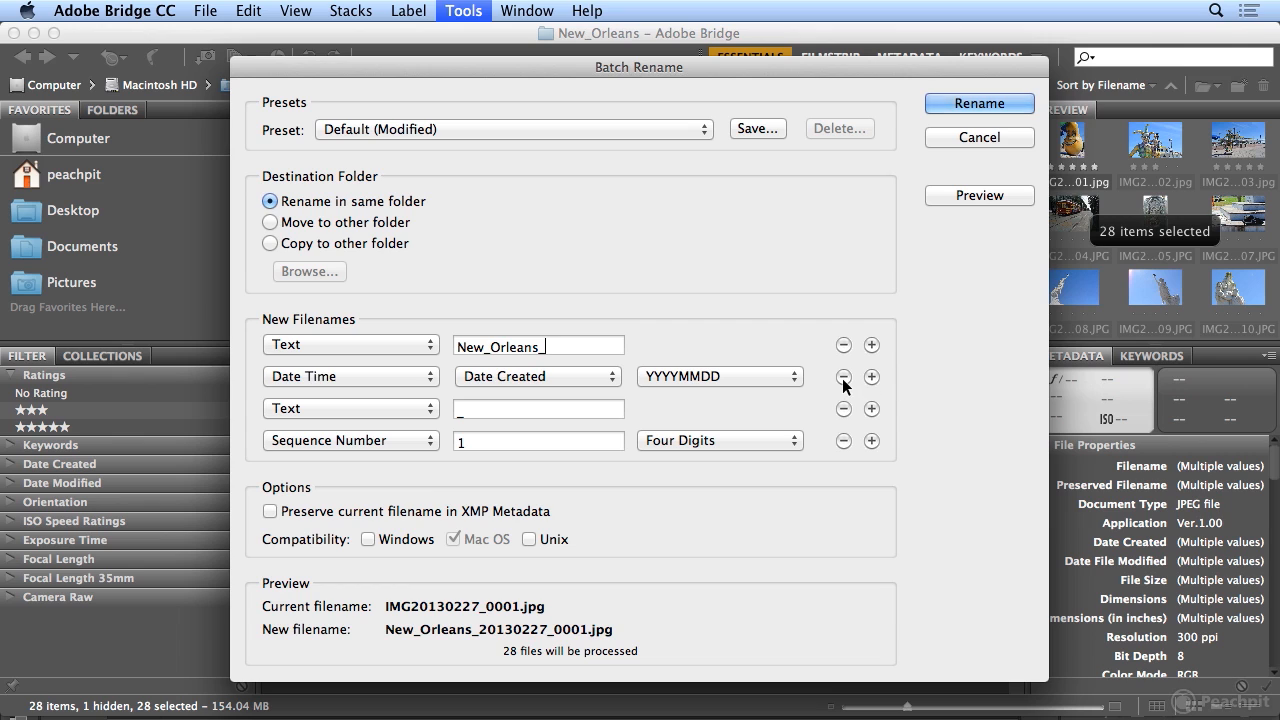
Step: Drop the date and underscore parts, use two-digit numbering, and rename the 28 photos
left_click(843, 376)
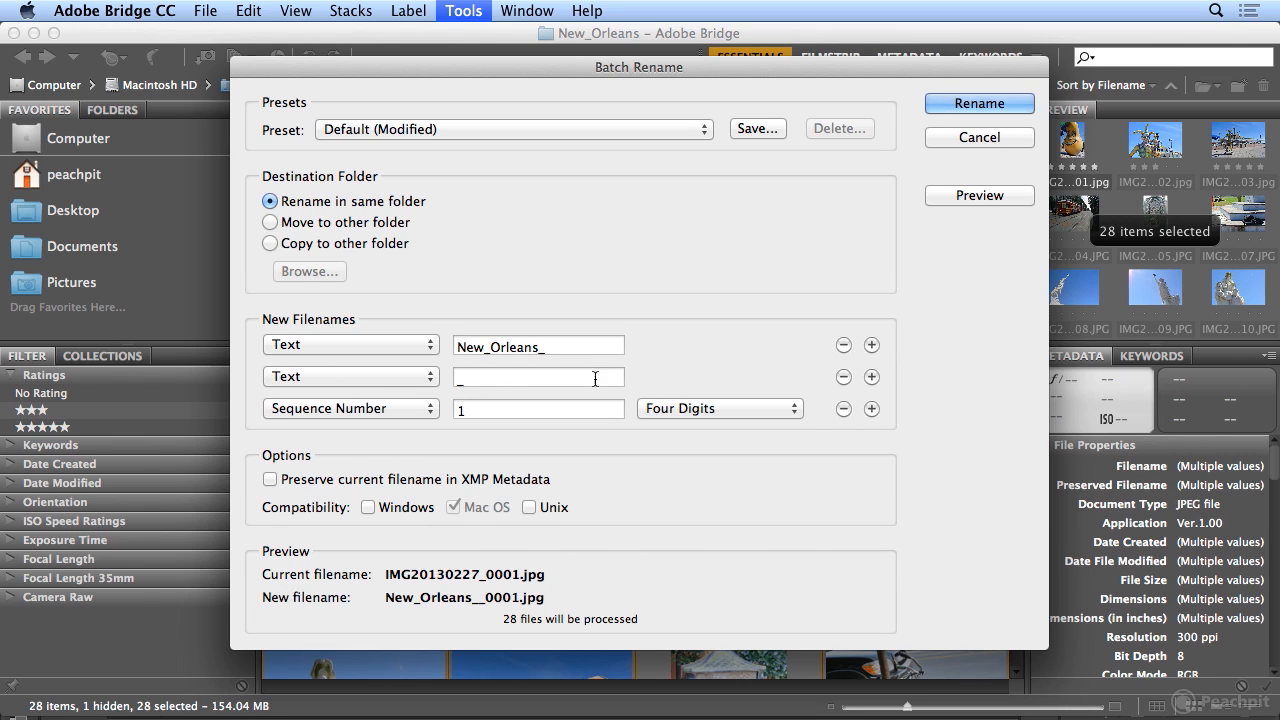
left_click(843, 377)
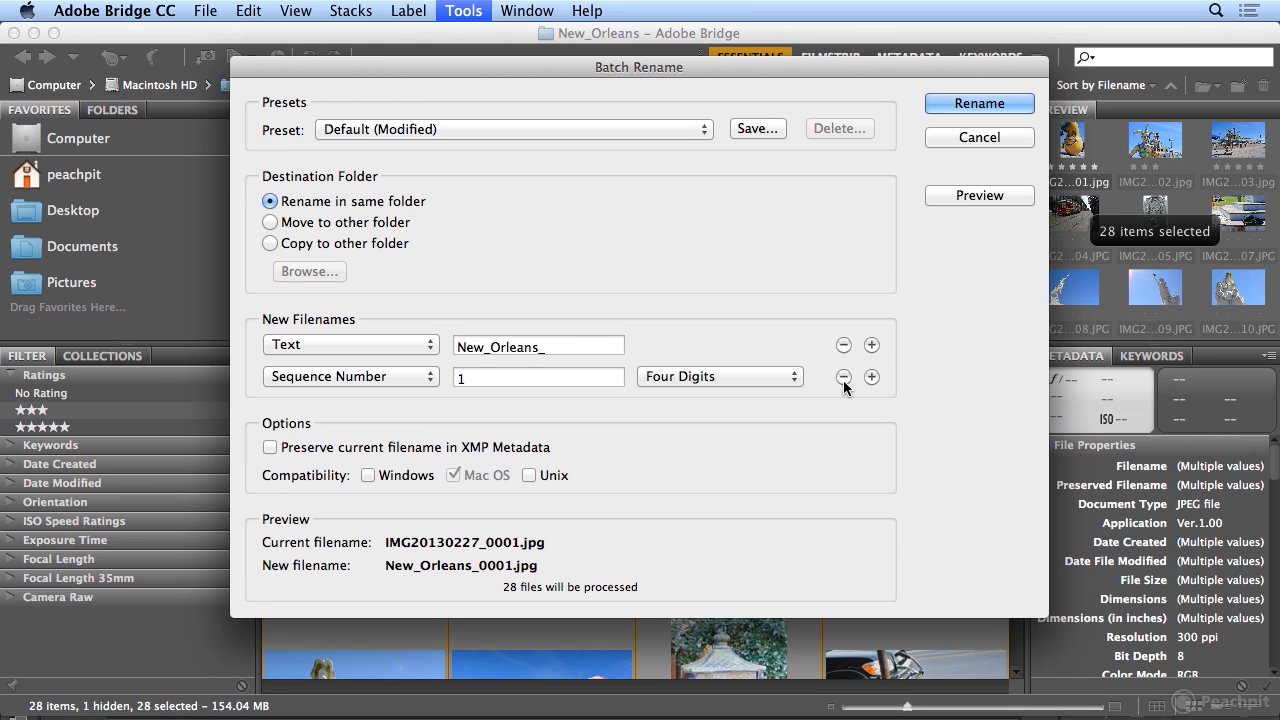
mouse_move(520, 605)
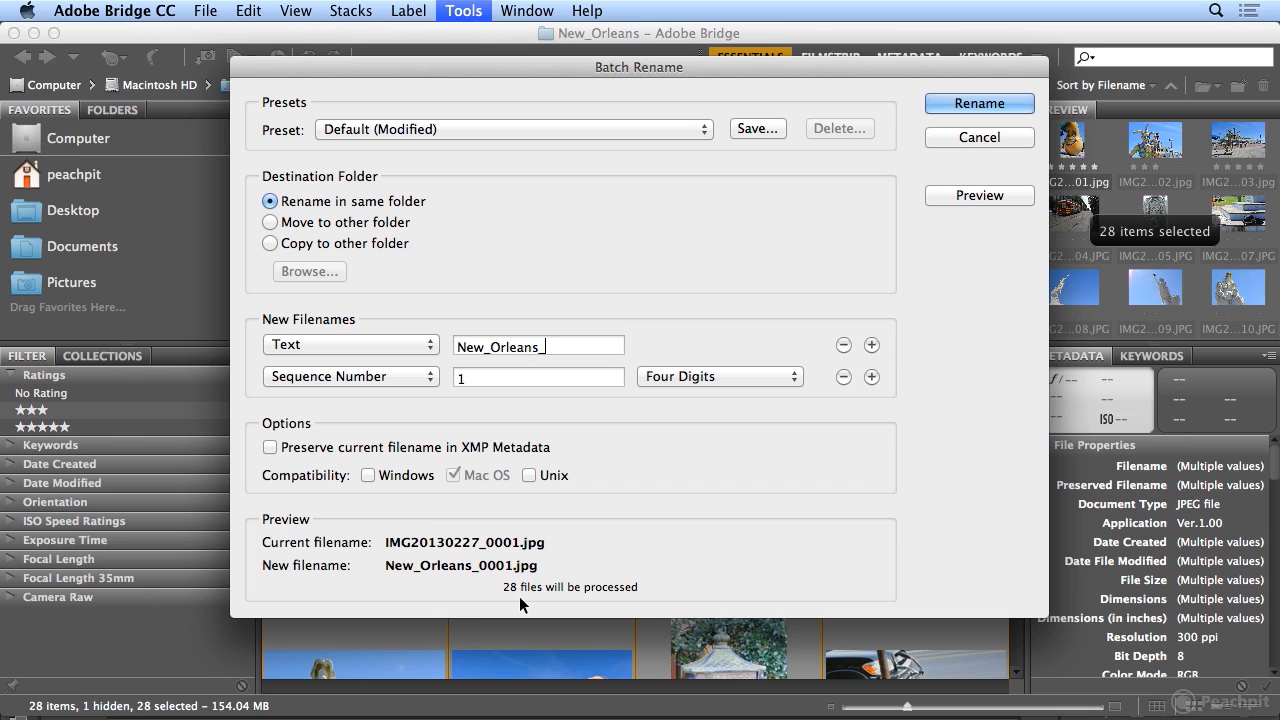
left_click(719, 376)
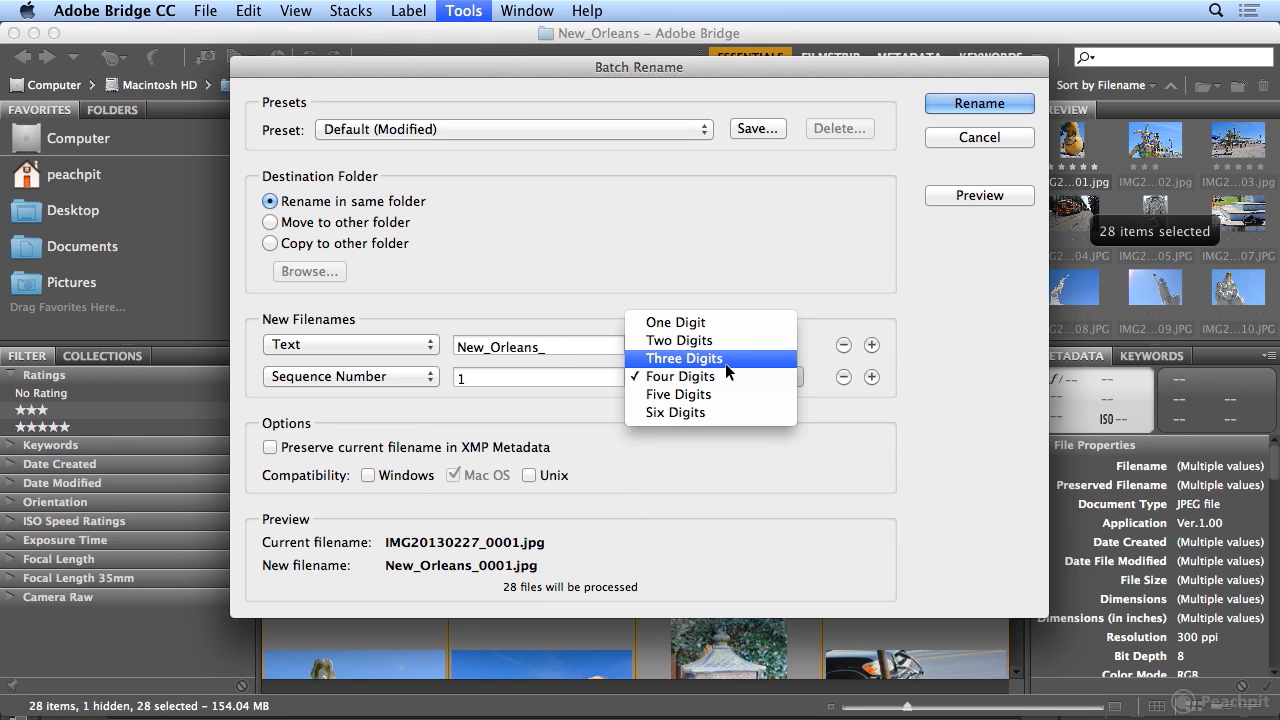
left_click(679, 340)
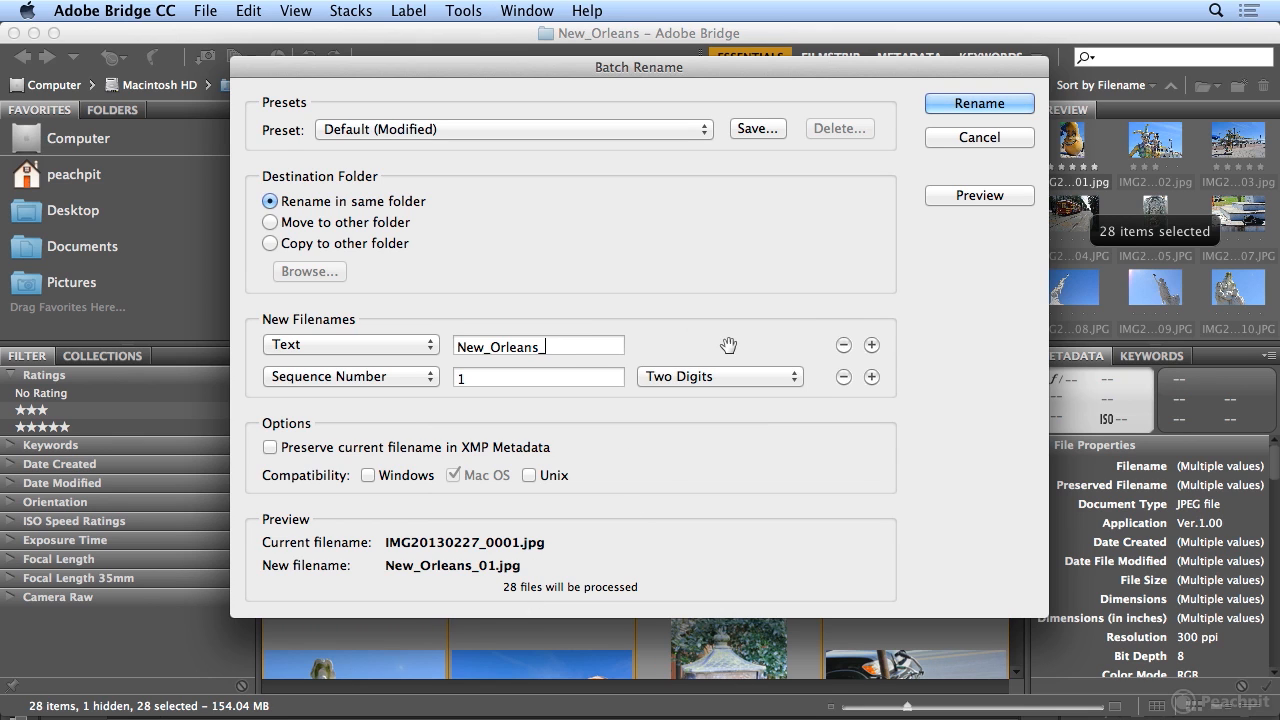
left_click(719, 376)
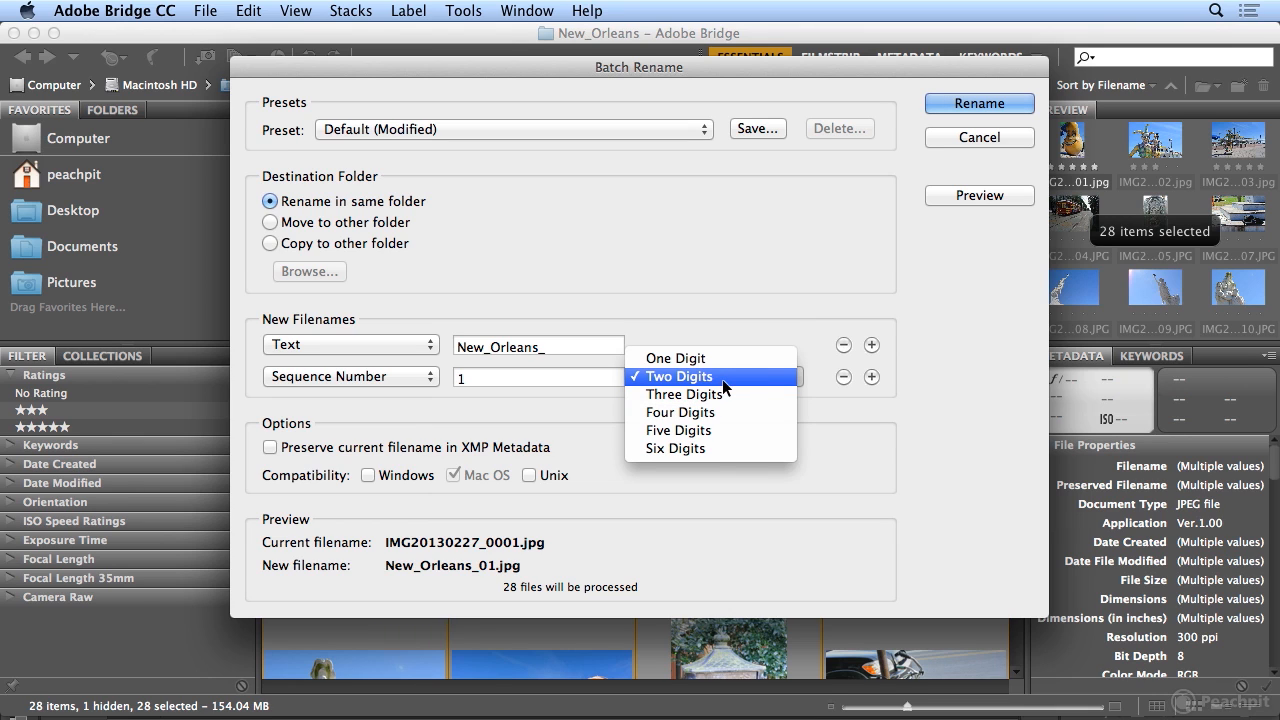
mouse_move(800, 388)
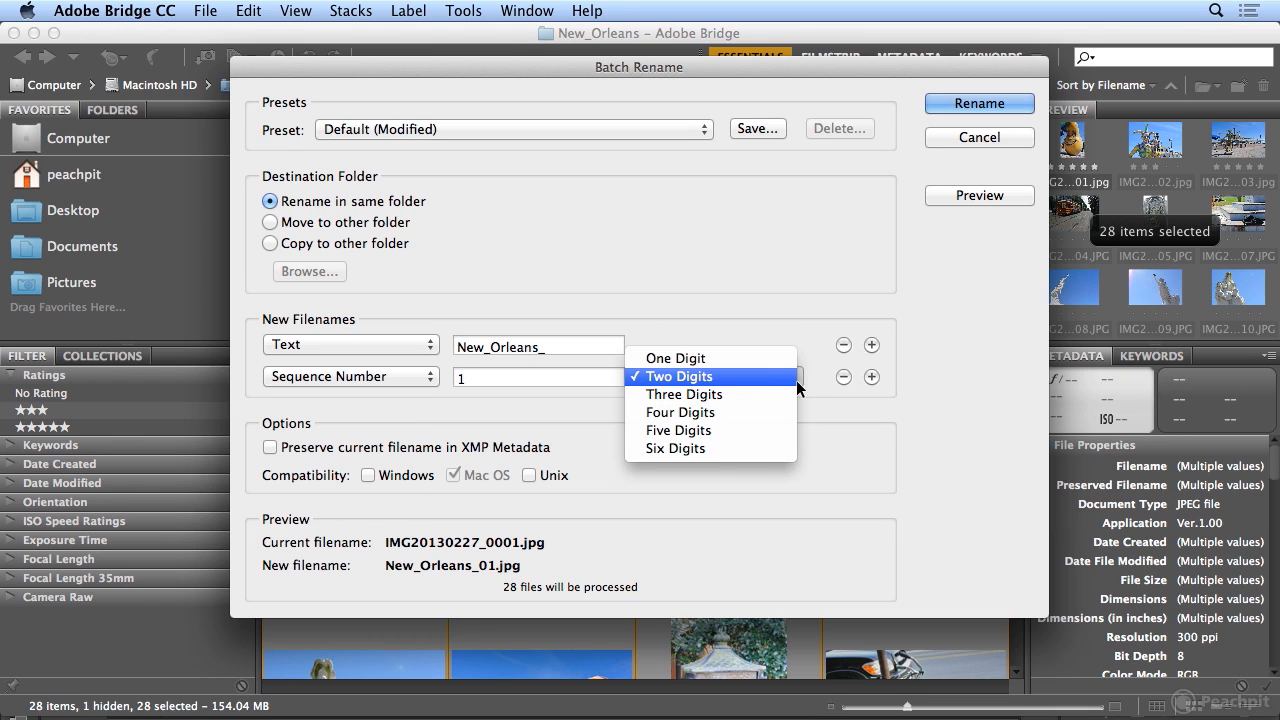
mouse_move(795, 385)
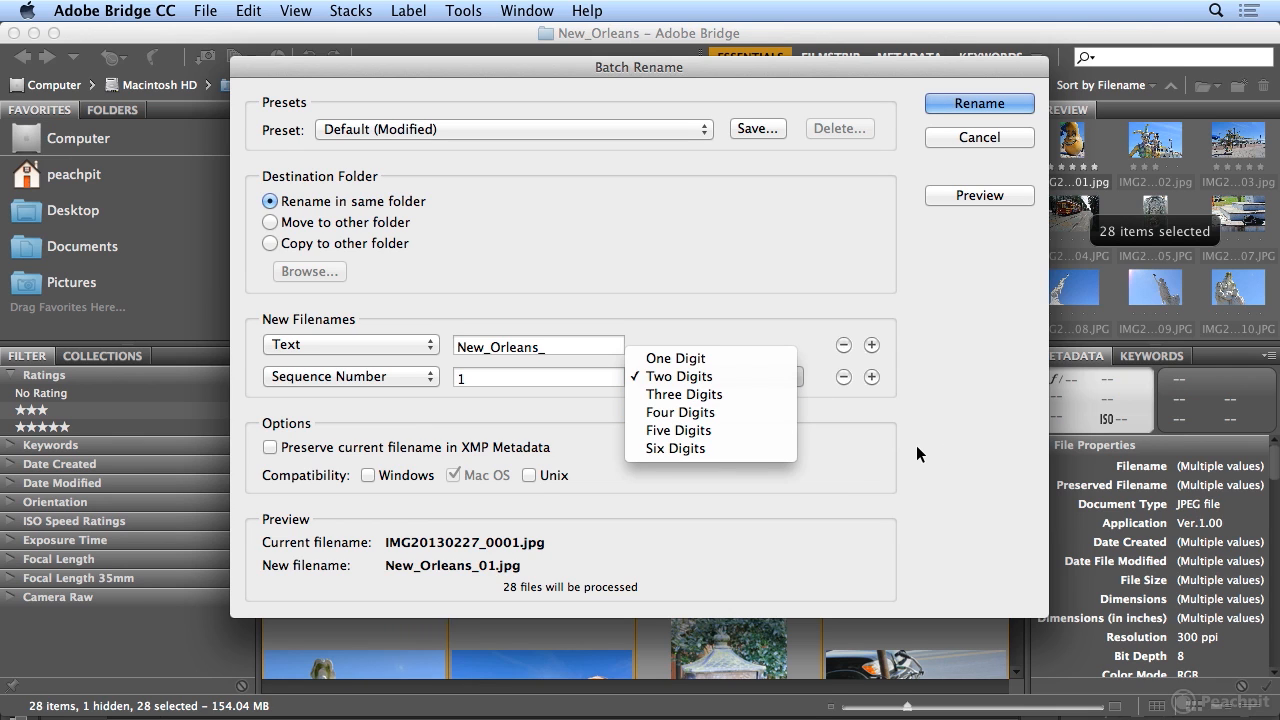
left_click(678, 376)
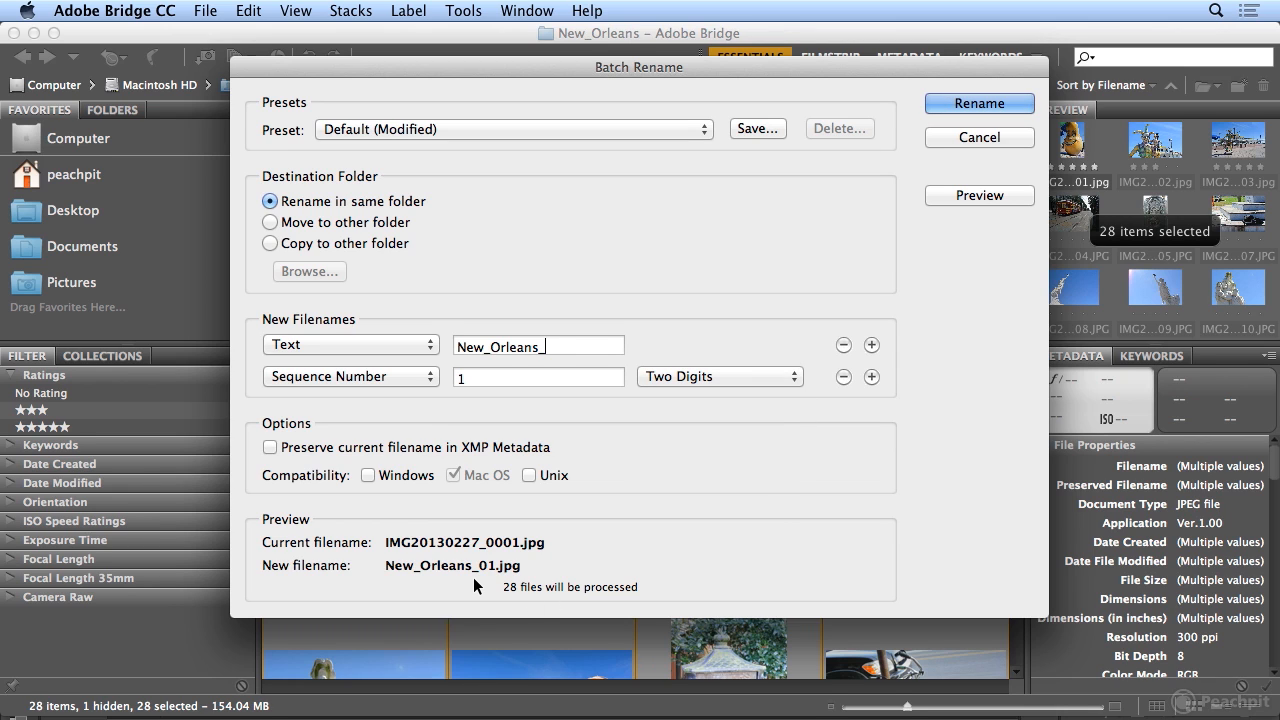
mouse_move(658, 492)
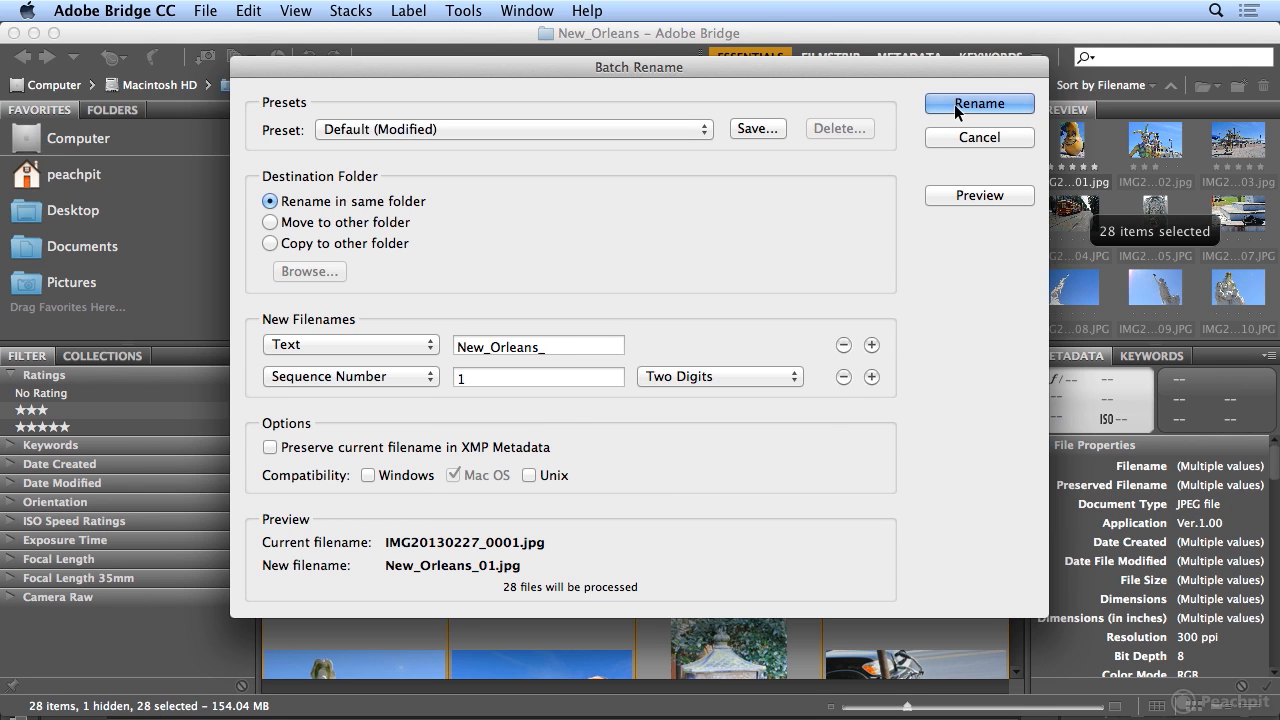
left_click(979, 103)
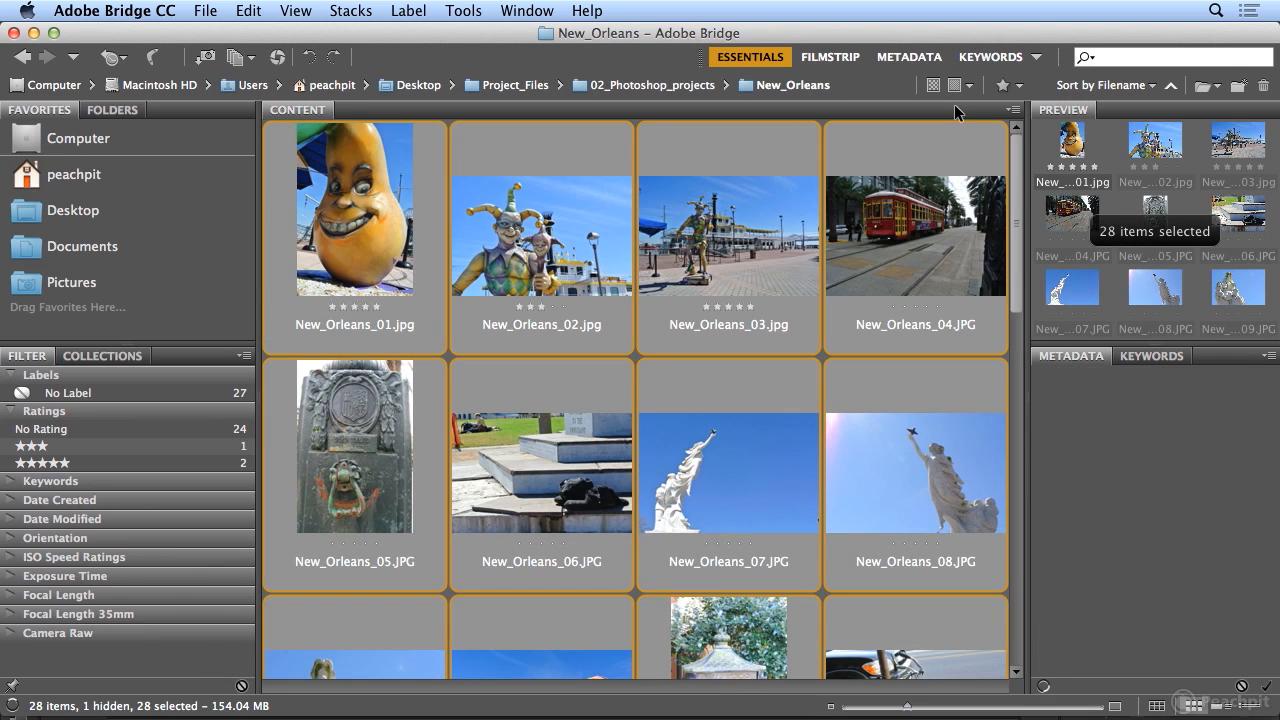
left_click(1070, 355)
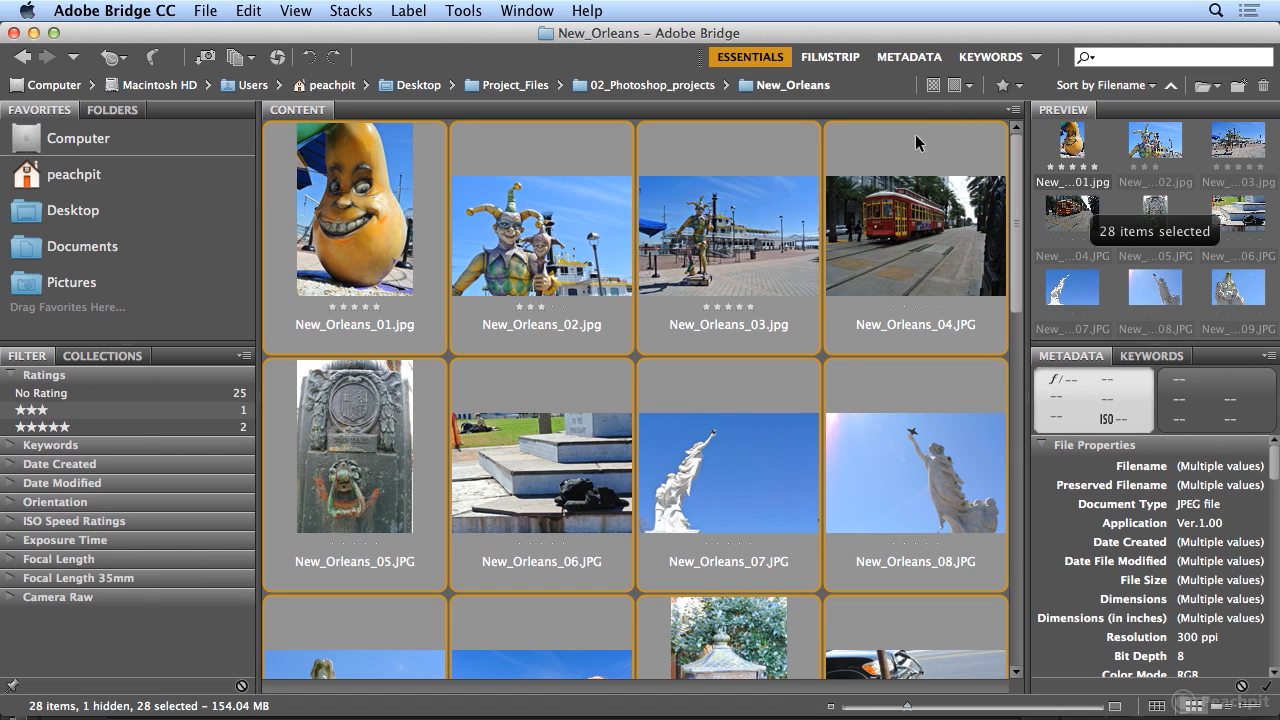
mouse_move(584, 262)
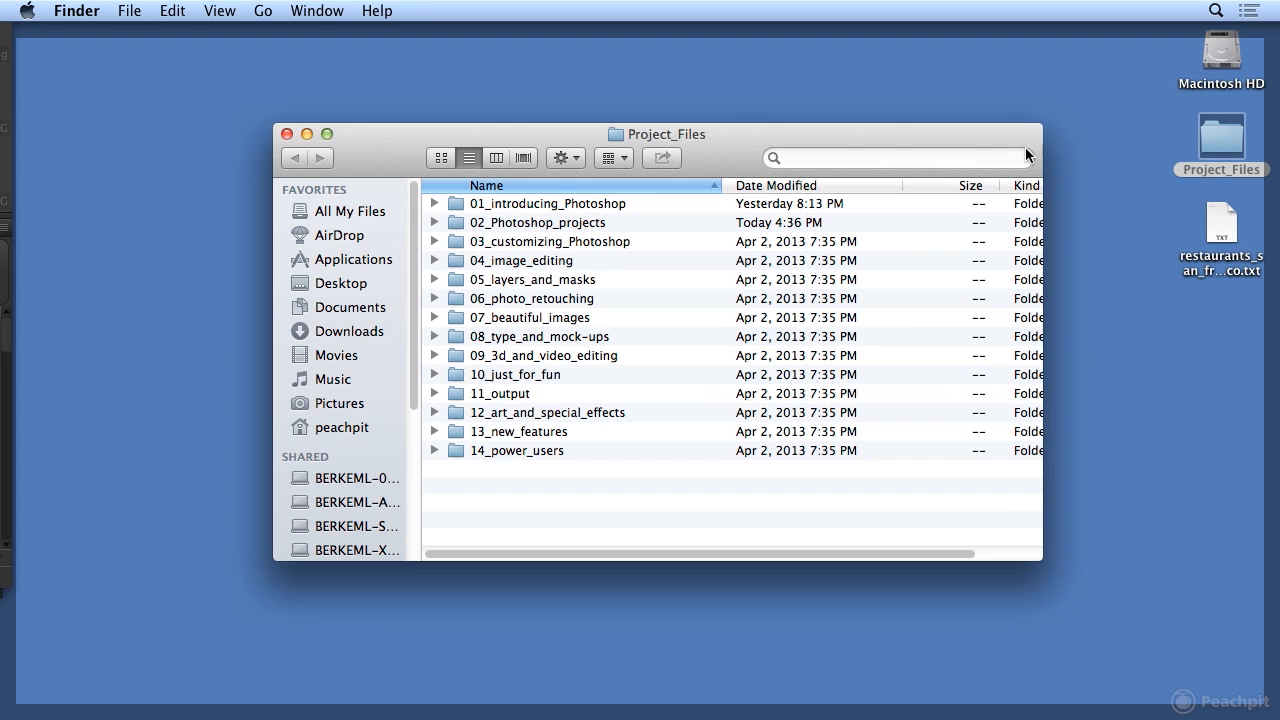
Step: In Finder, check the renamed New_Orleans files, open iPhone_Austria, then return to Bridge
double_click(537, 222)
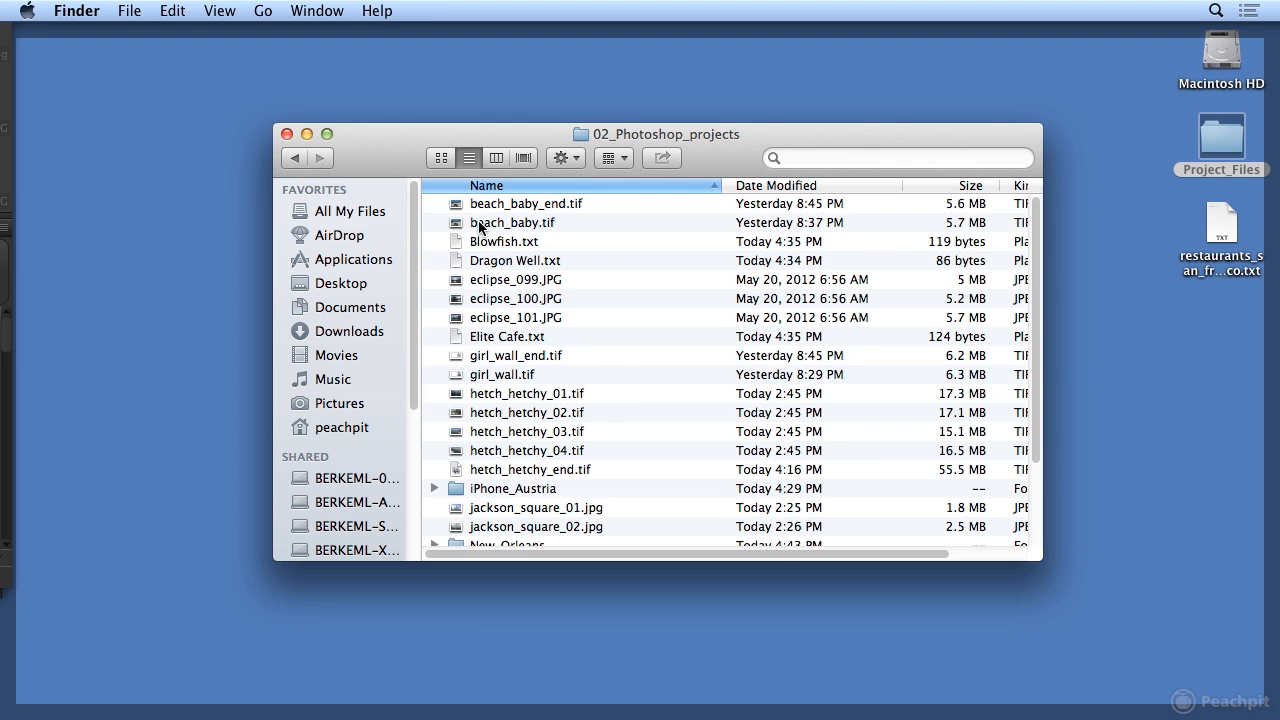
double_click(507, 544)
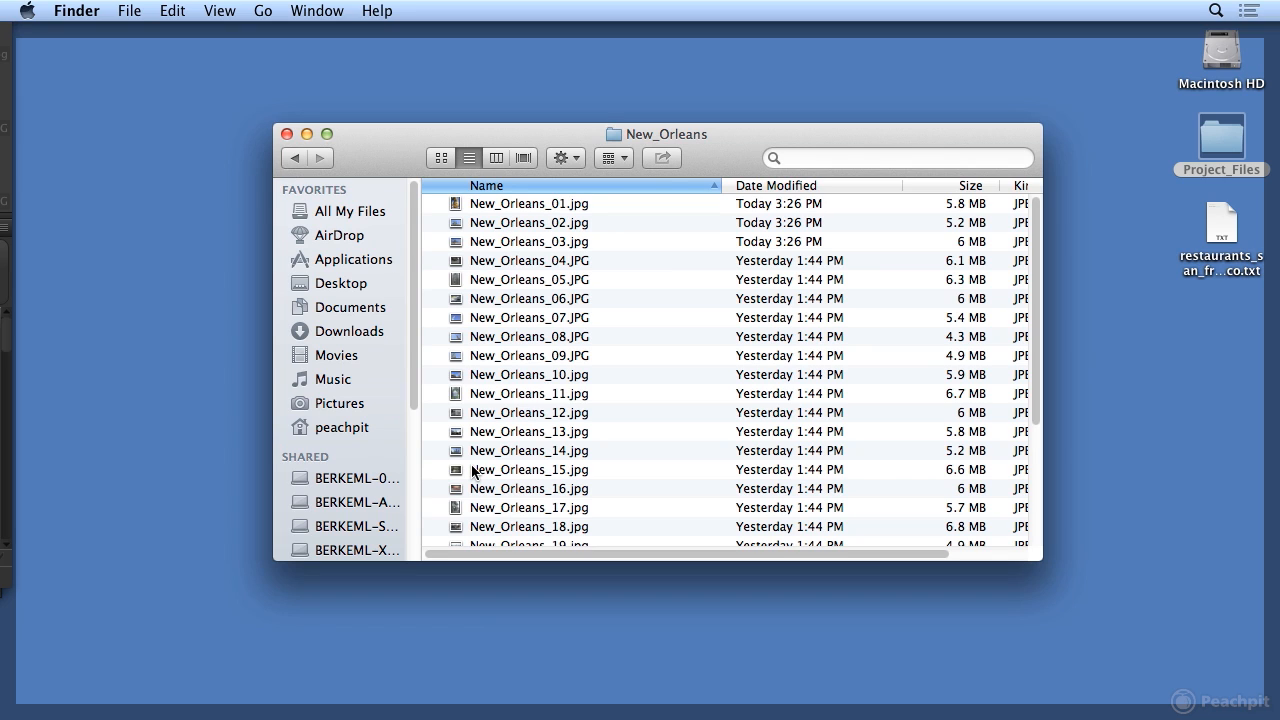
mouse_move(641, 471)
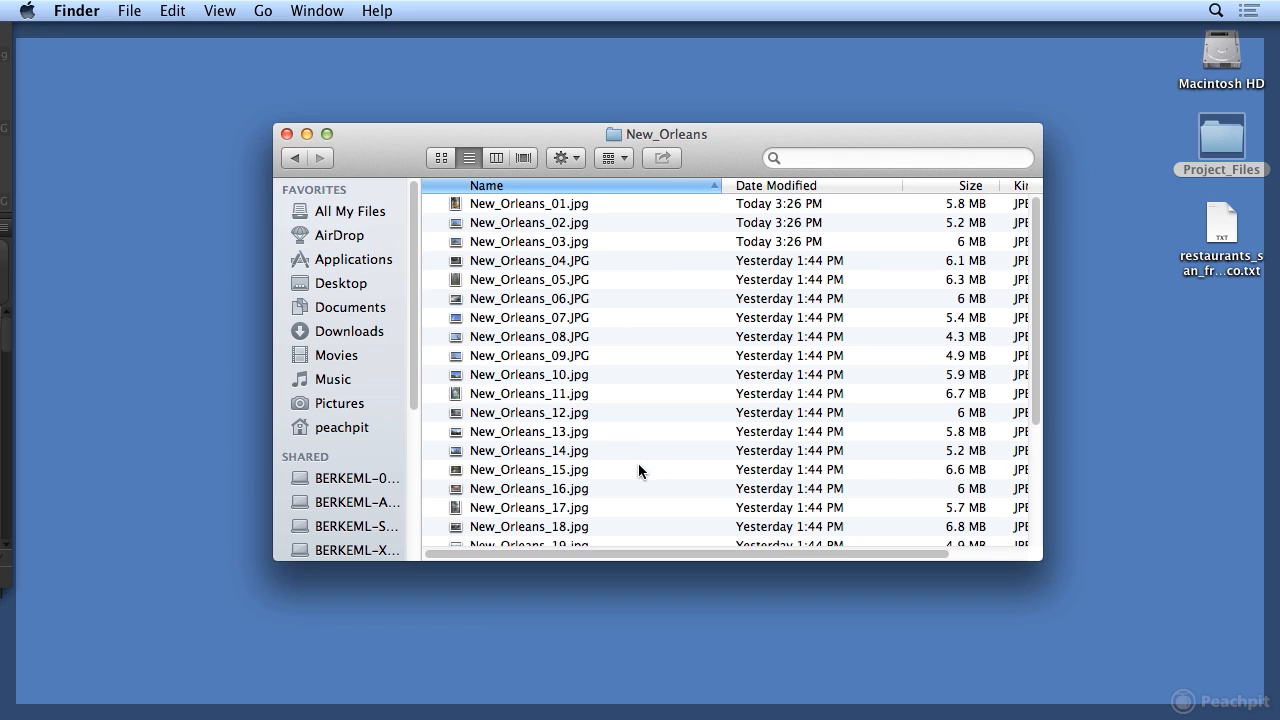
left_click(295, 158)
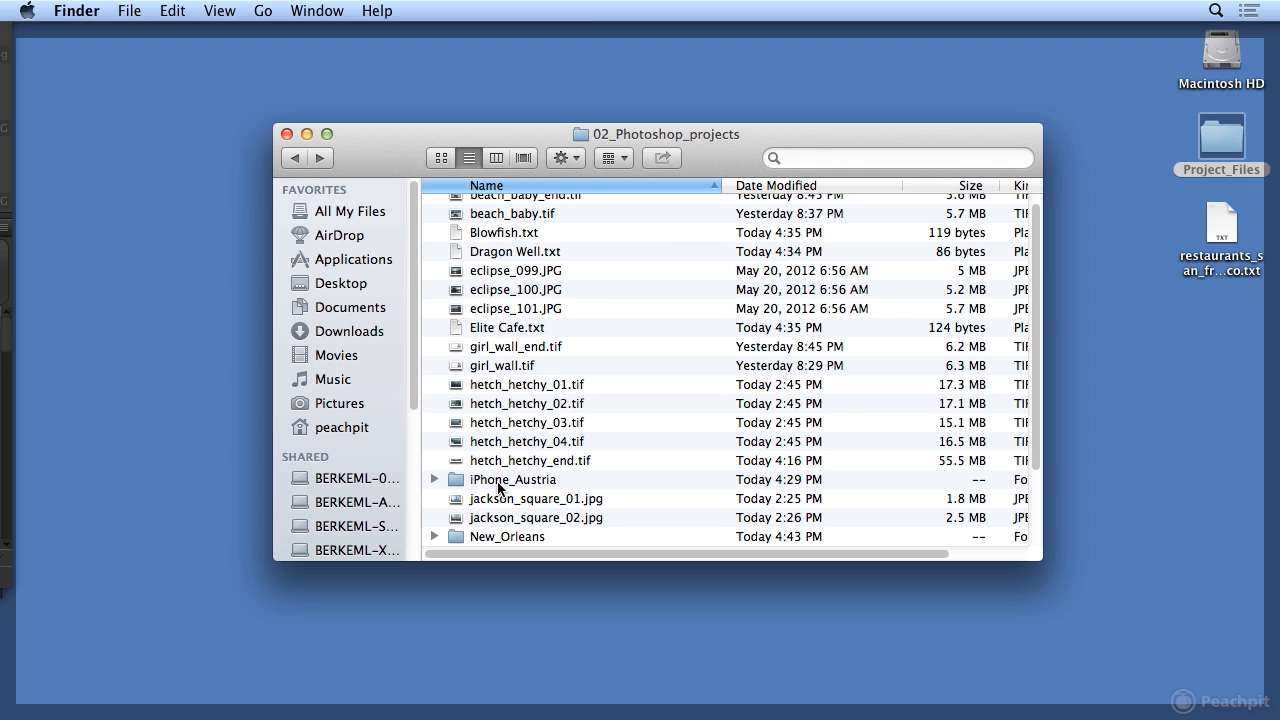
double_click(512, 479)
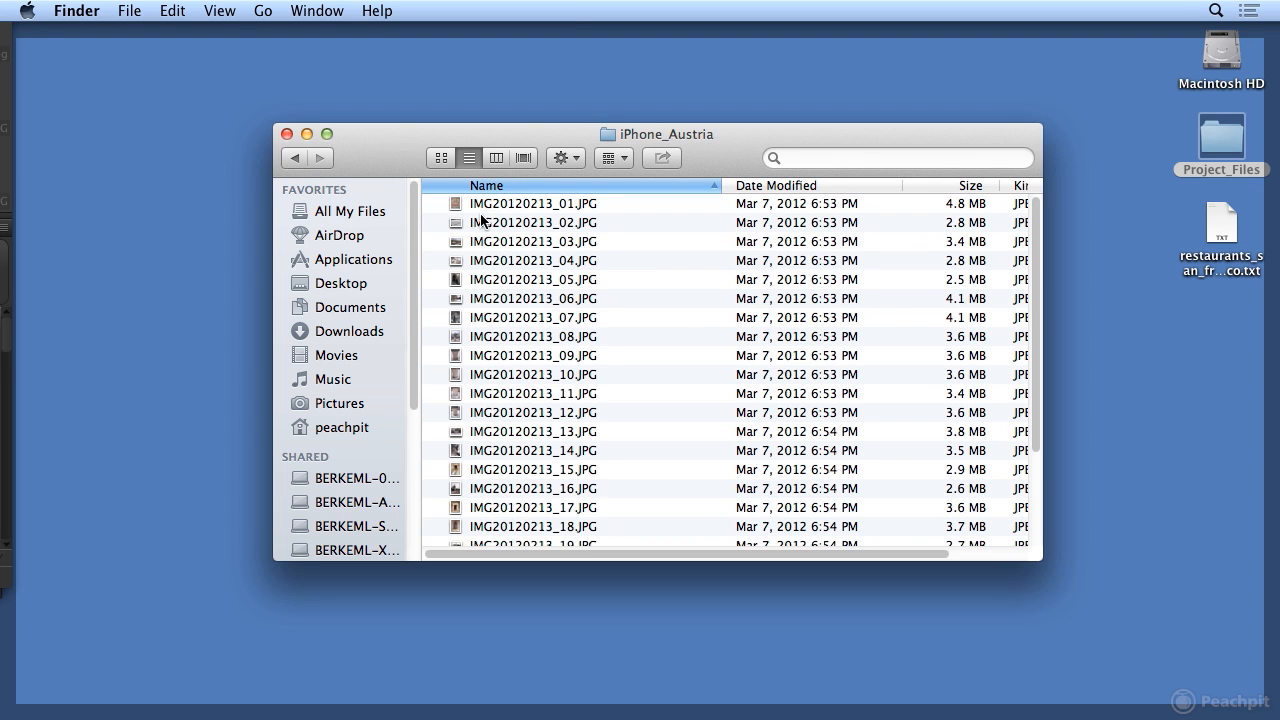
mouse_move(465, 261)
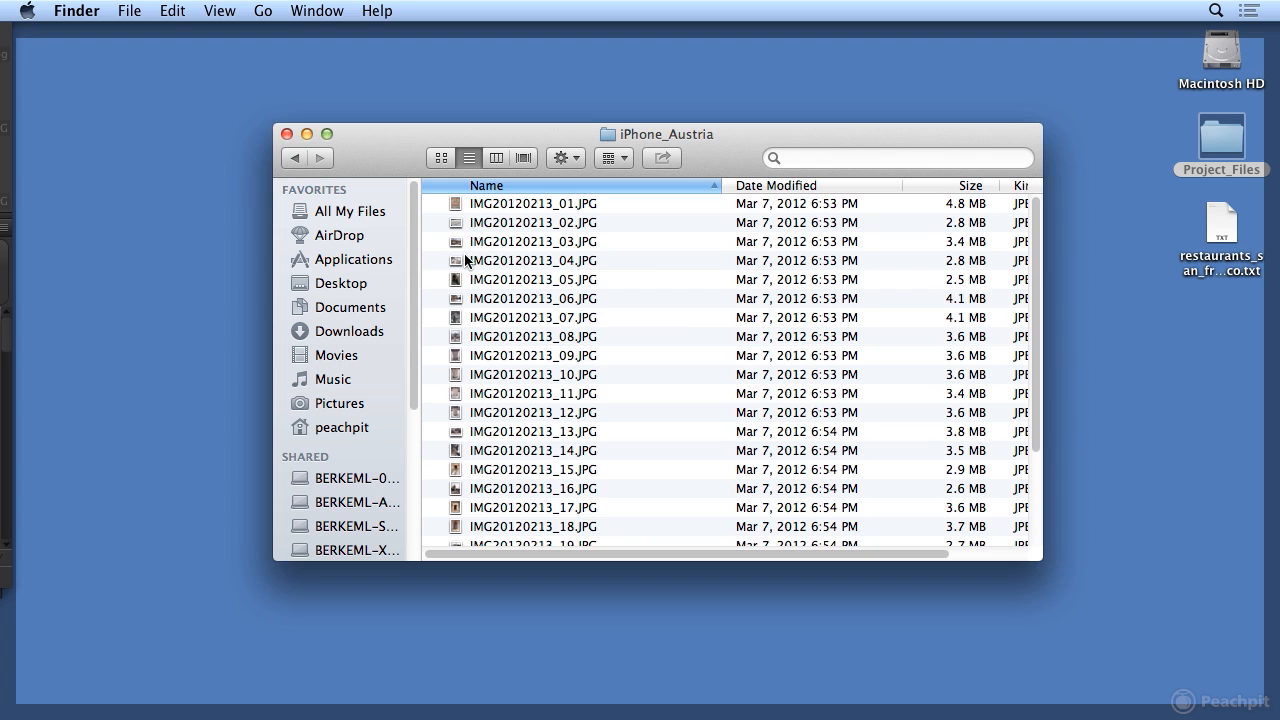
mouse_move(668, 441)
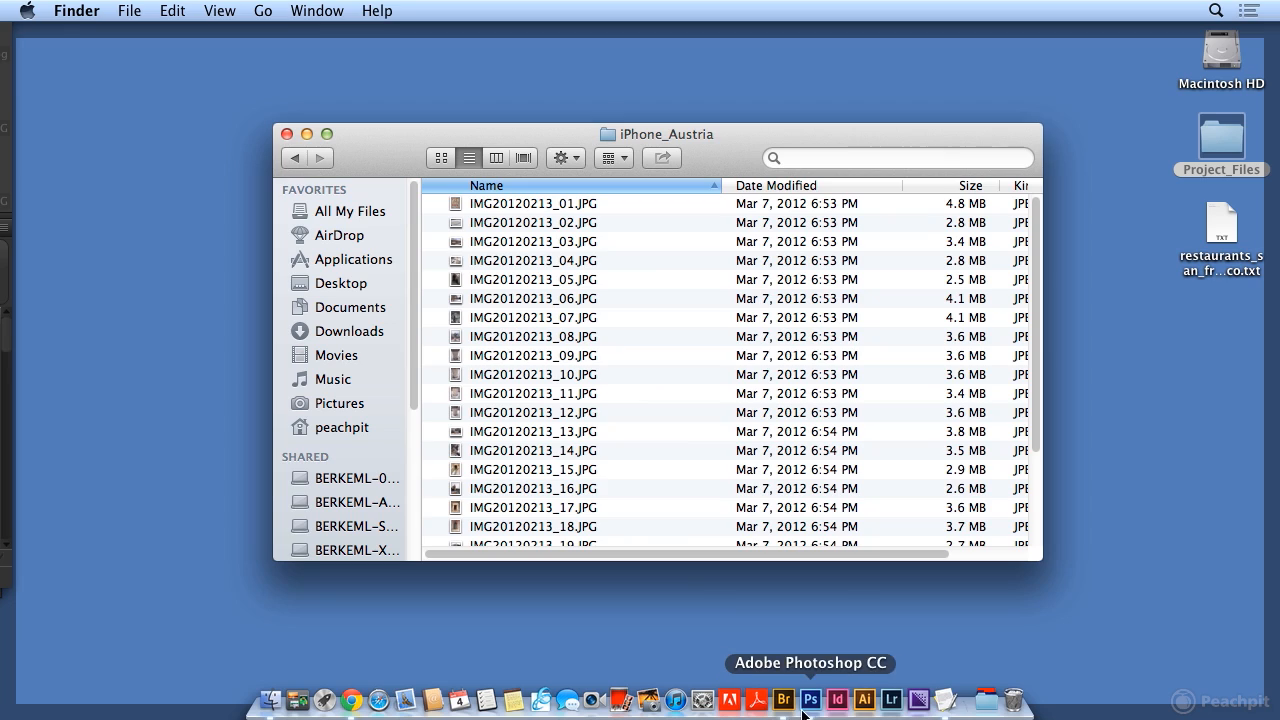
left_click(810, 699)
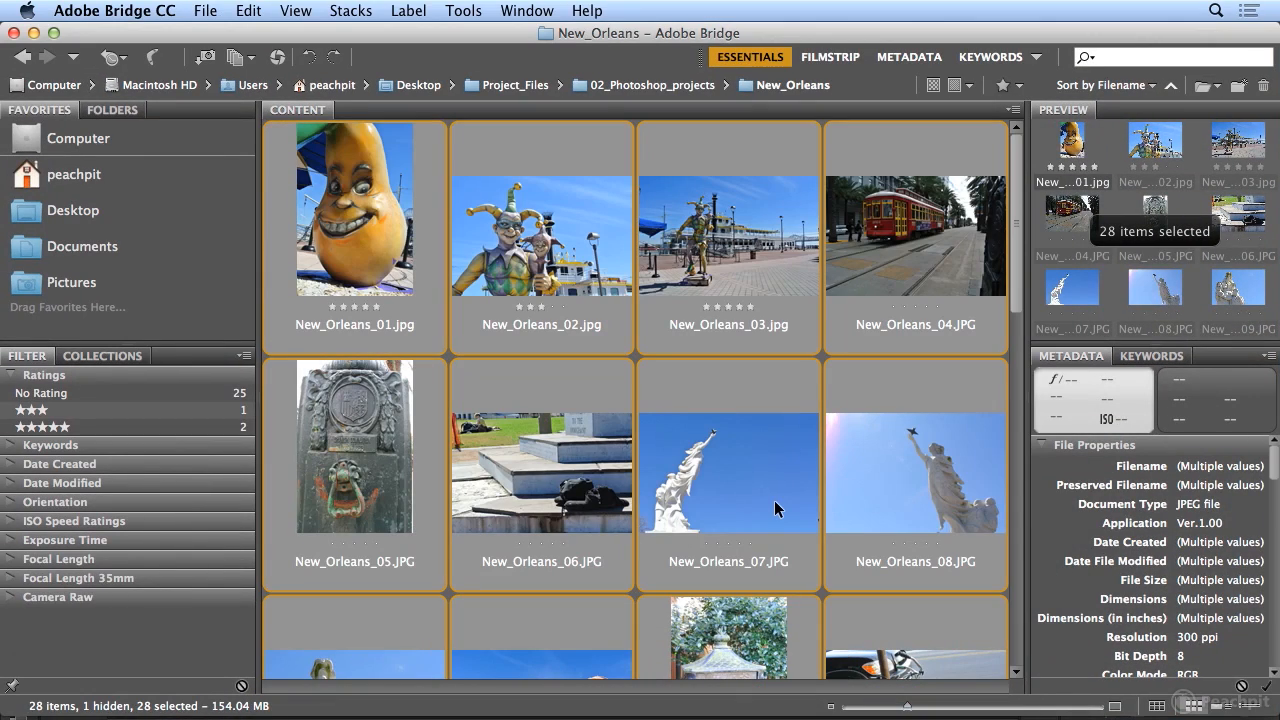
mouse_move(88, 133)
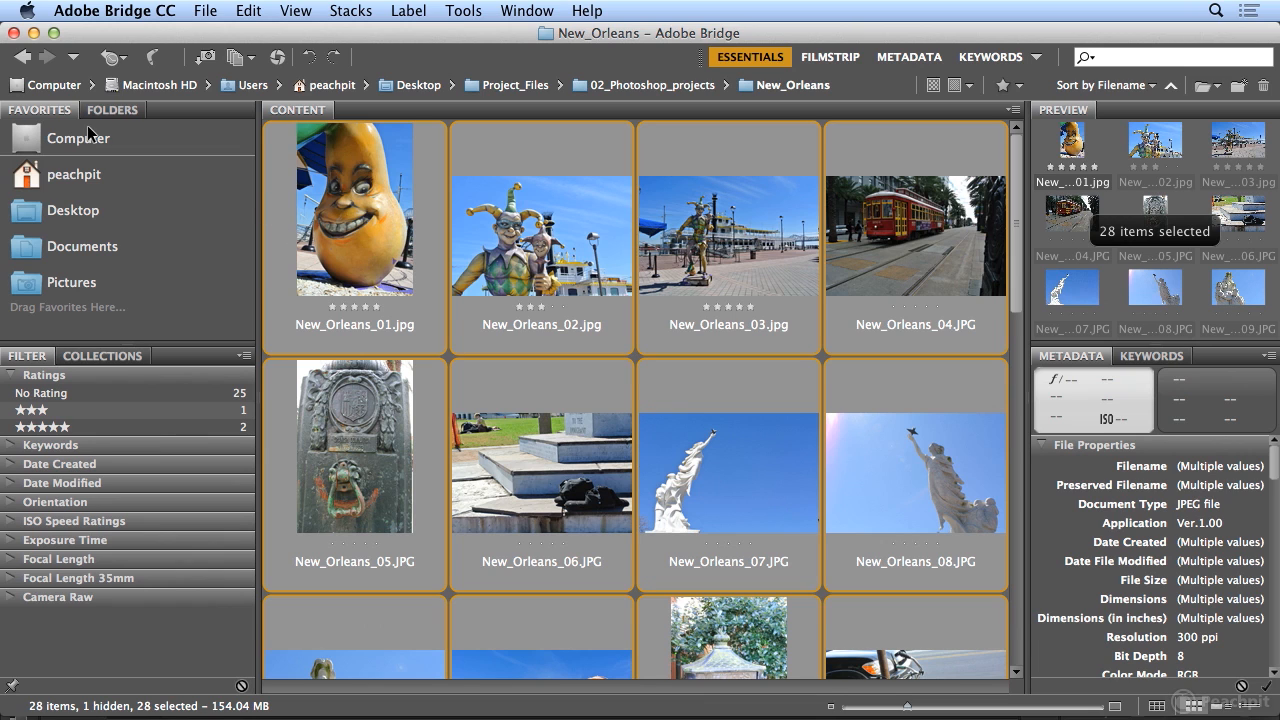
mouse_move(77, 157)
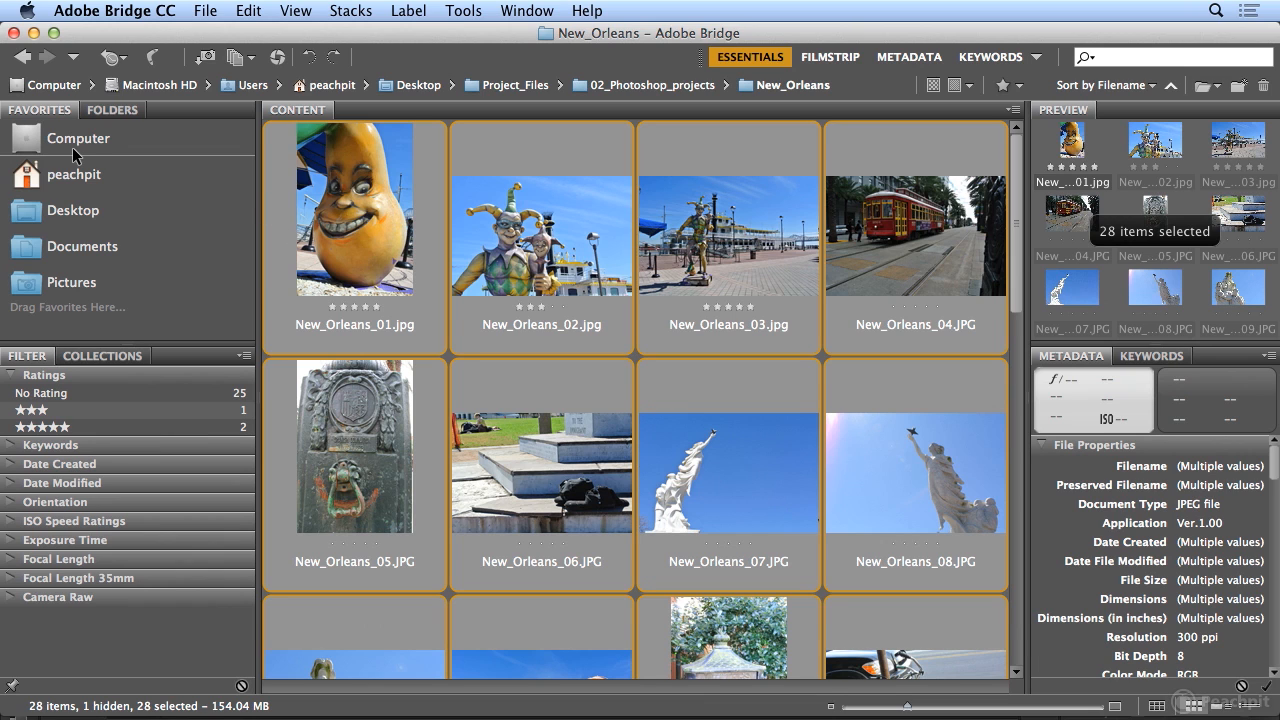
mouse_move(125, 118)
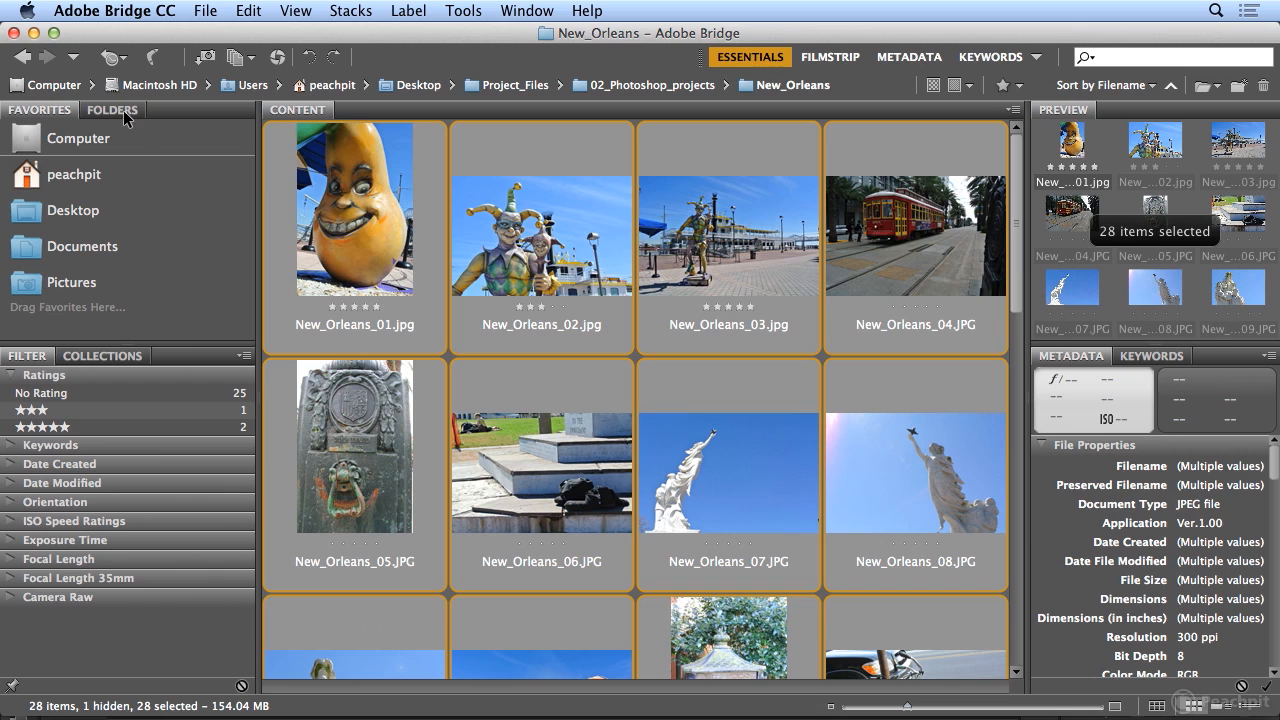
Step: Show the Folders panel tree and browse the iPhone_Austria photos
left_click(112, 110)
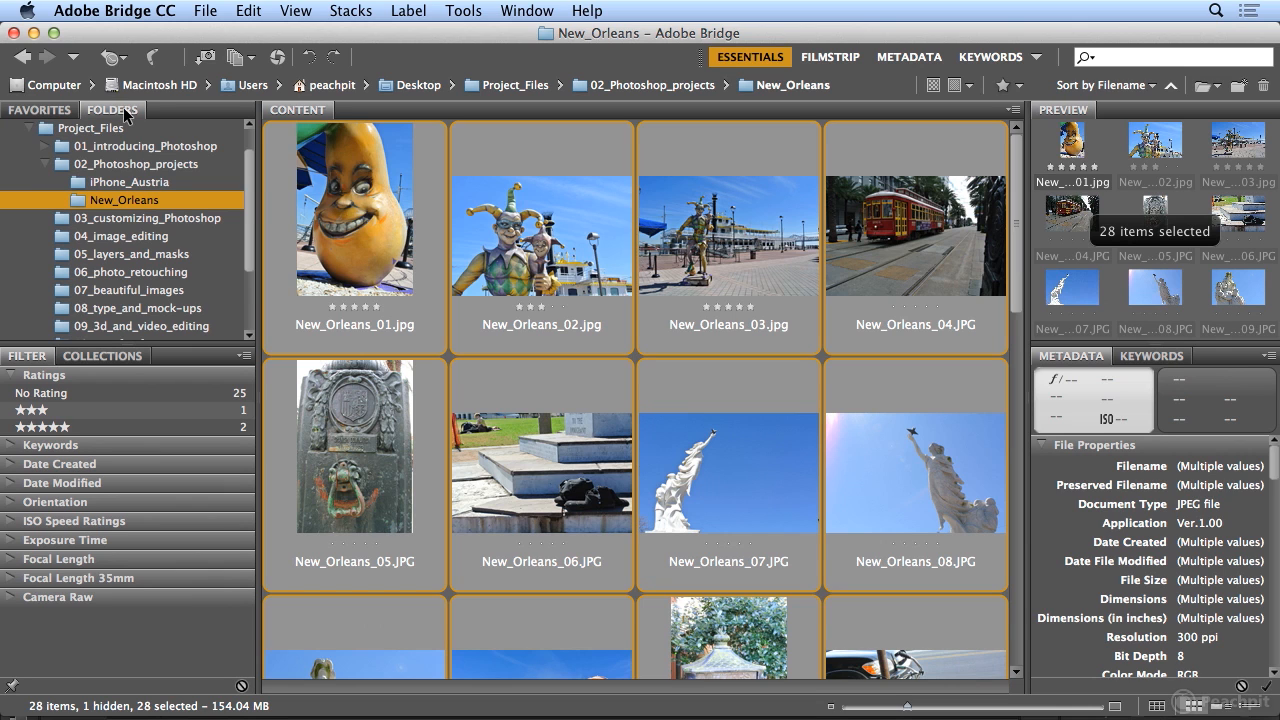
left_click(128, 182)
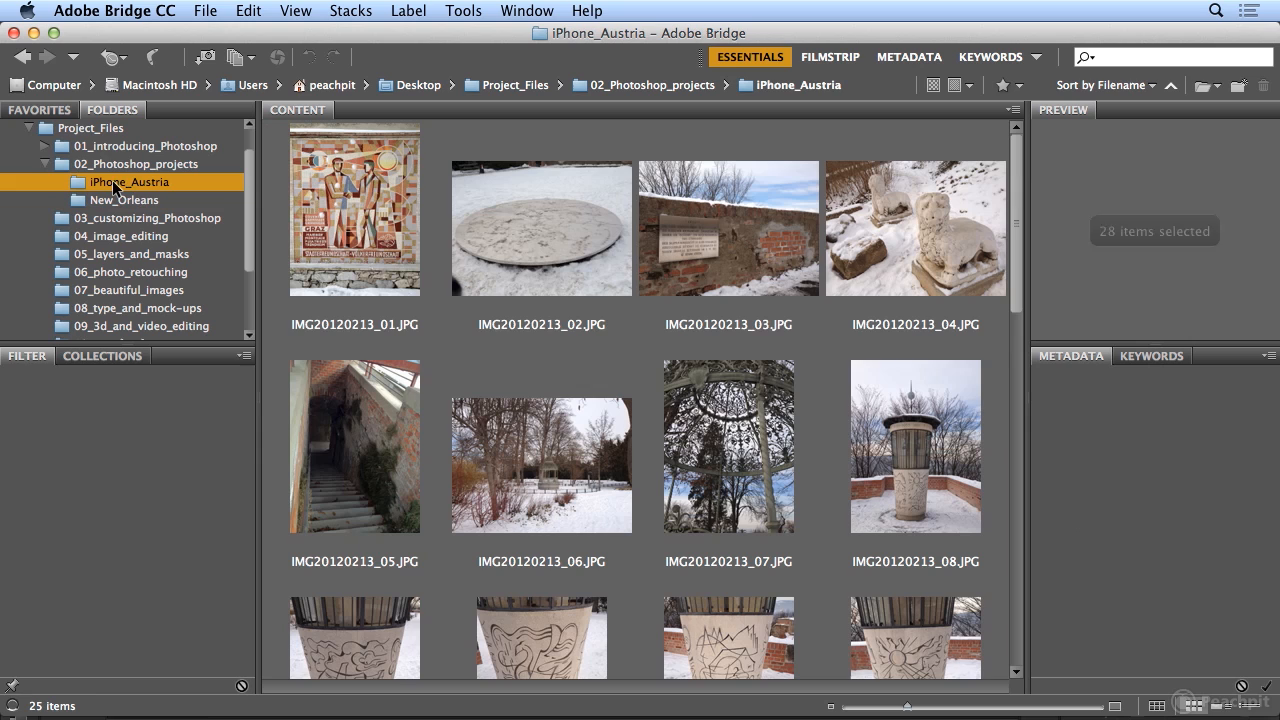
left_click(27, 355)
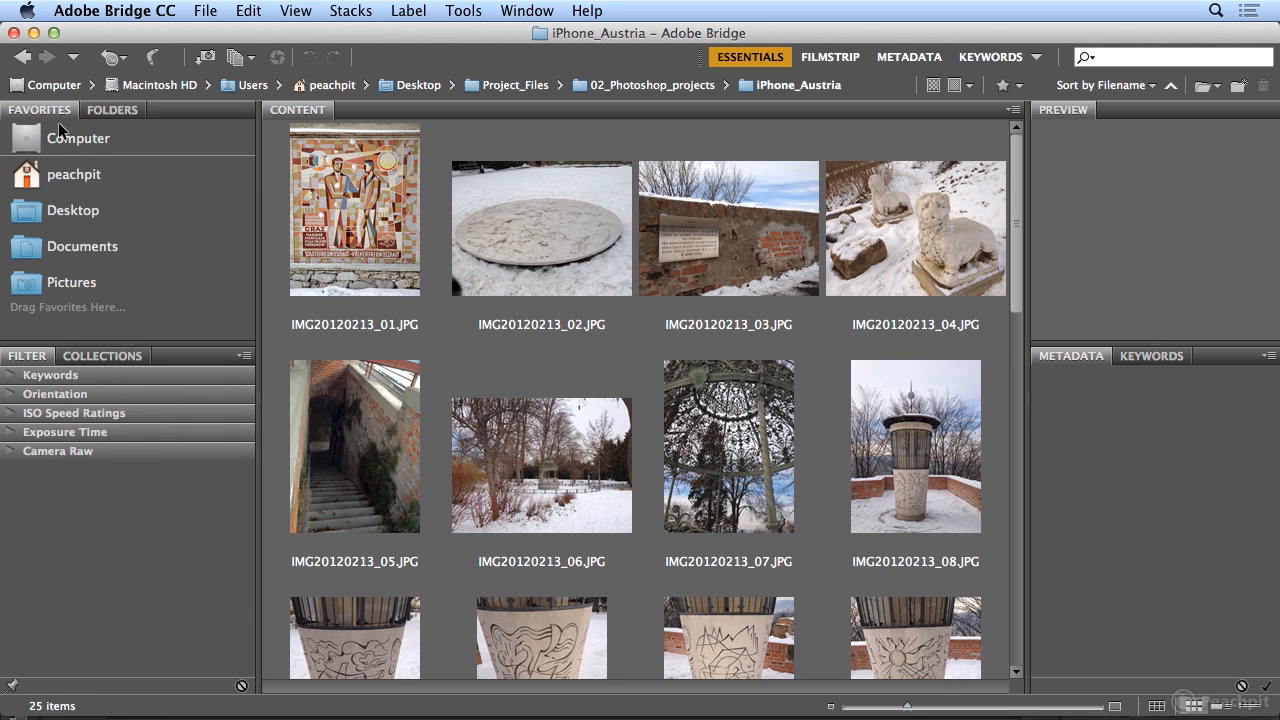
left_click(112, 110)
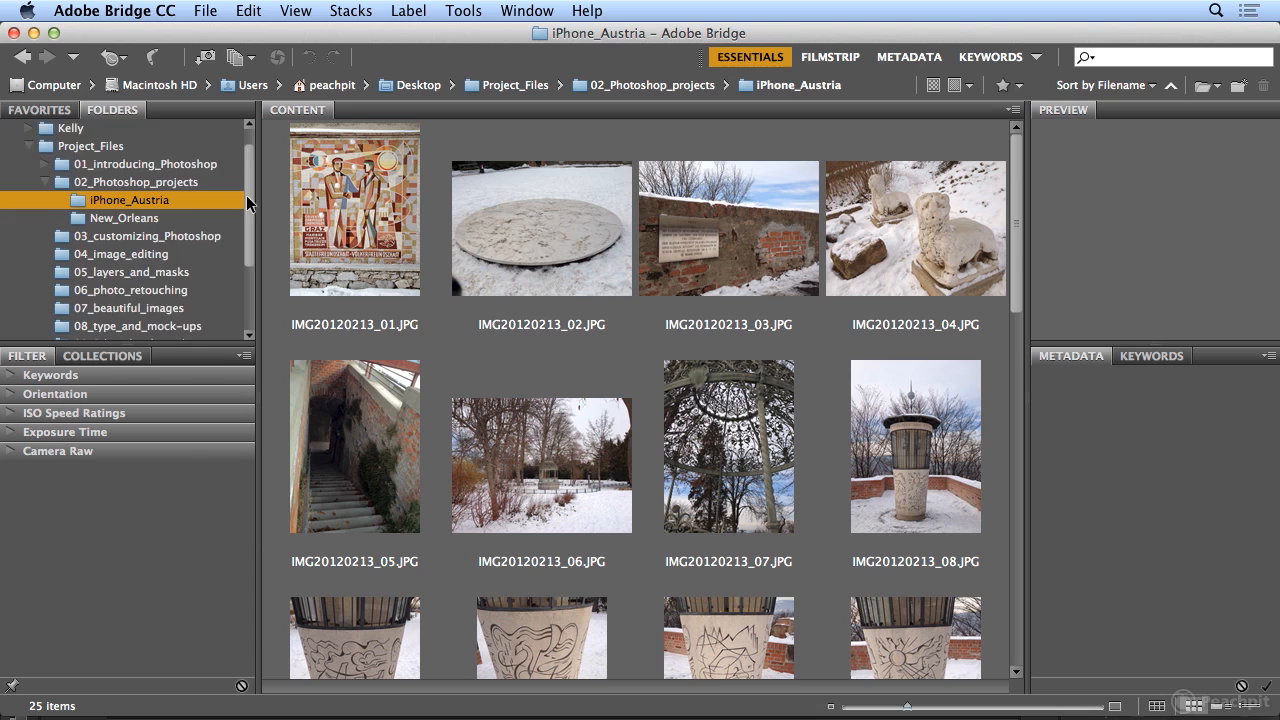
scroll("down", 3)
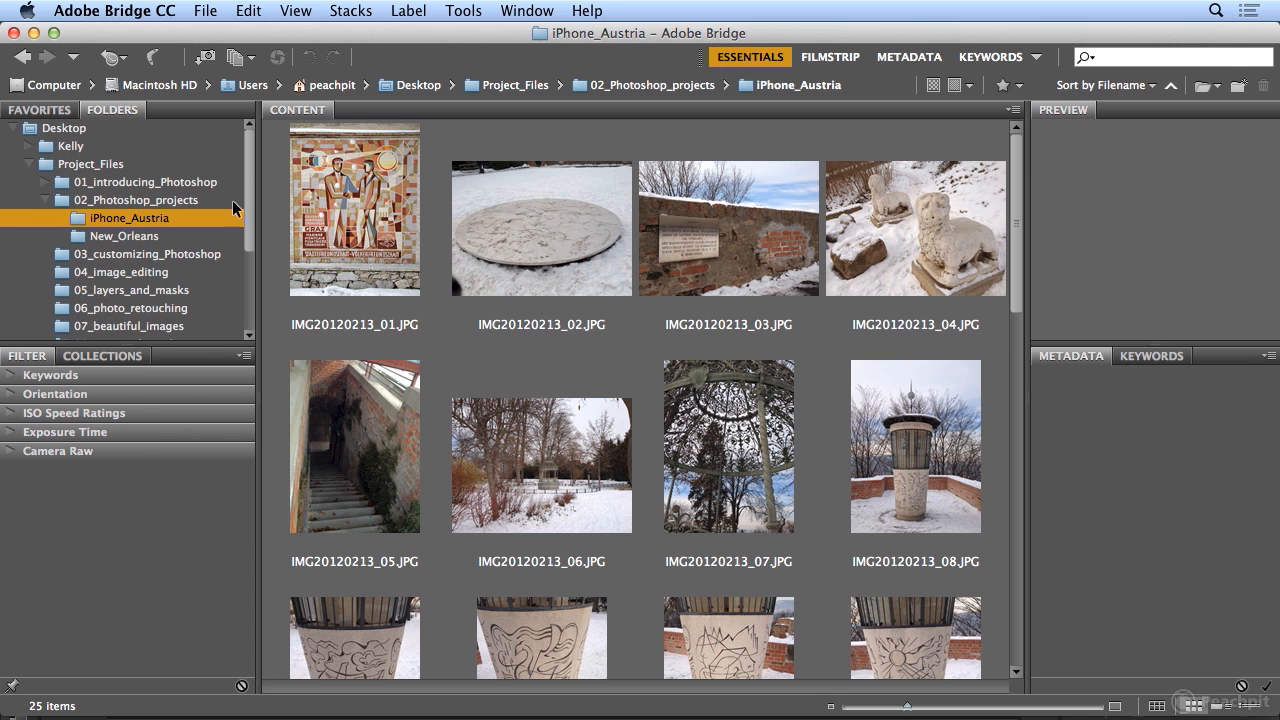
Step: Select all 25 photos in iPhone_Austria
left_click(354, 228)
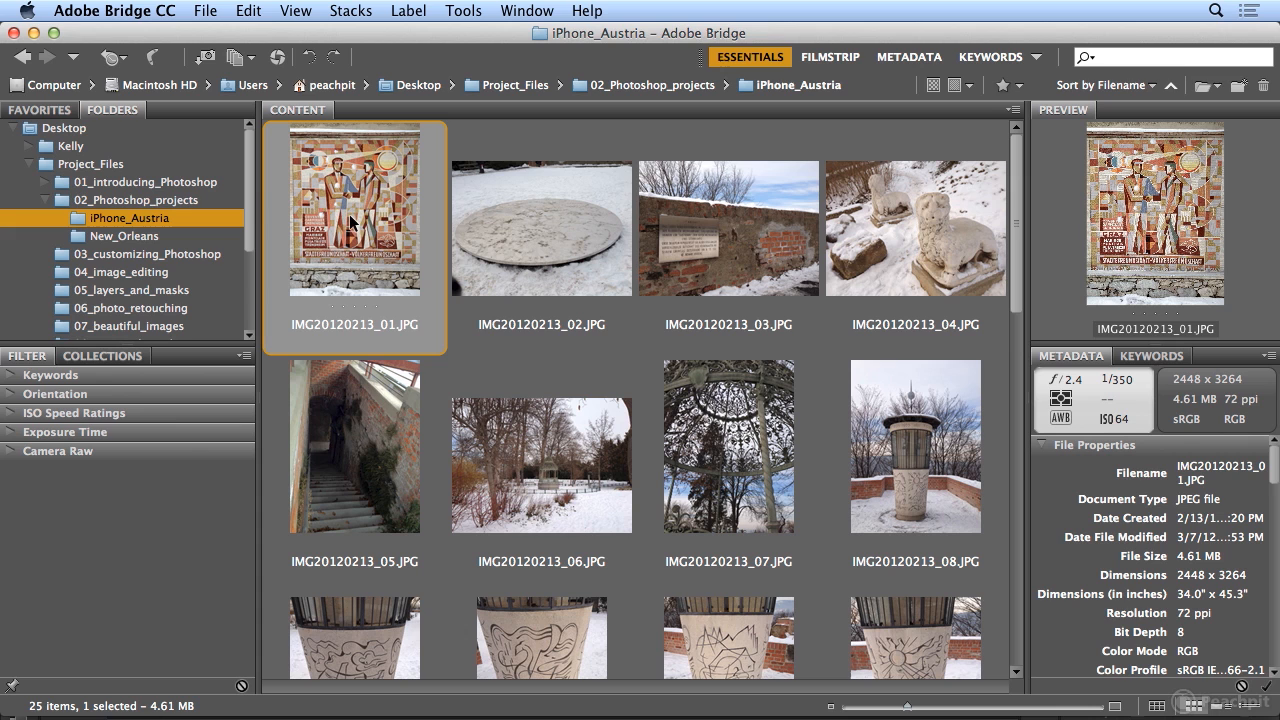
left_click(248, 11)
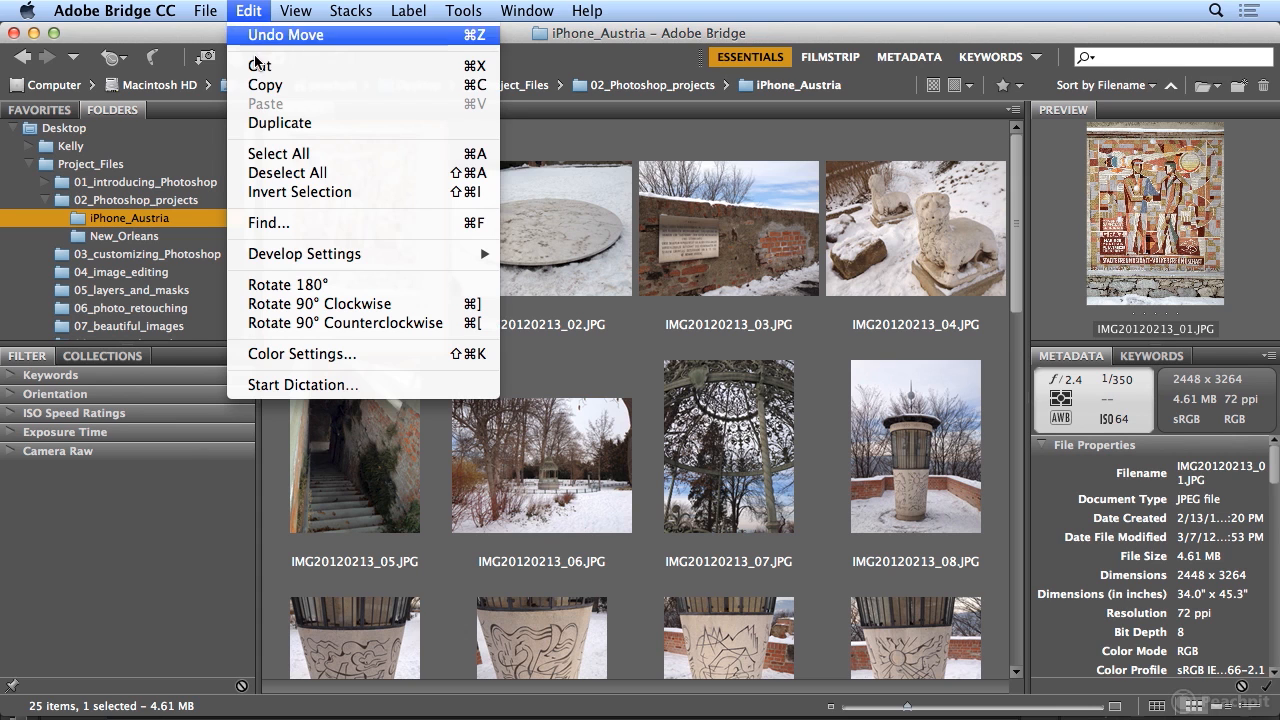
left_click(278, 153)
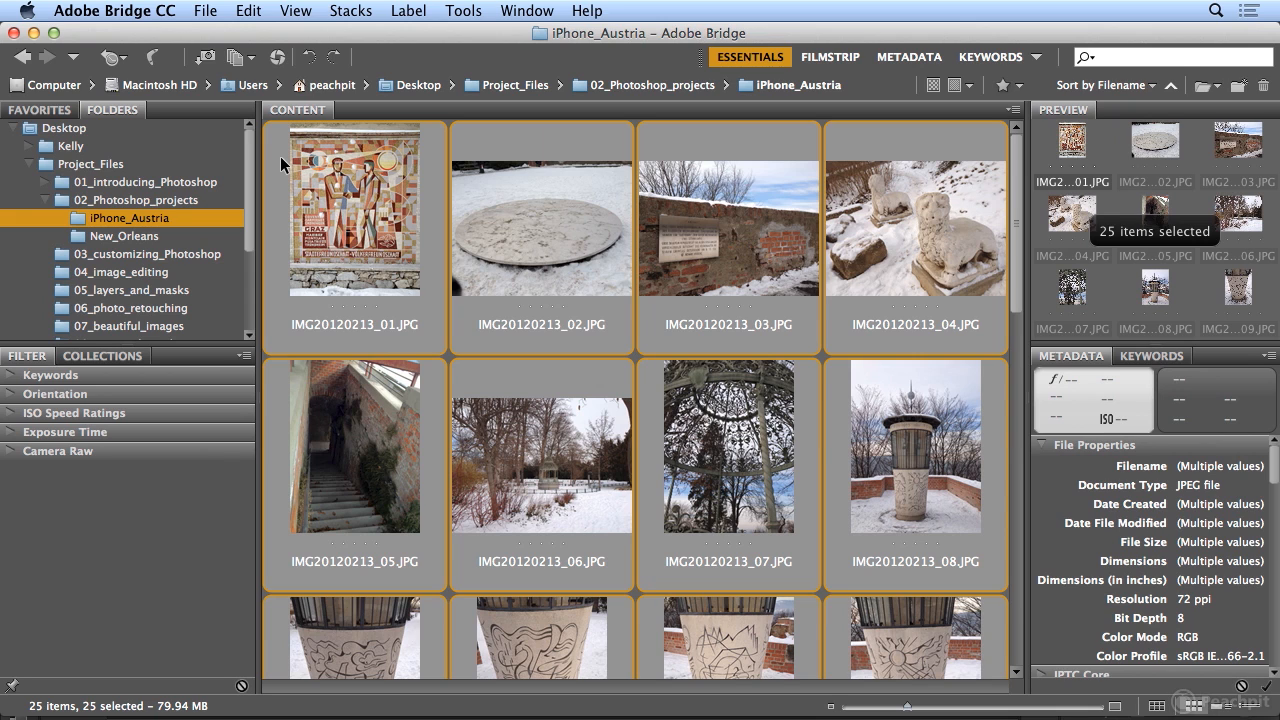
mouse_move(458, 18)
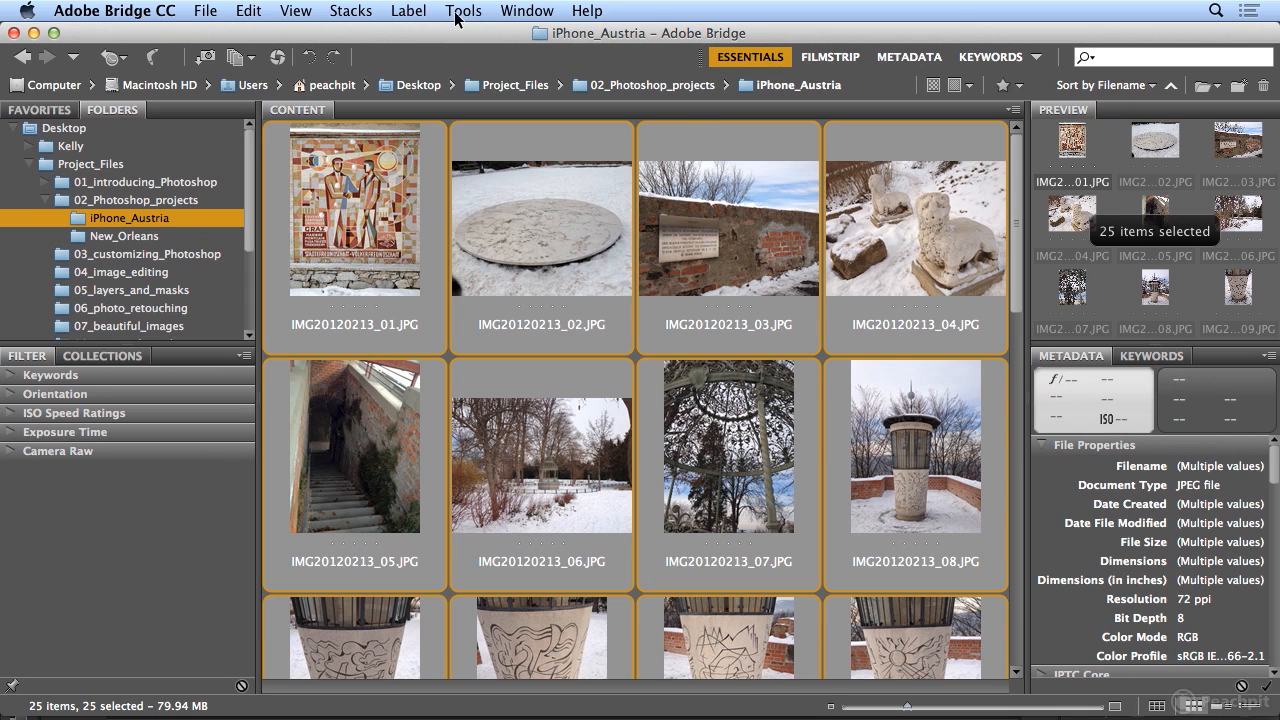
Step: Batch rename them Graz_Austria_ with two-digit numbering starting at 1
left_click(463, 11)
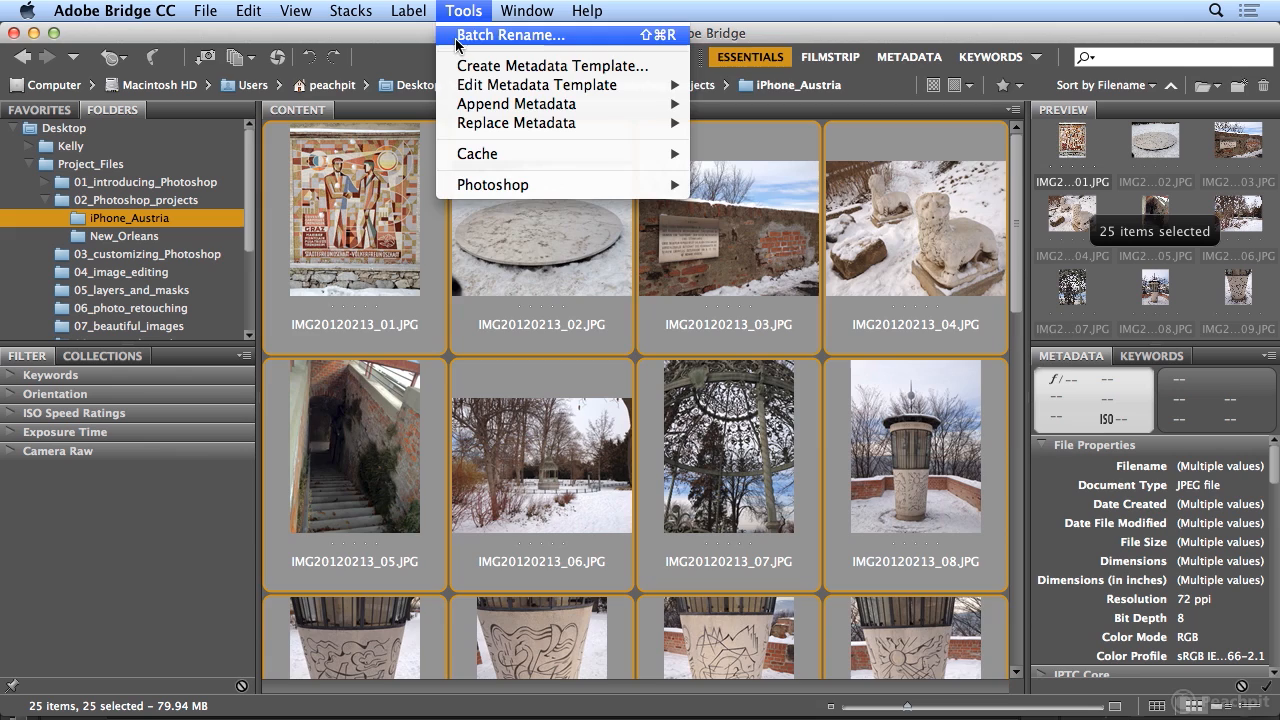
left_click(511, 35)
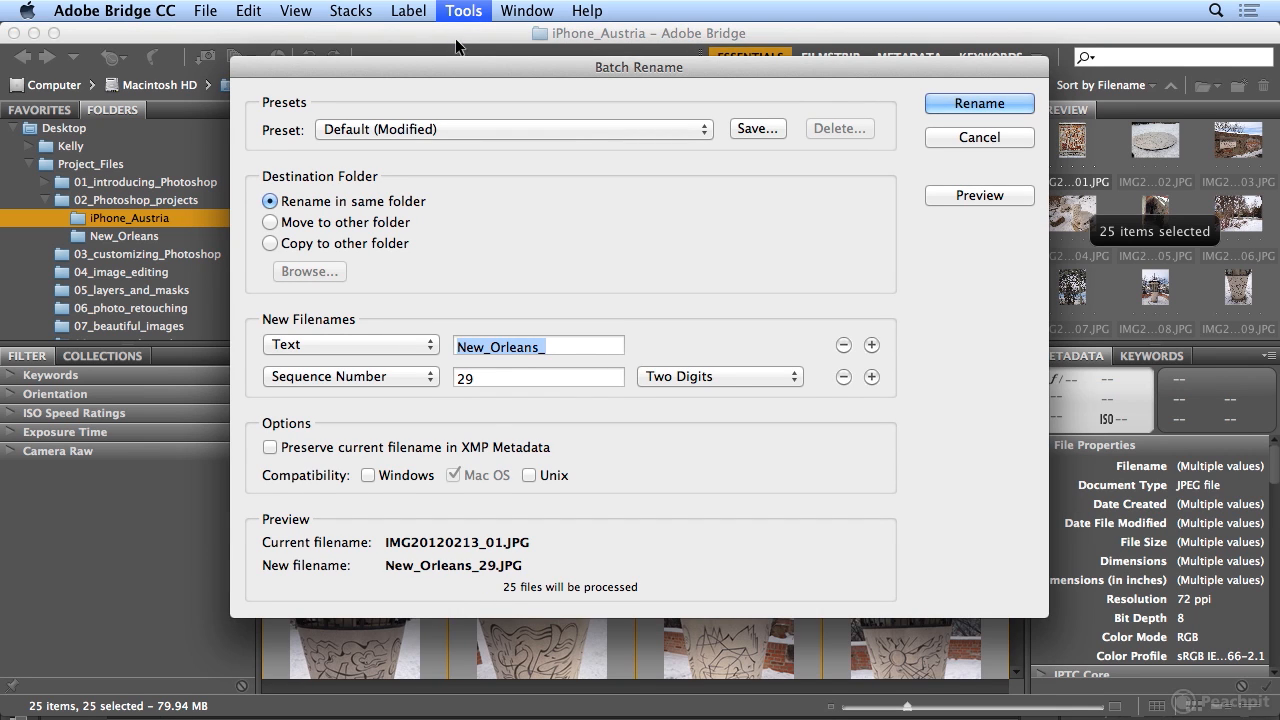
type("Graz_")
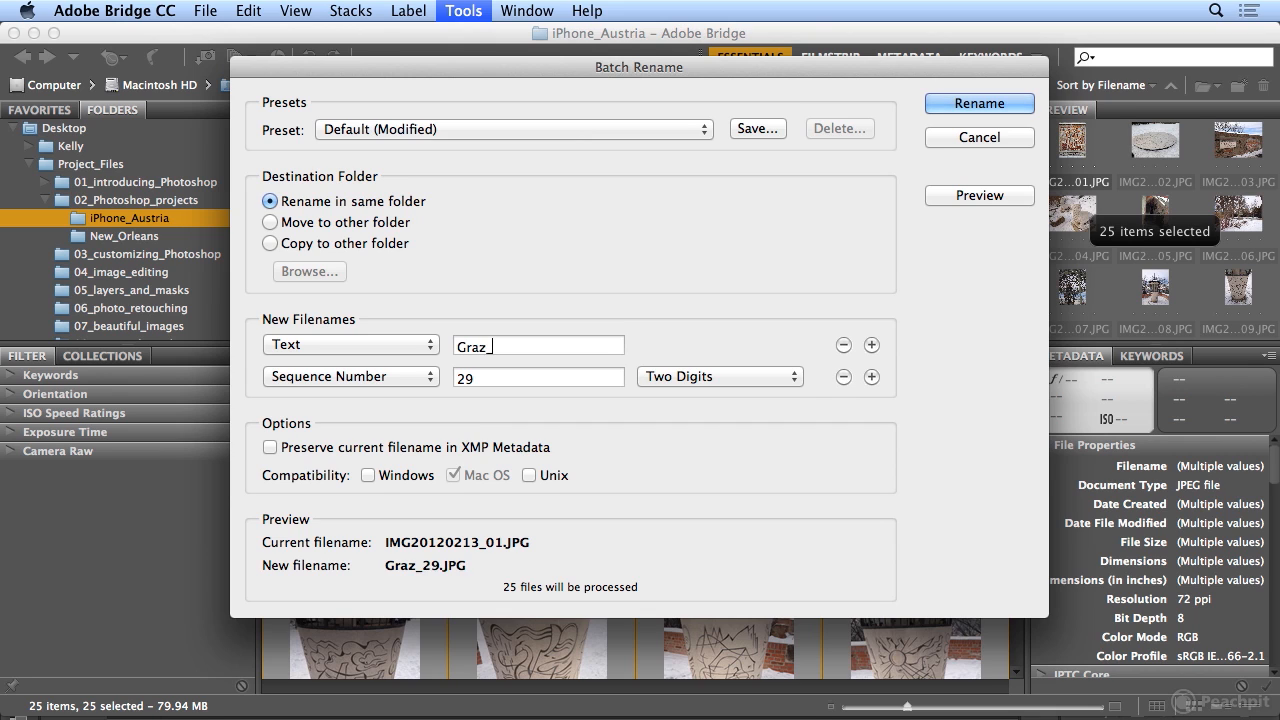
type("Austri")
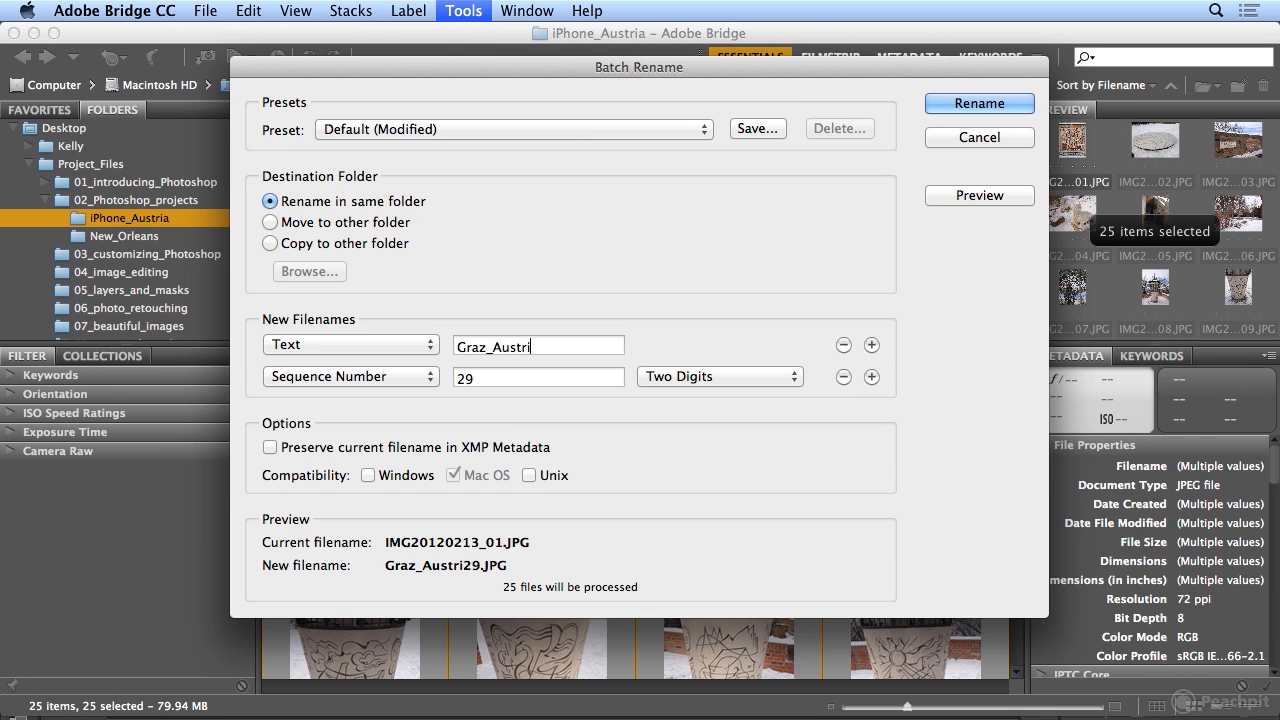
type("a_")
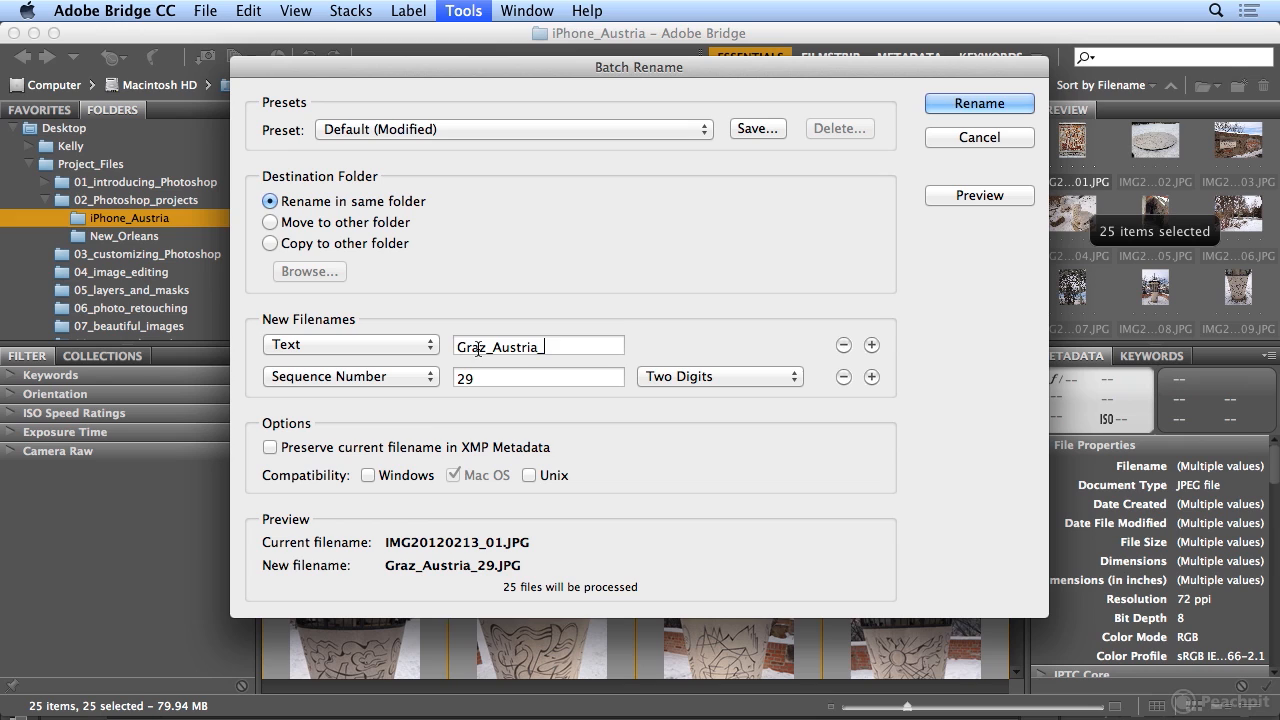
type("1")
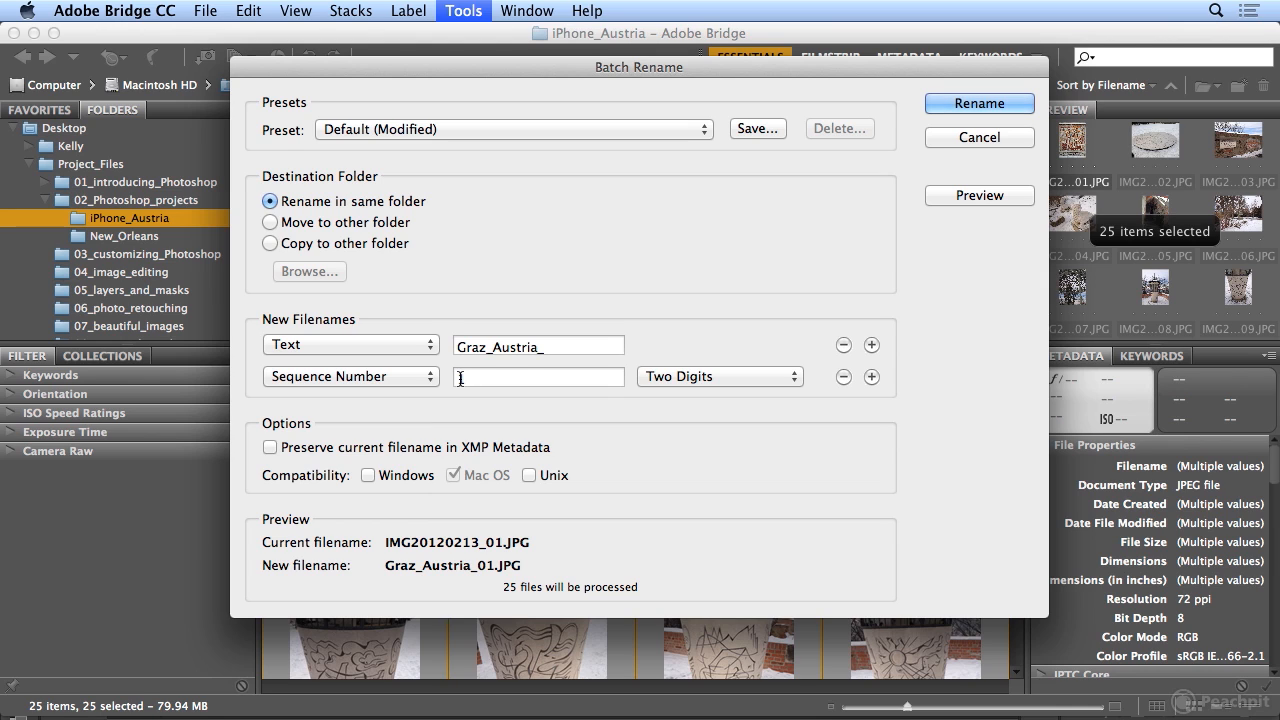
type("1")
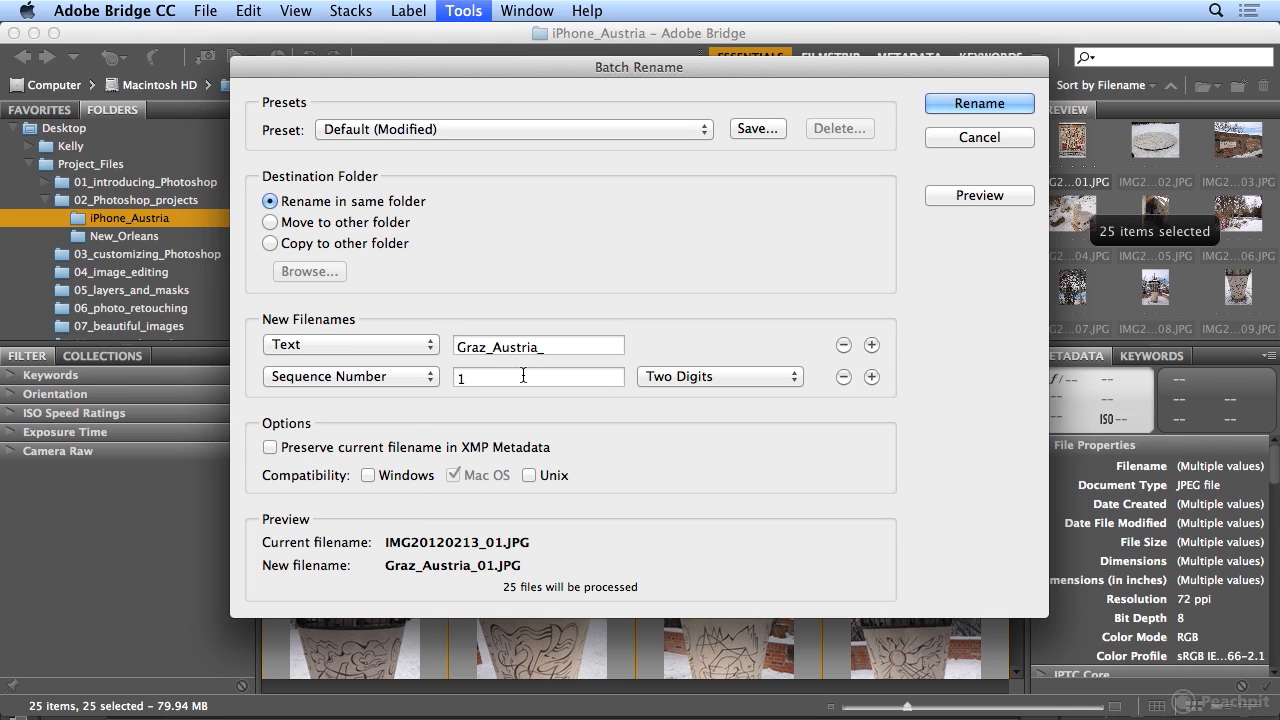
left_click(979, 103)
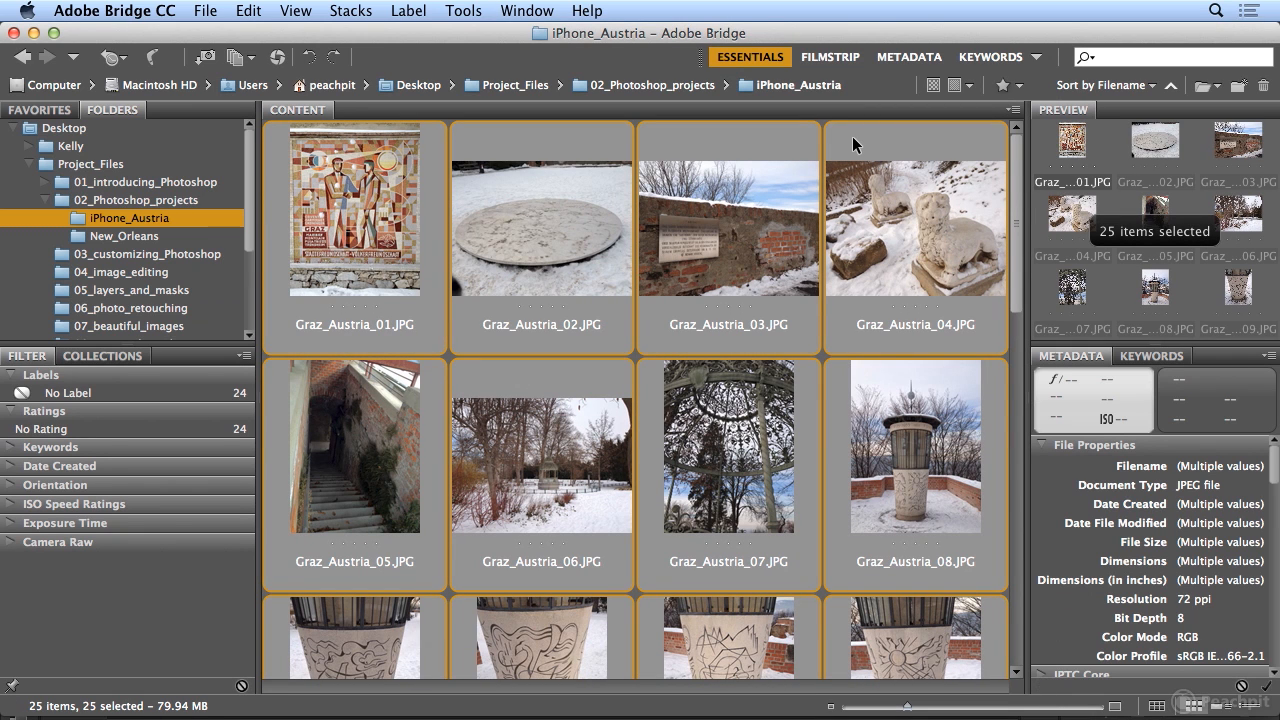
Step: Create a San_Francisco_restaurants folder in 02_Photoshop_projects and return to that folder's contents
left_click(137, 200)
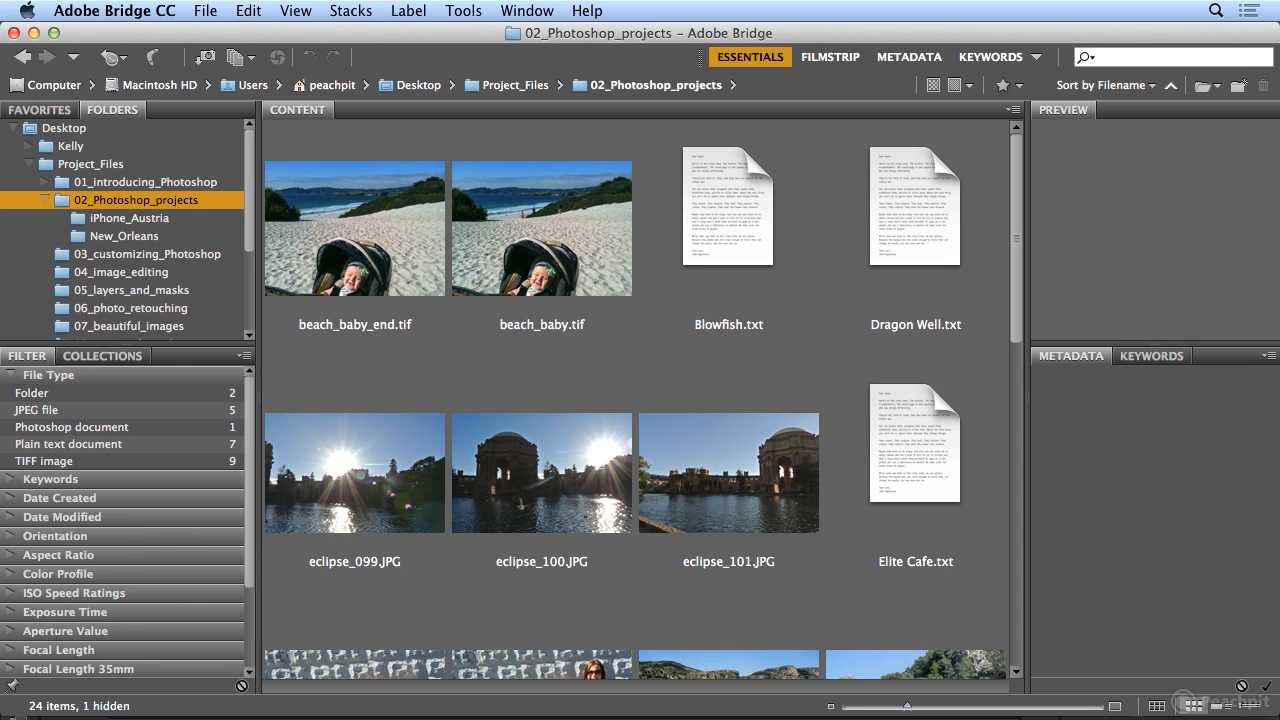
left_click(207, 57)
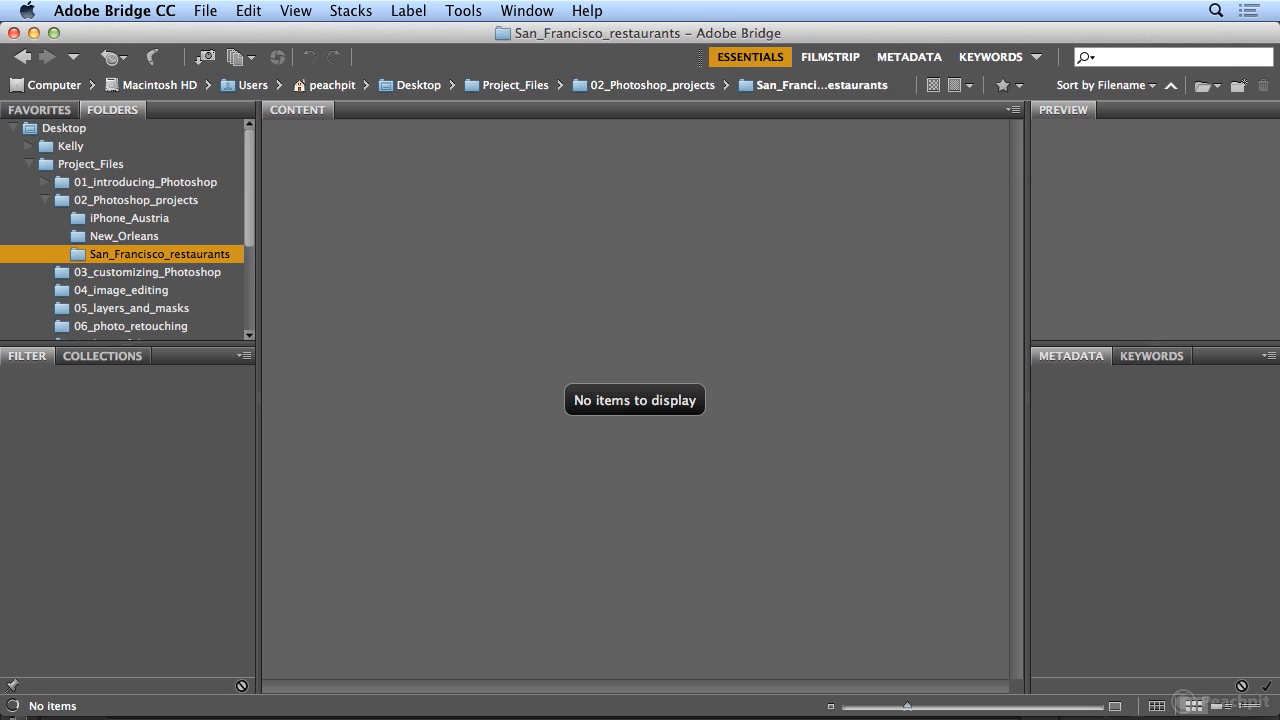
mouse_move(170, 270)
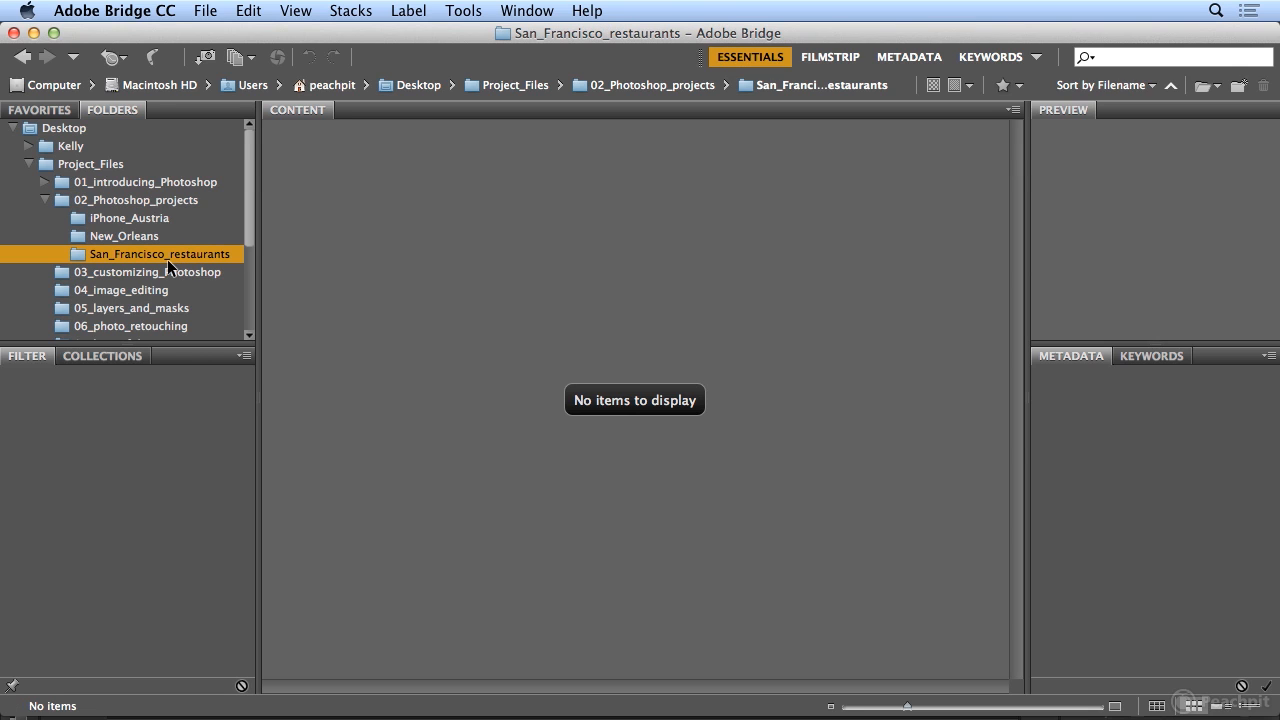
mouse_move(191, 247)
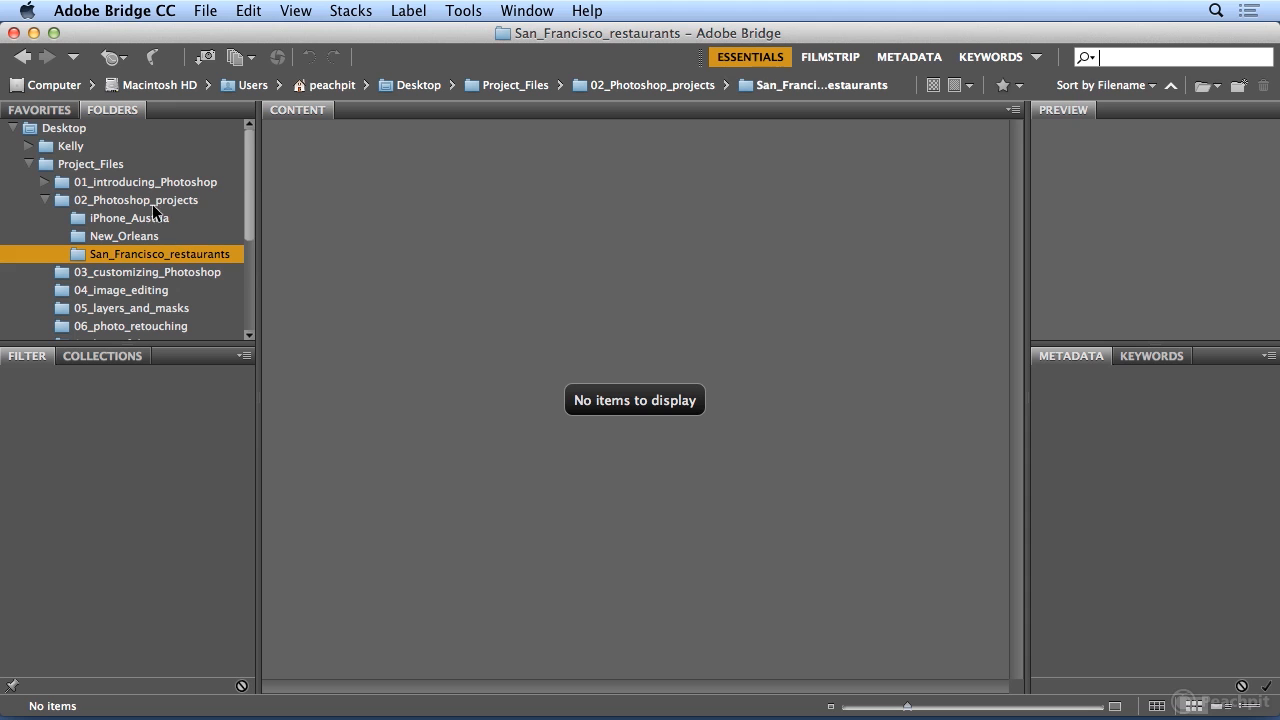
left_click(135, 200)
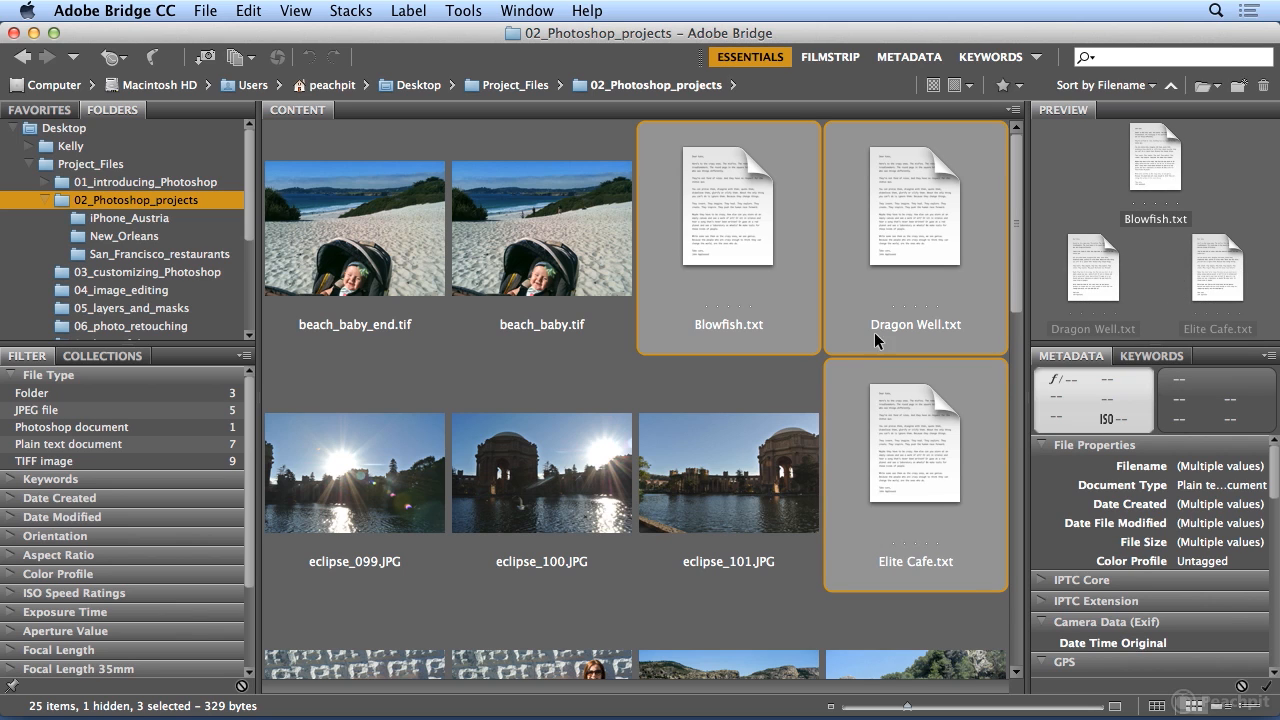
mouse_move(957, 519)
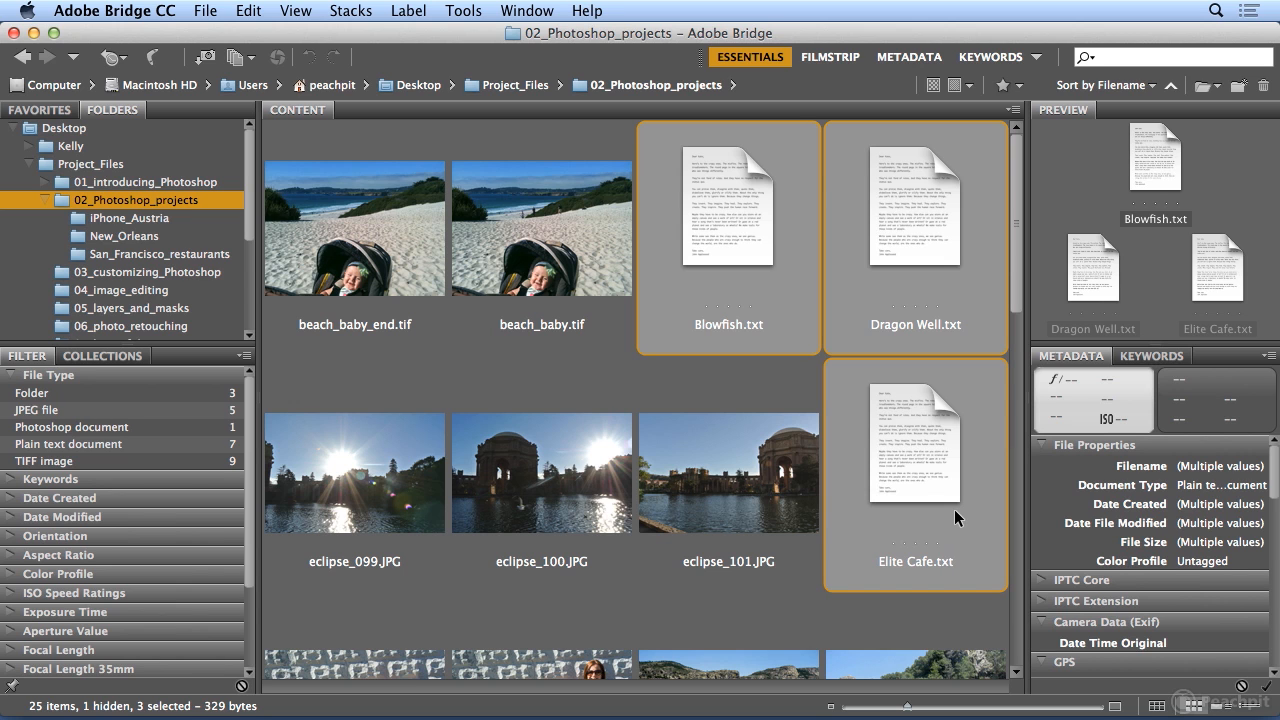
Step: Scroll down and add the remaining restaurant .txt files, completing the seven-file selection
scroll("down", 3)
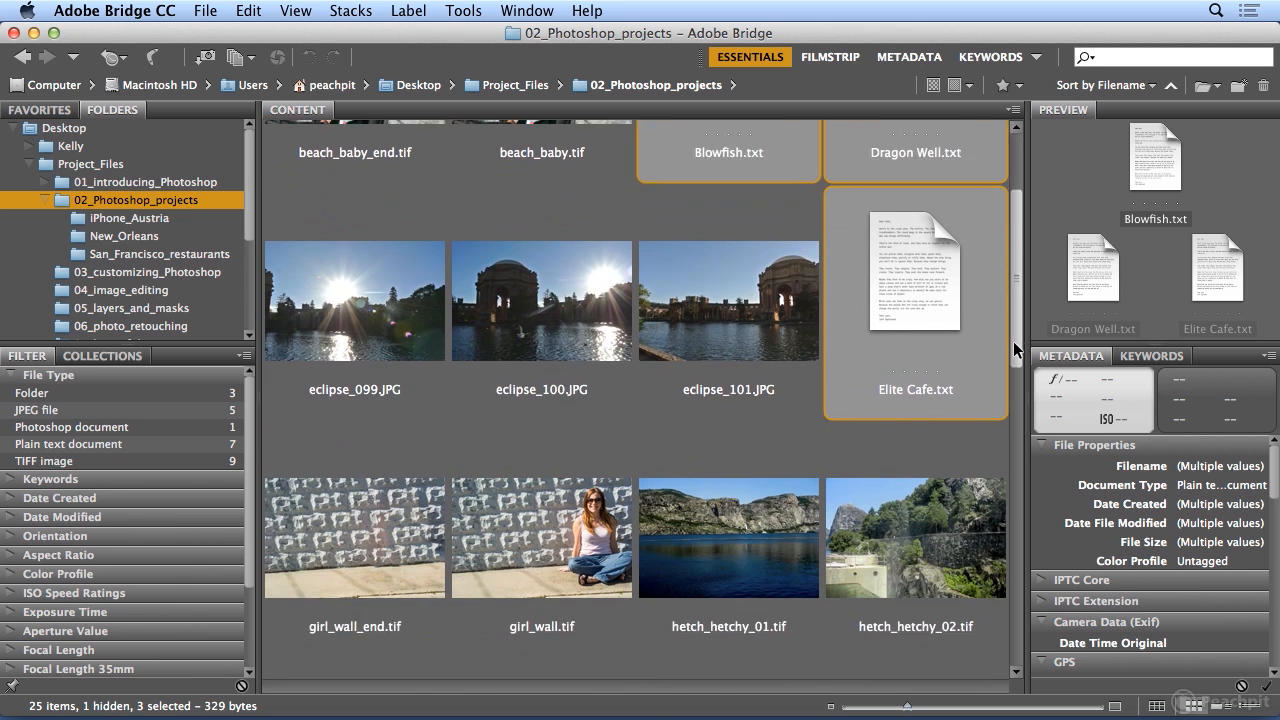
scroll("down", 3)
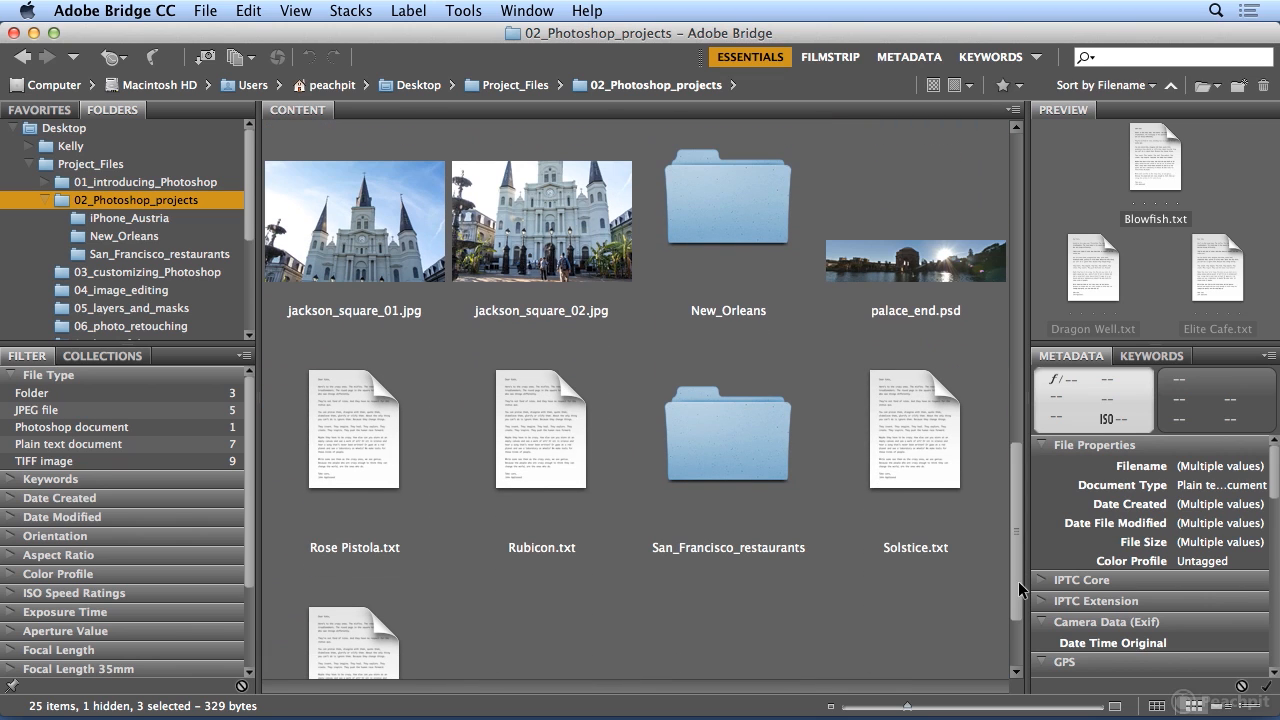
left_click(354, 430)
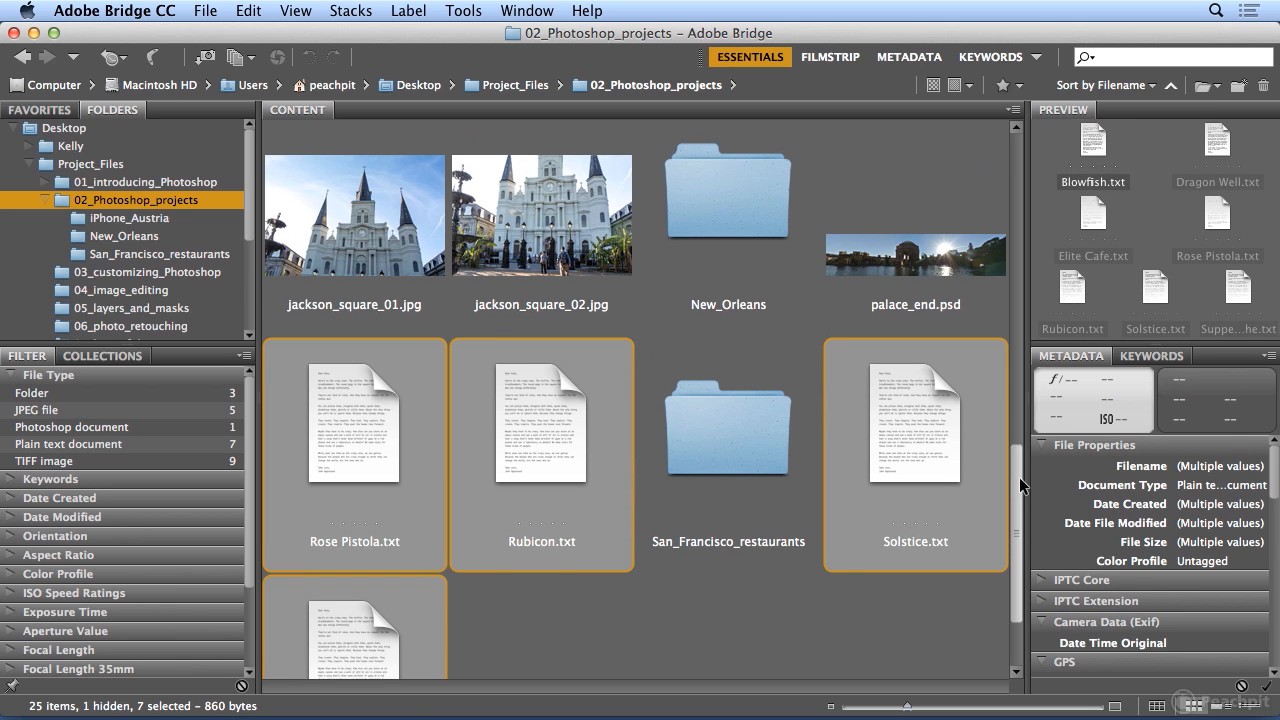
scroll("down", 3)
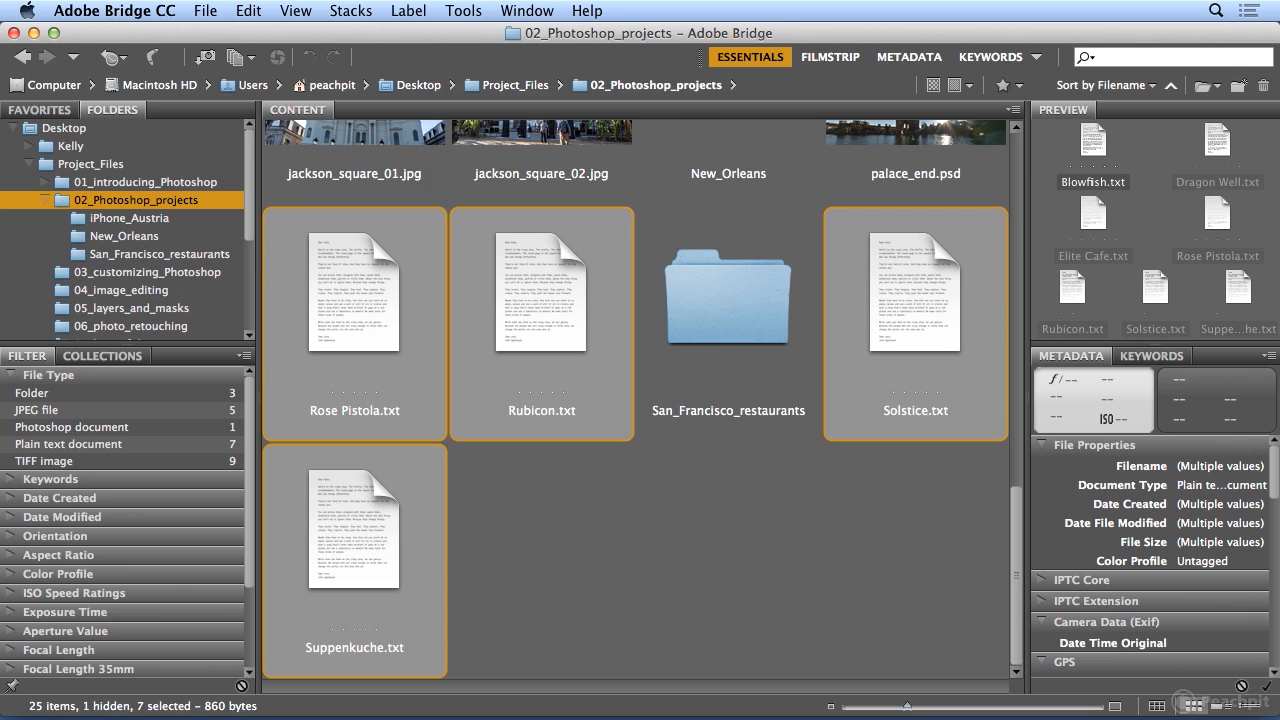
Step: Open Batch Rename for the seven files and make the new filenames lowercase
left_click(463, 11)
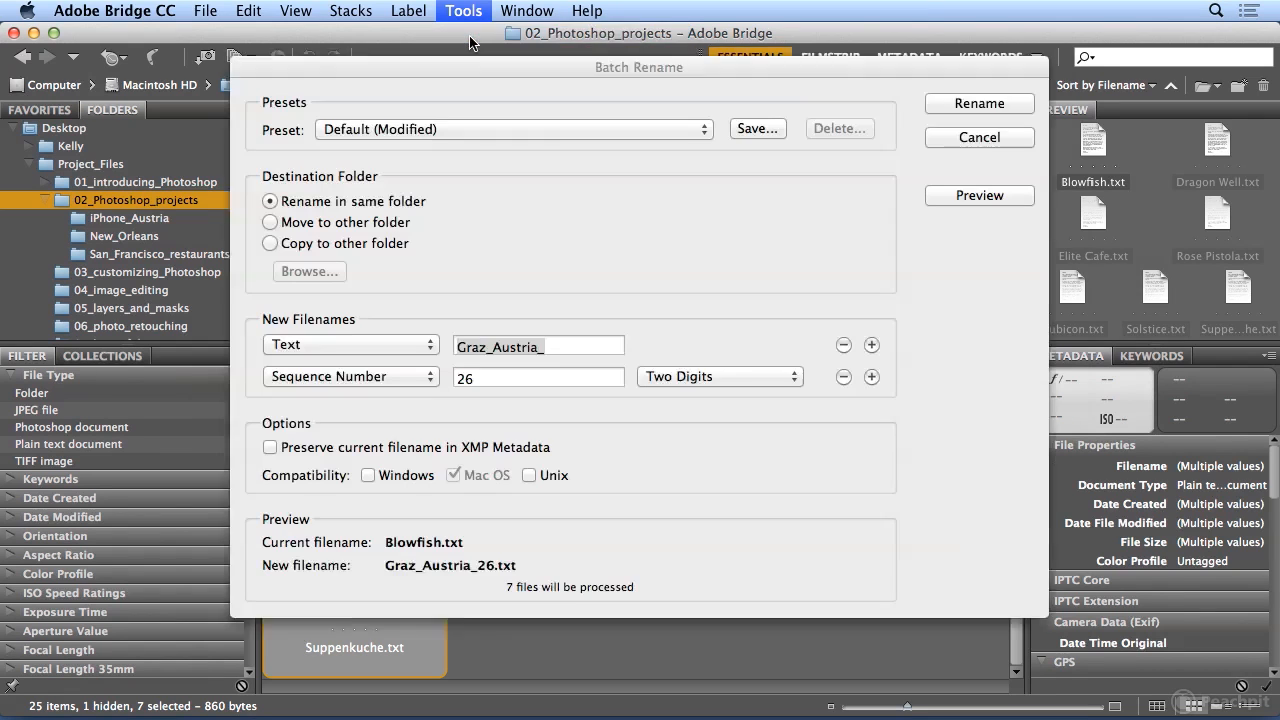
left_click(350, 344)
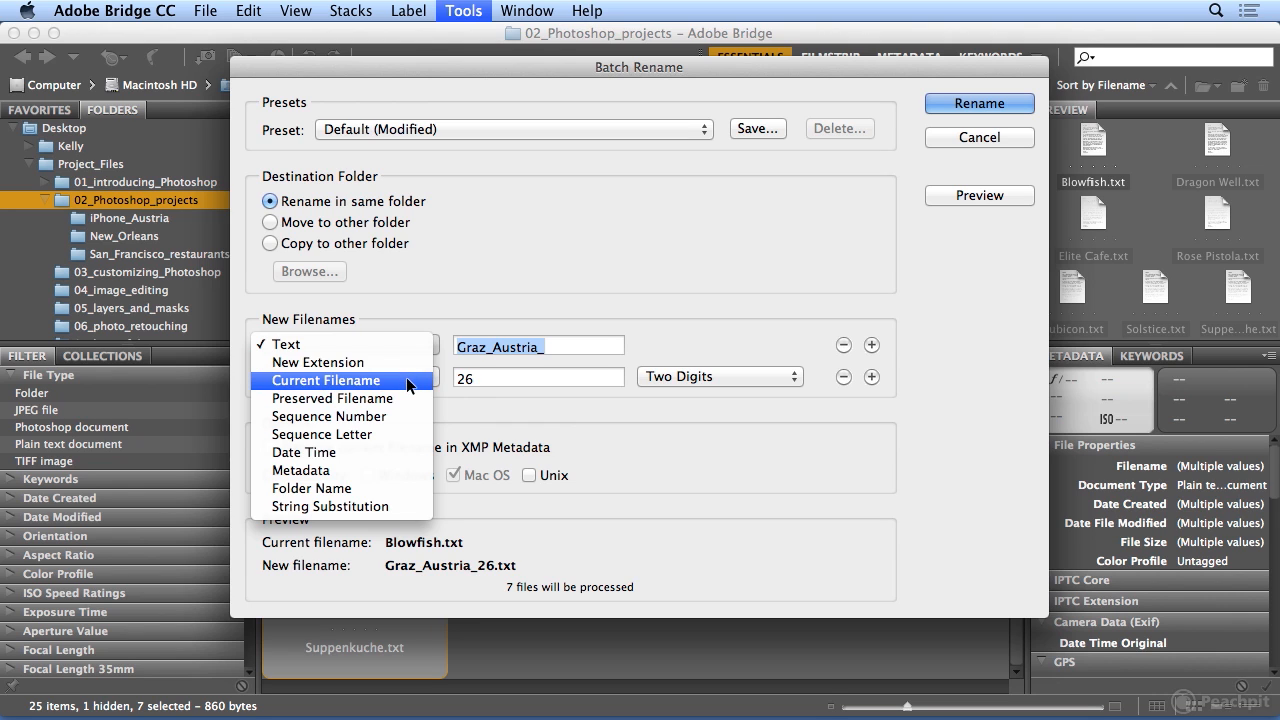
left_click(325, 380)
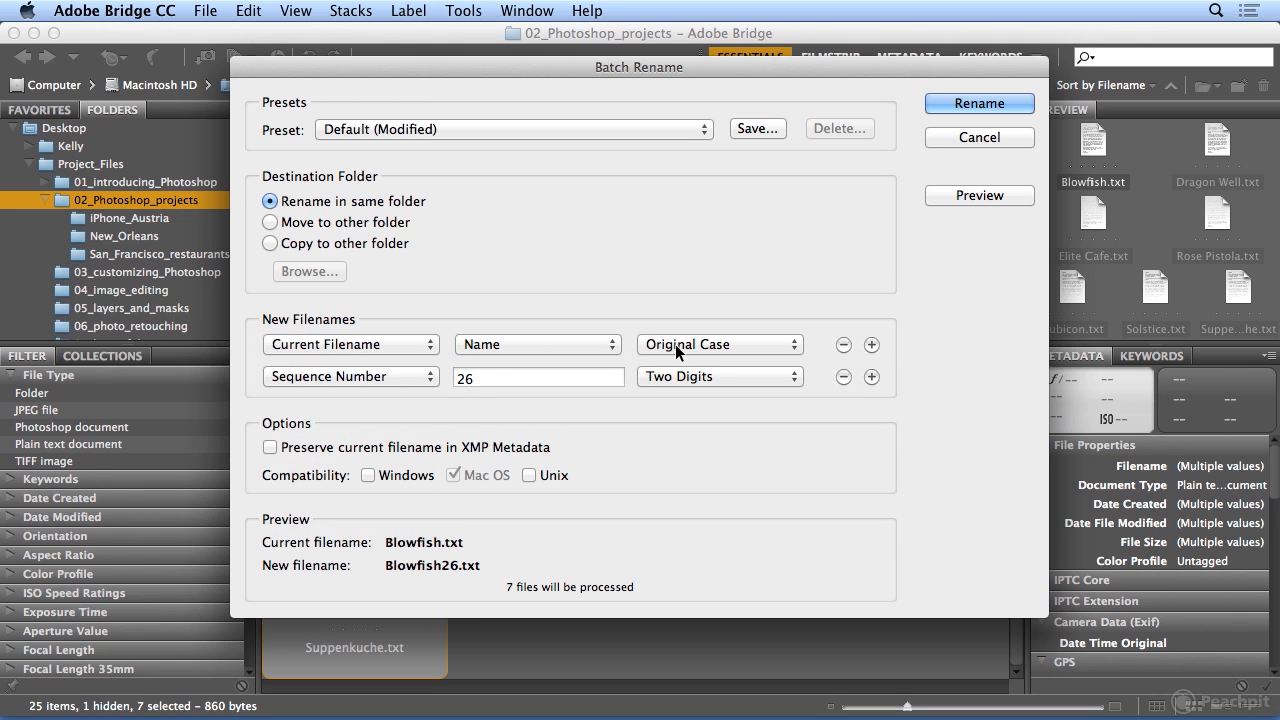
left_click(719, 344)
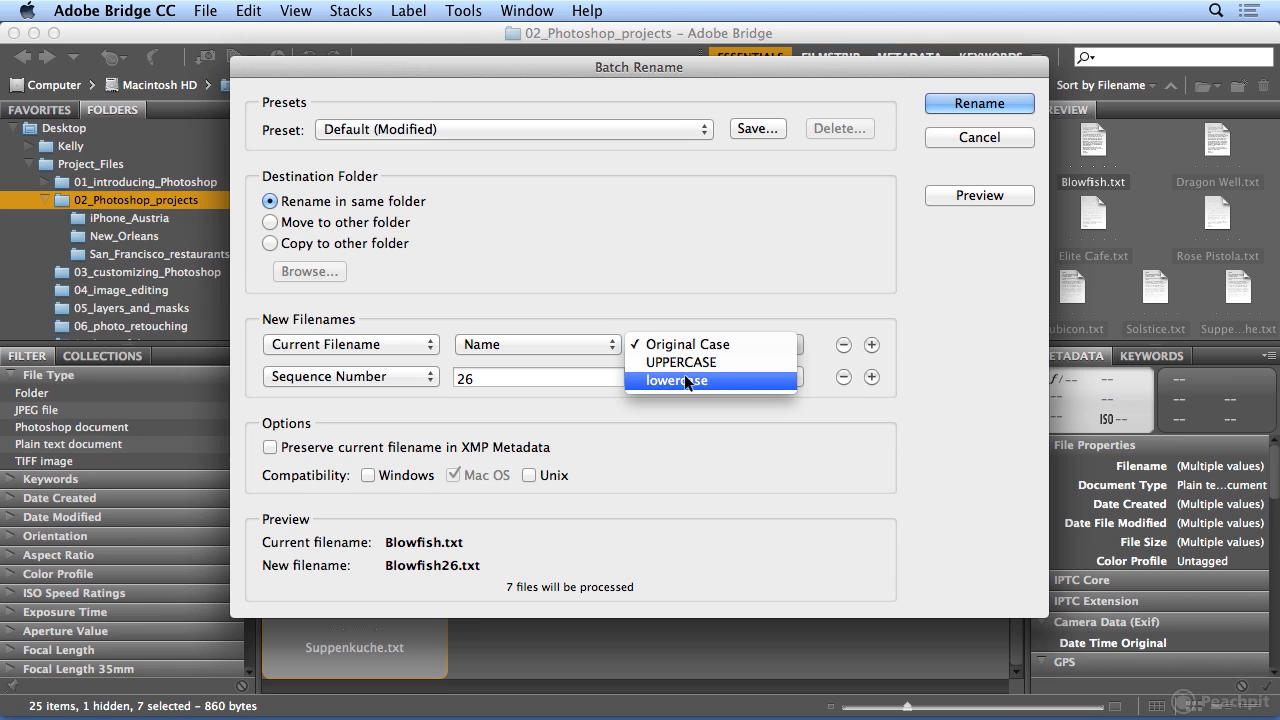
left_click(676, 380)
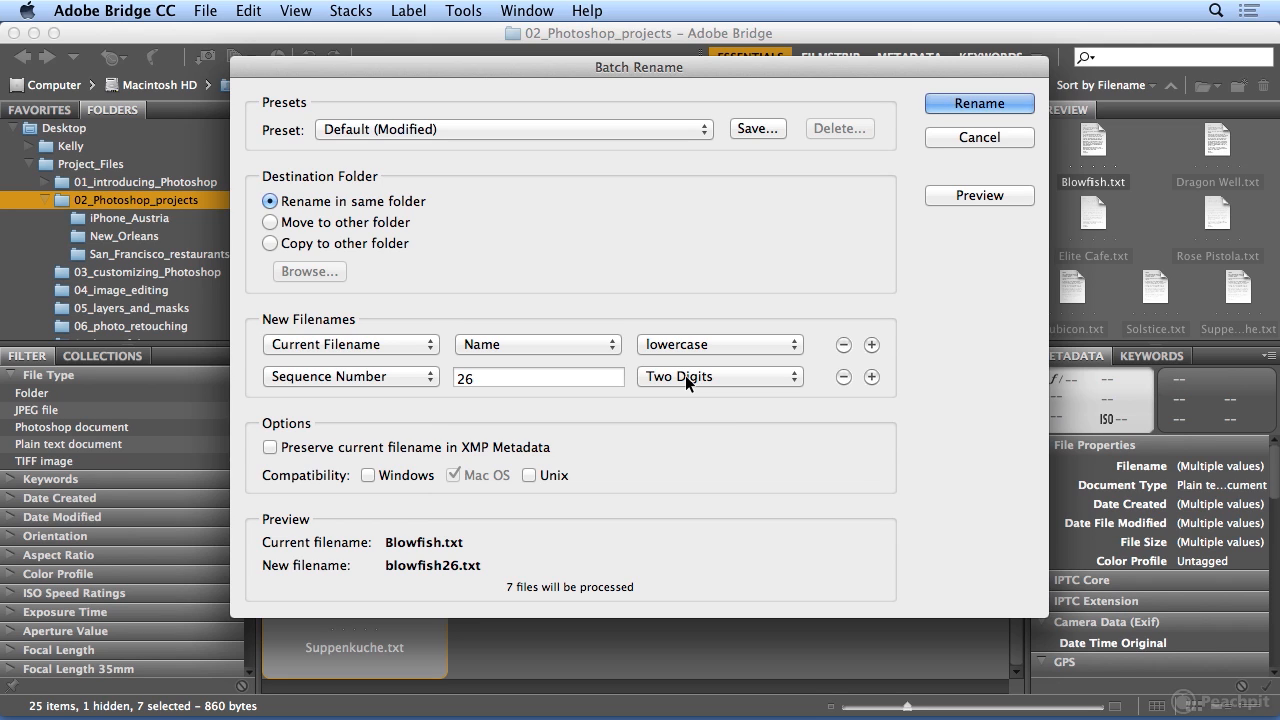
mouse_move(420, 378)
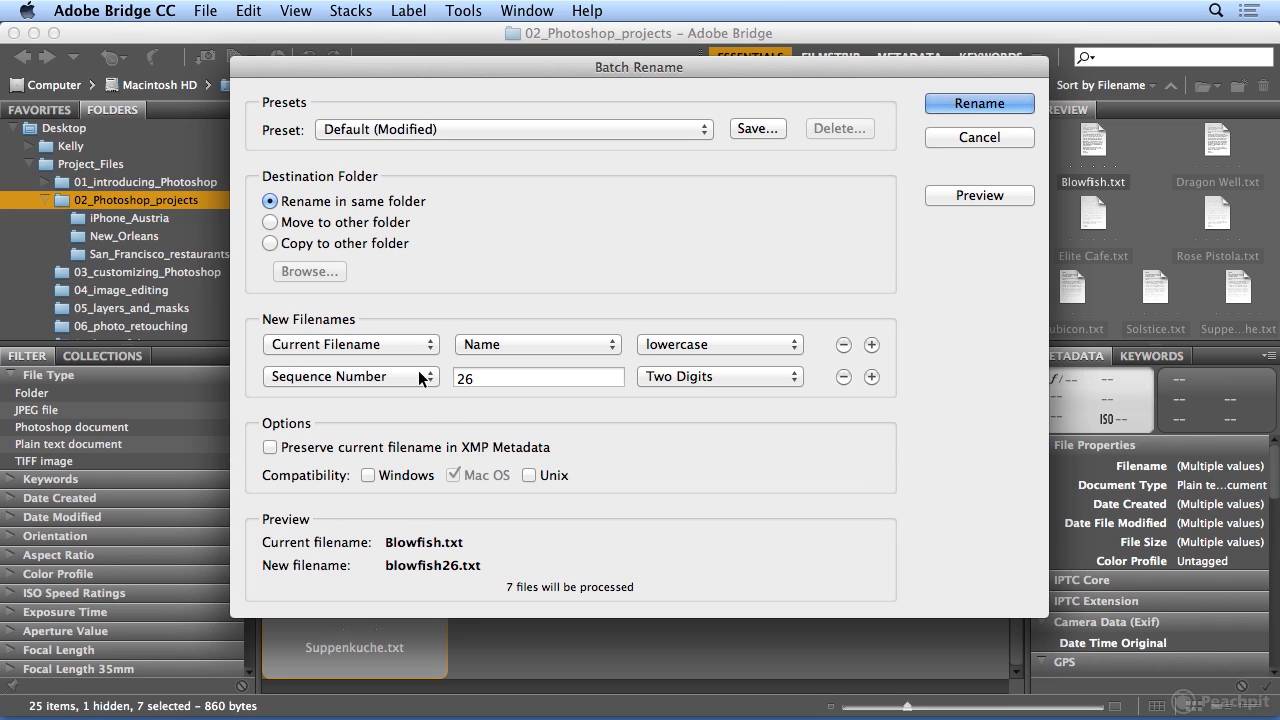
Step: Replace the sequence number with custom text and enter the _san_francisco_restaurant suffix
left_click(350, 376)
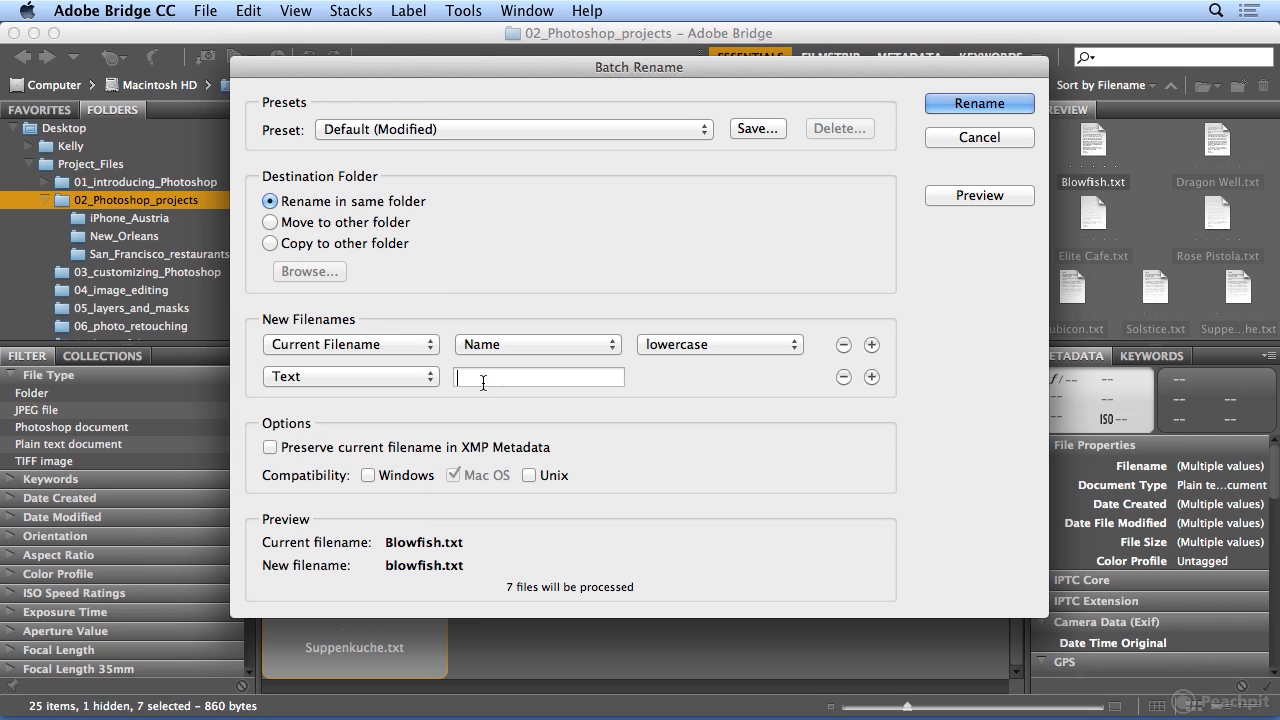
type("_")
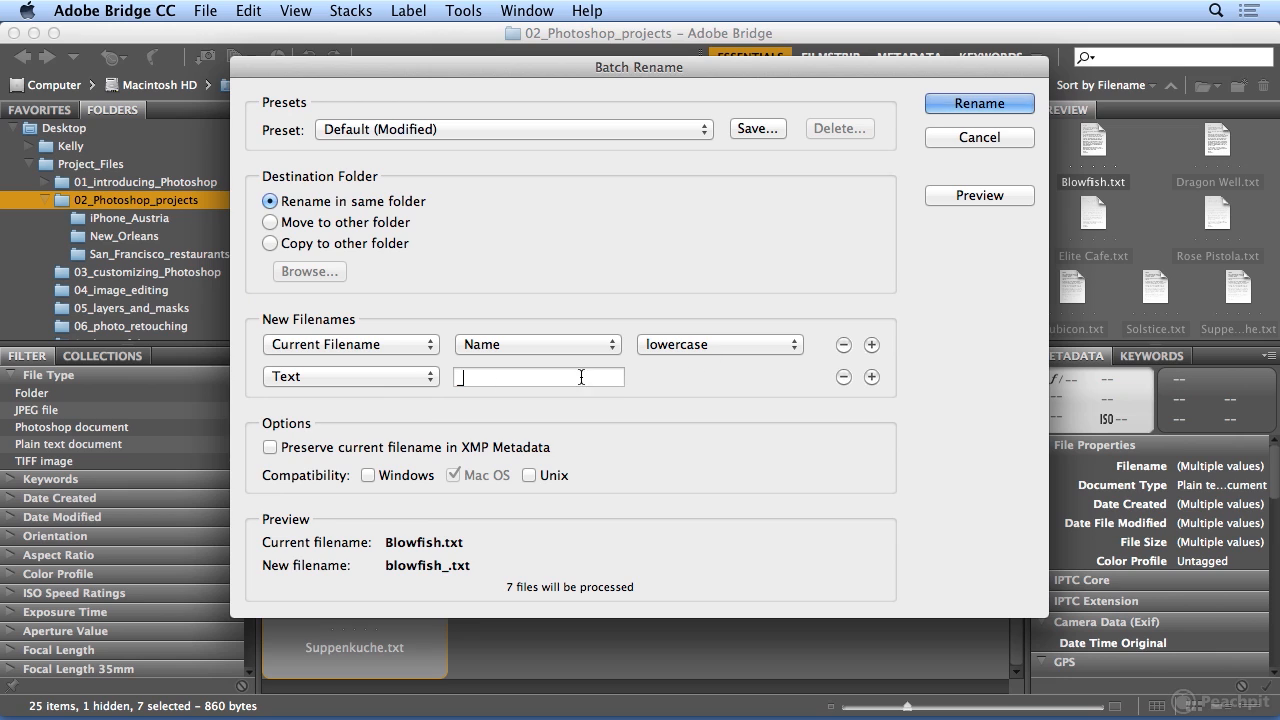
left_click(871, 377)
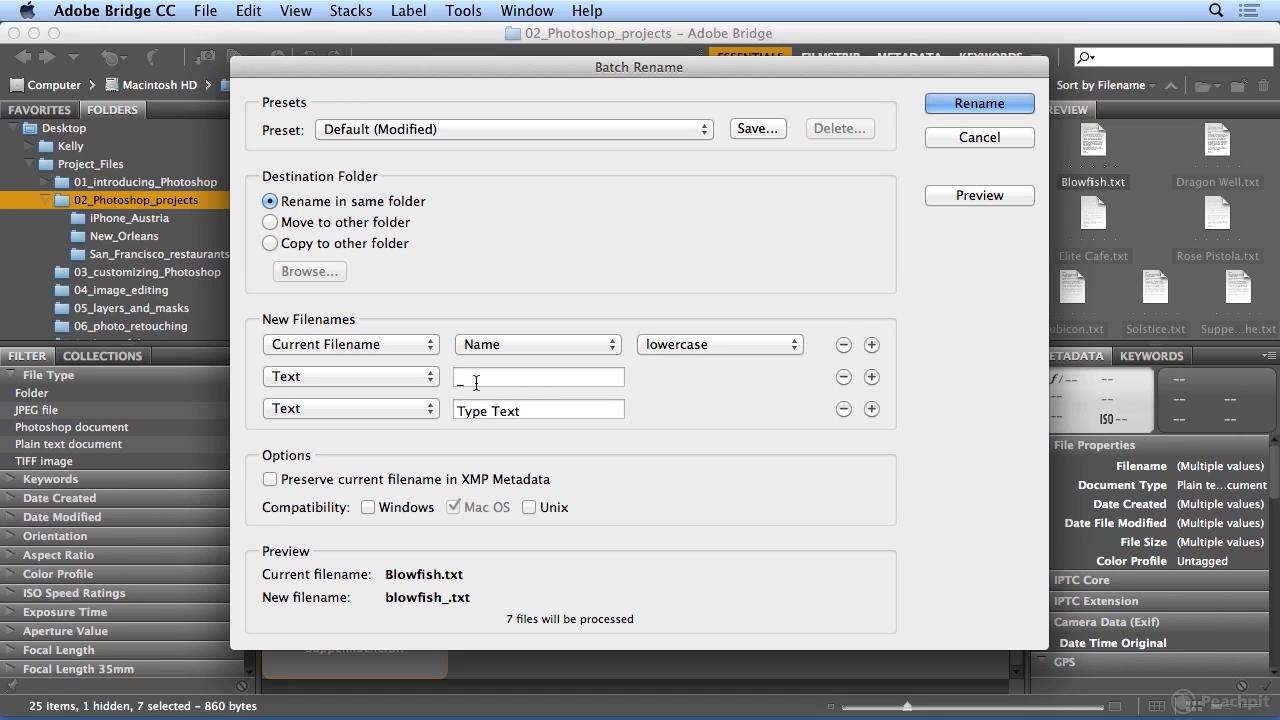
mouse_move(844, 410)
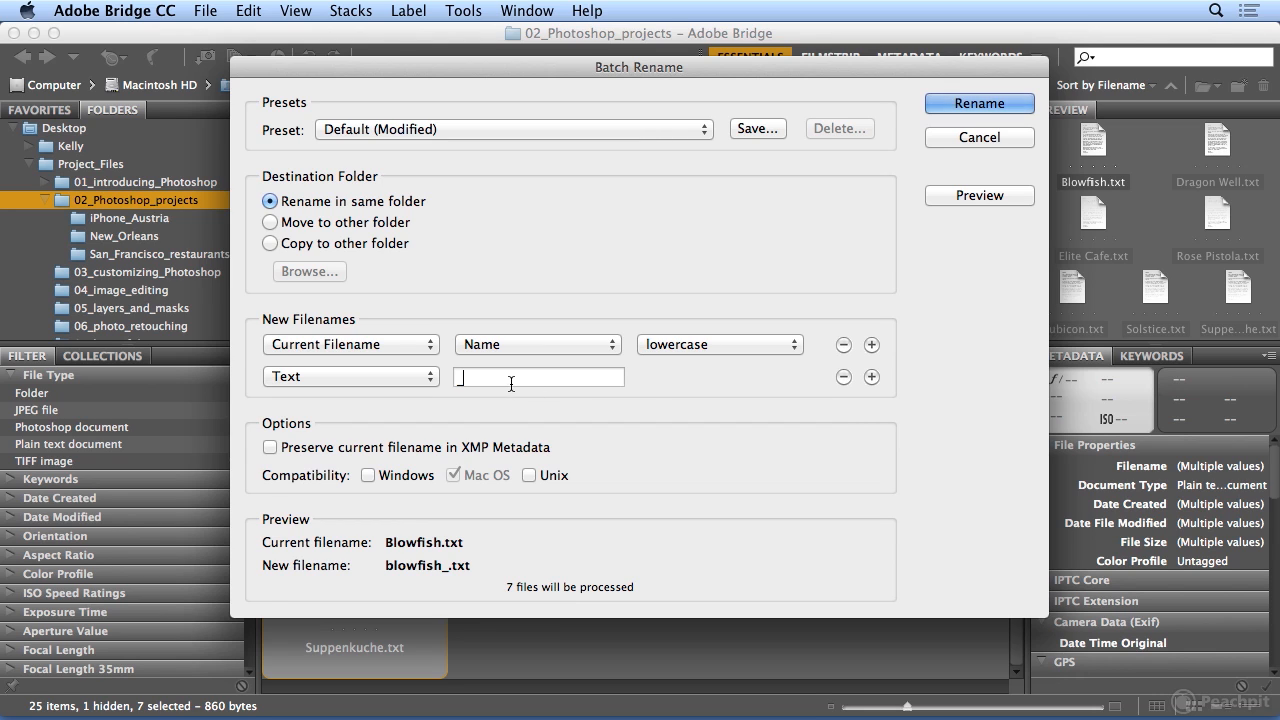
type("_san_fra")
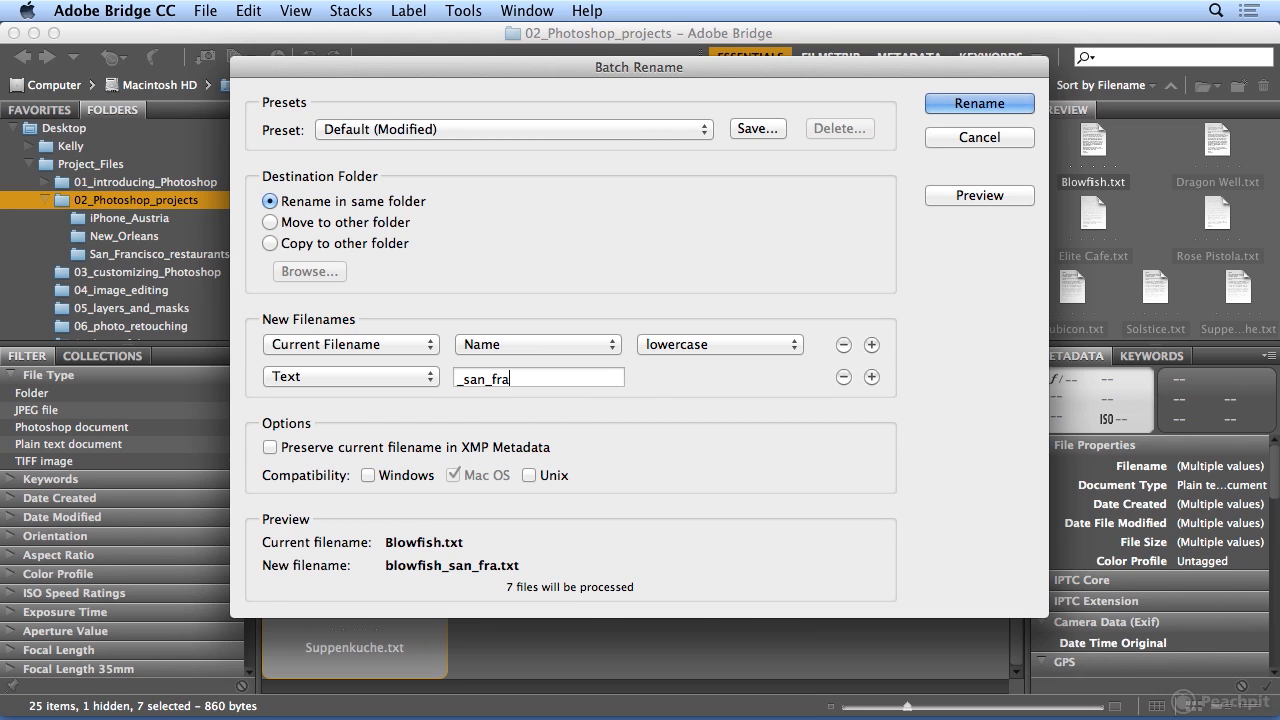
type("ncisco_")
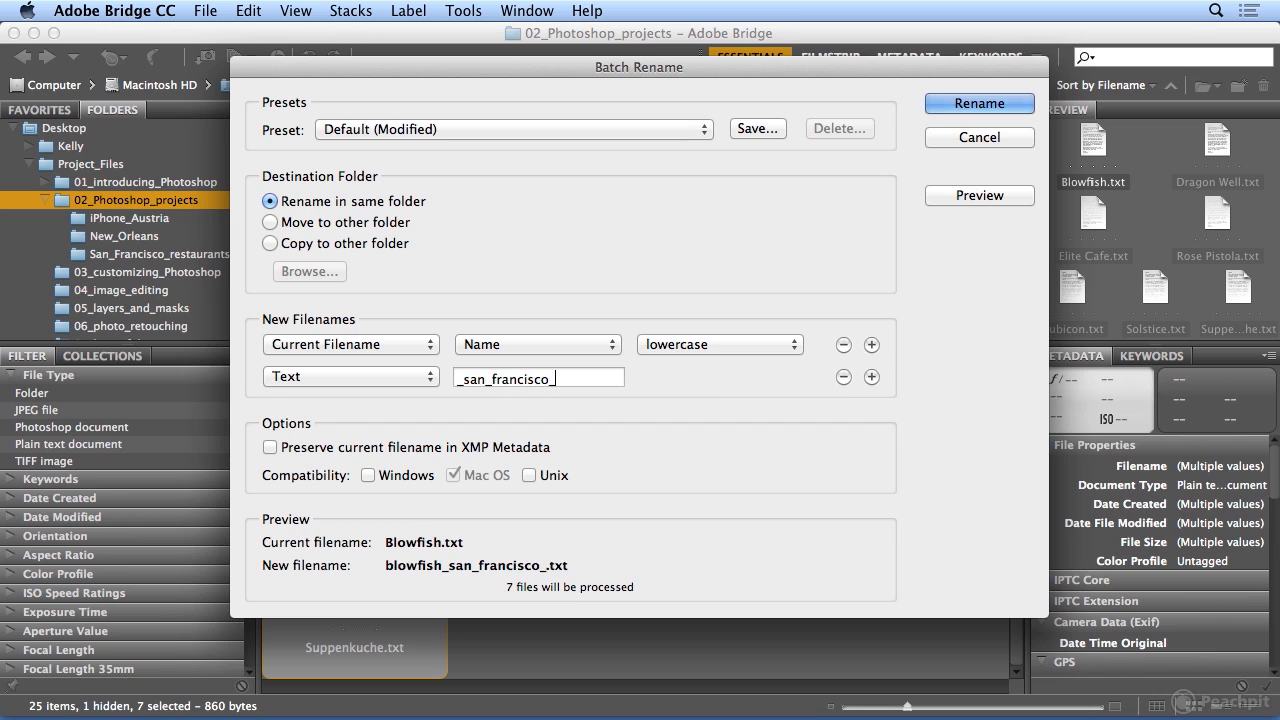
type("restaurants")
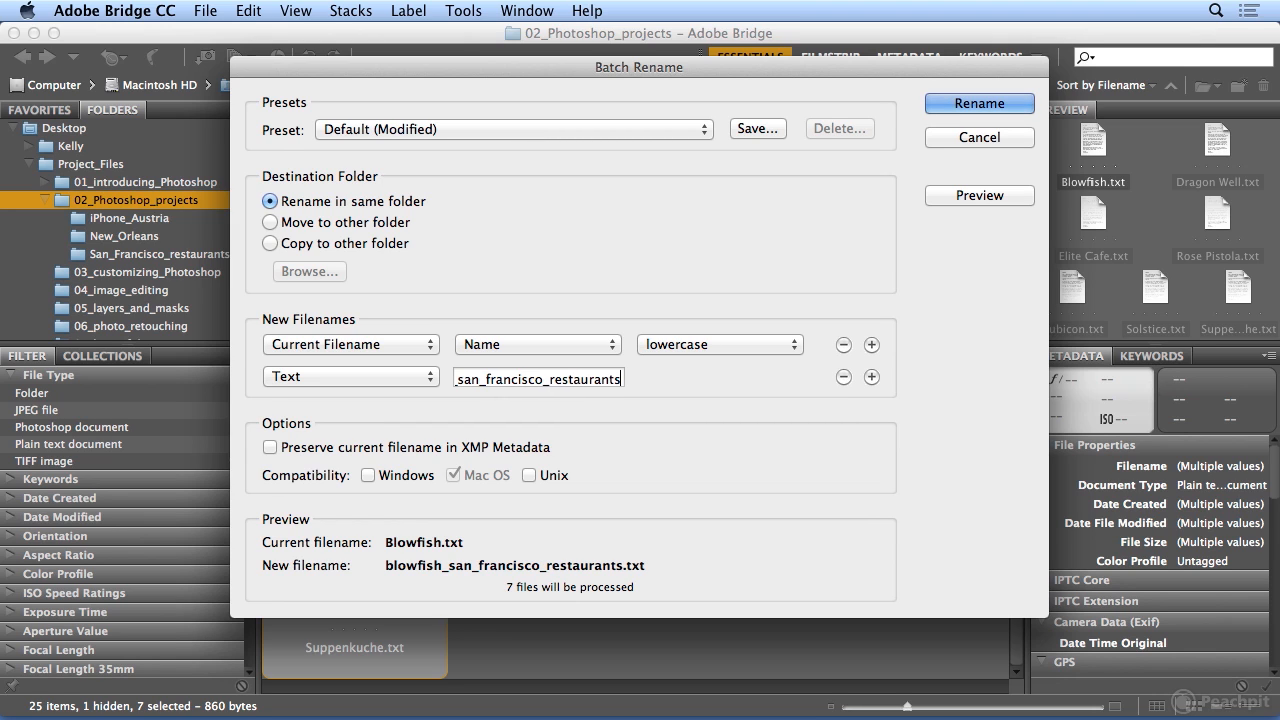
key("backspace")
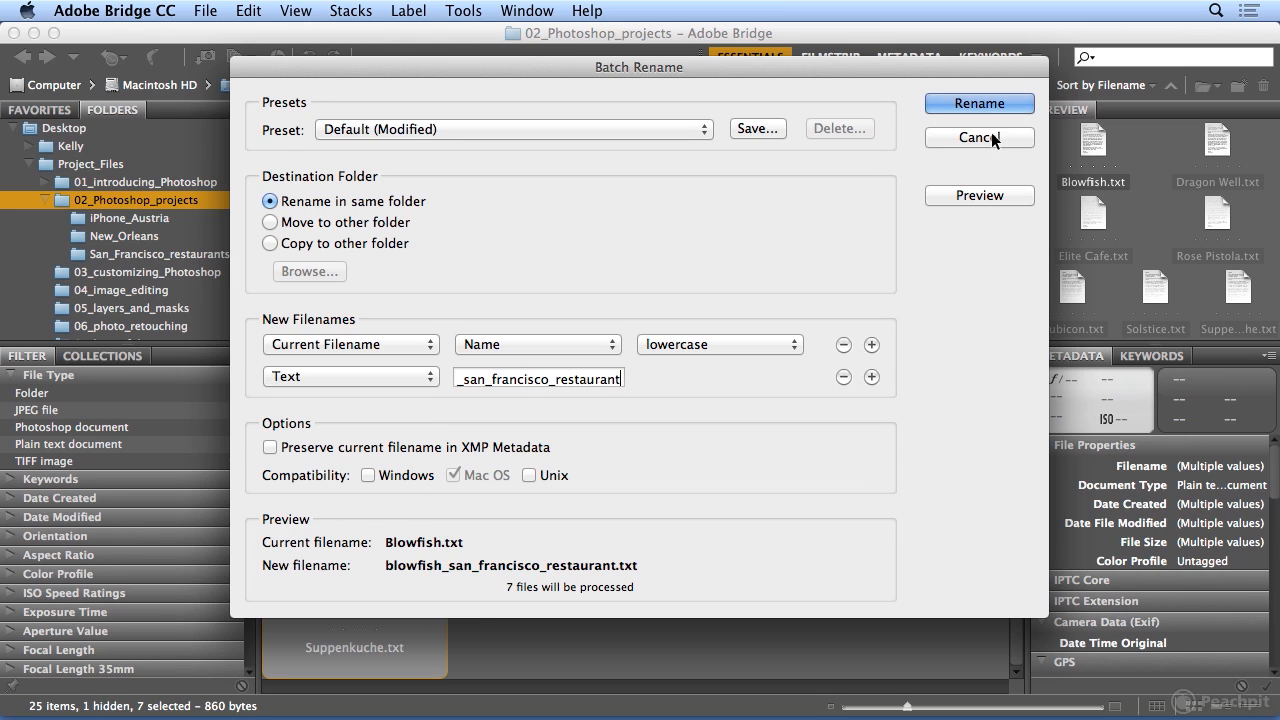
Step: Rename the seven files, then open San_Francisco_restaurants and select the blowfish file
left_click(979, 103)
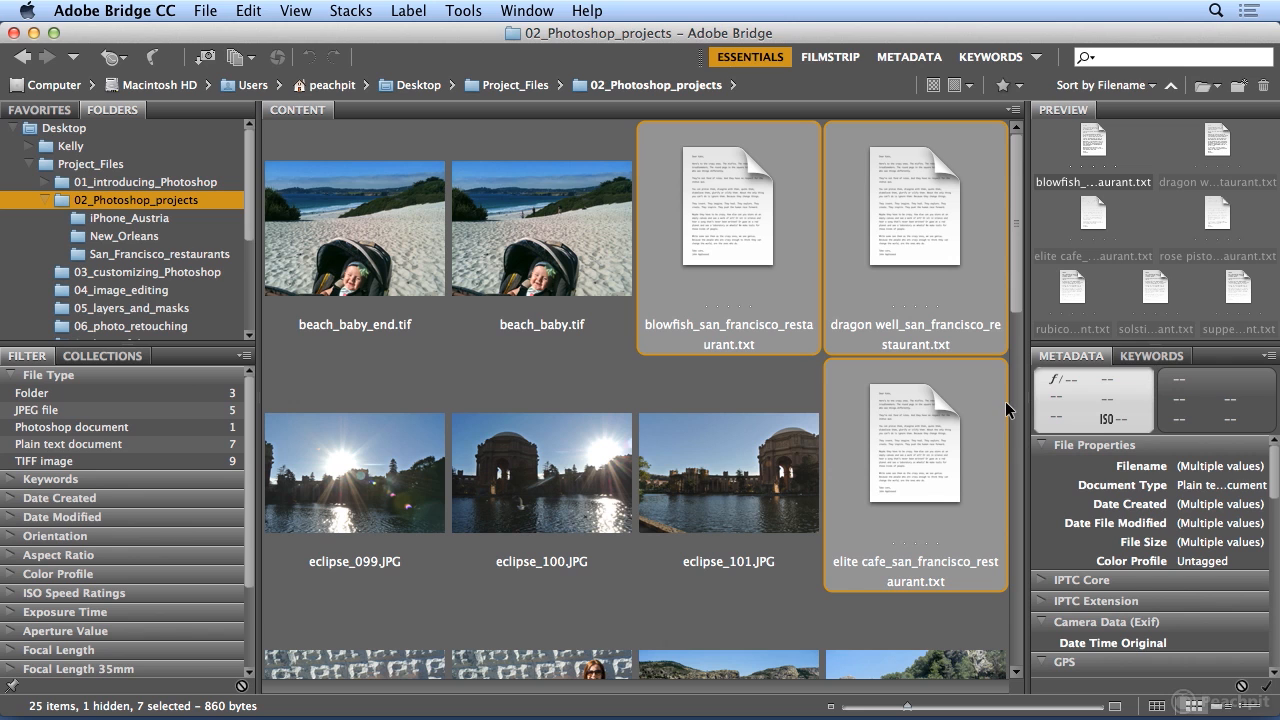
mouse_move(730, 243)
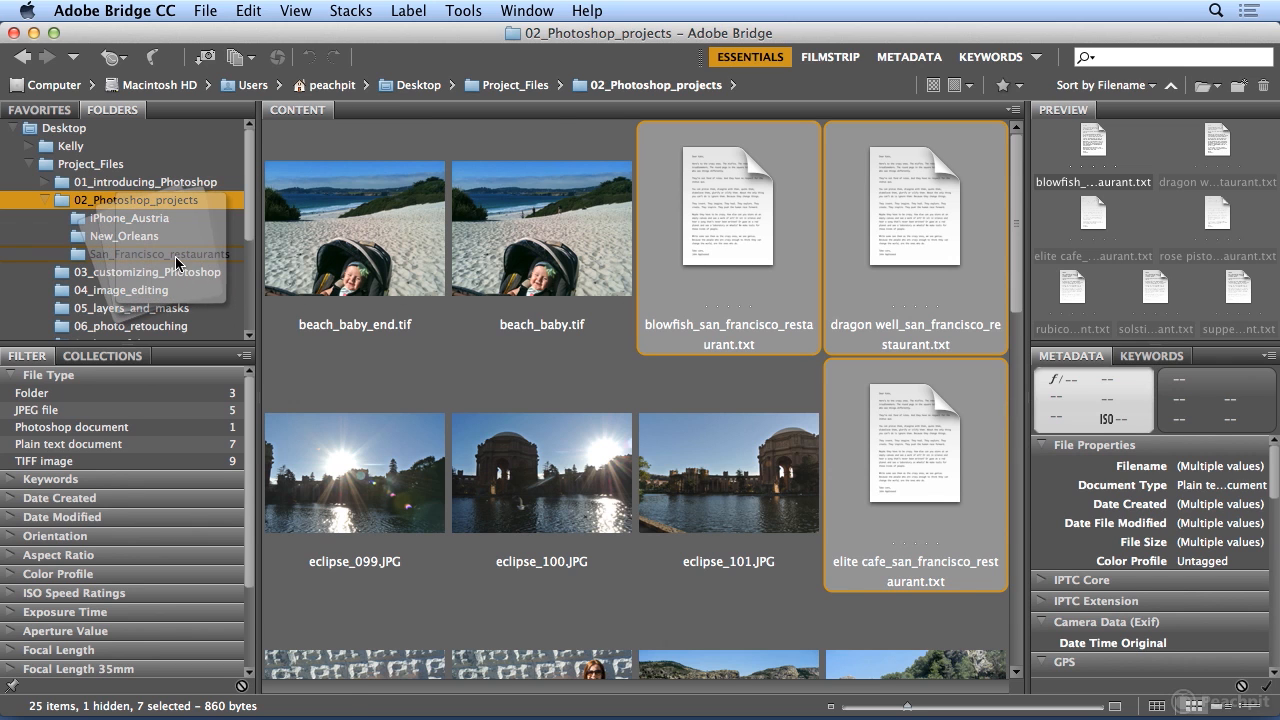
double_click(160, 253)
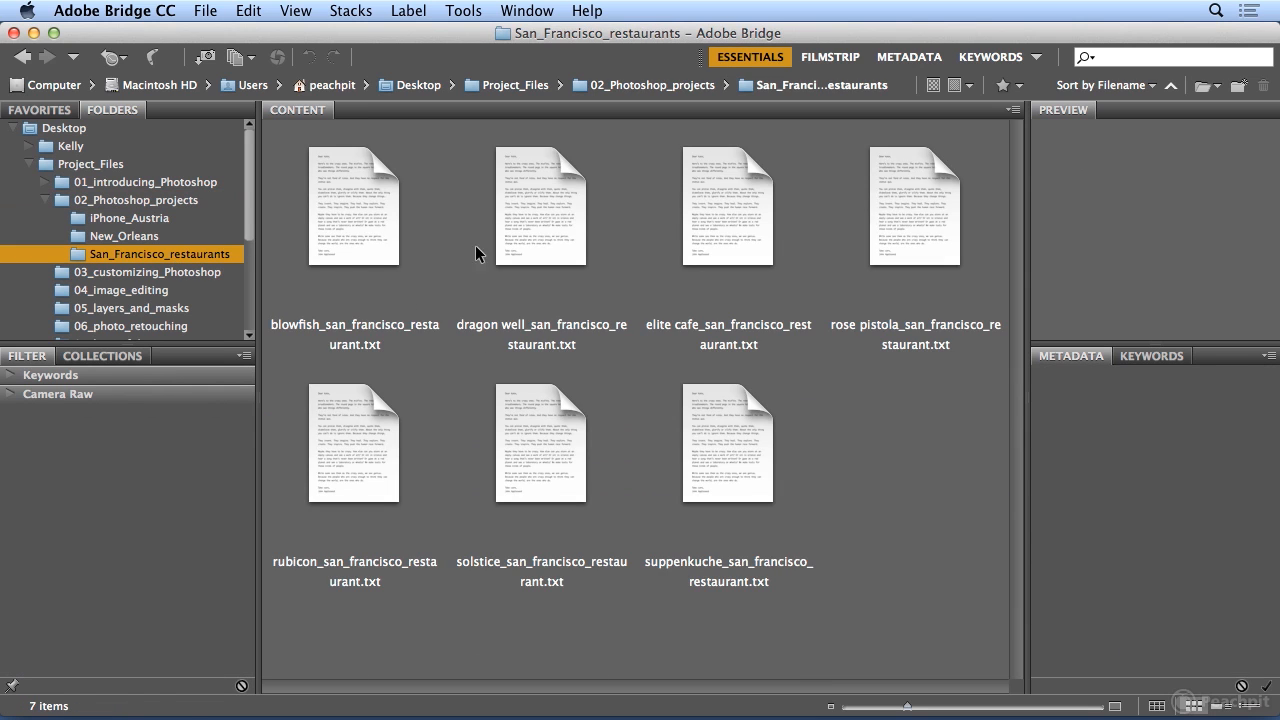
left_click(354, 205)
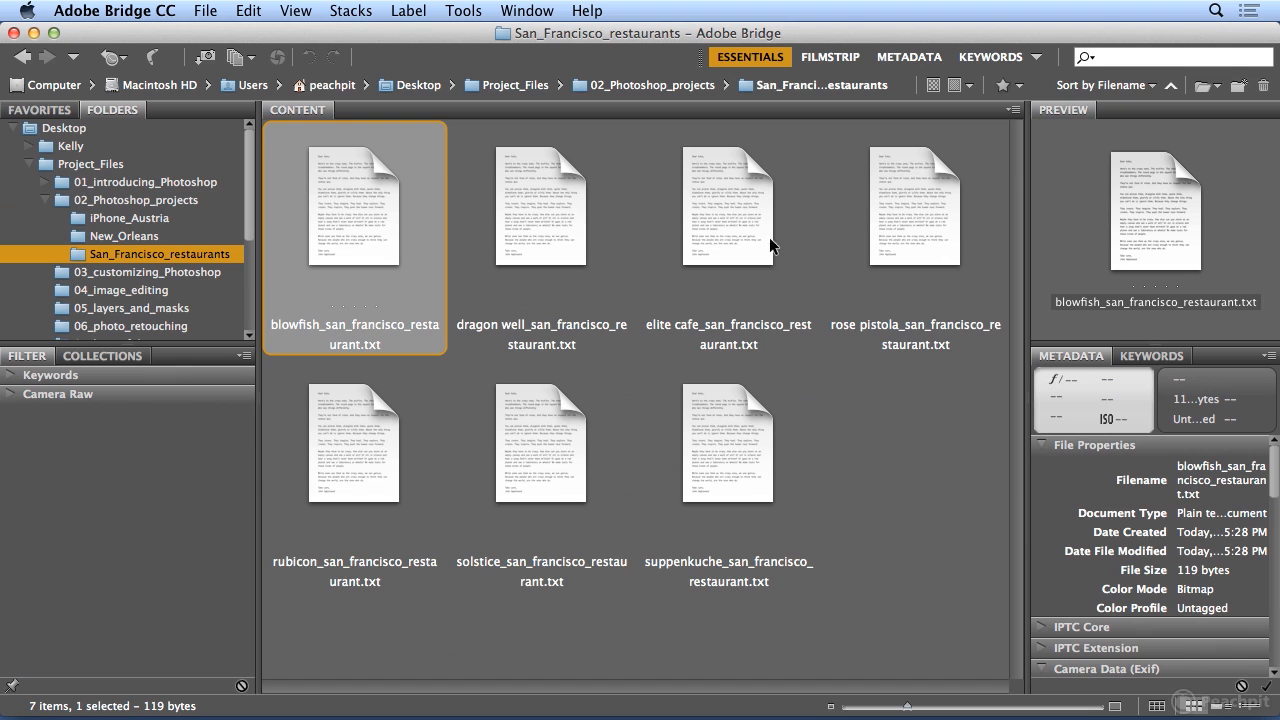
mouse_move(1144, 277)
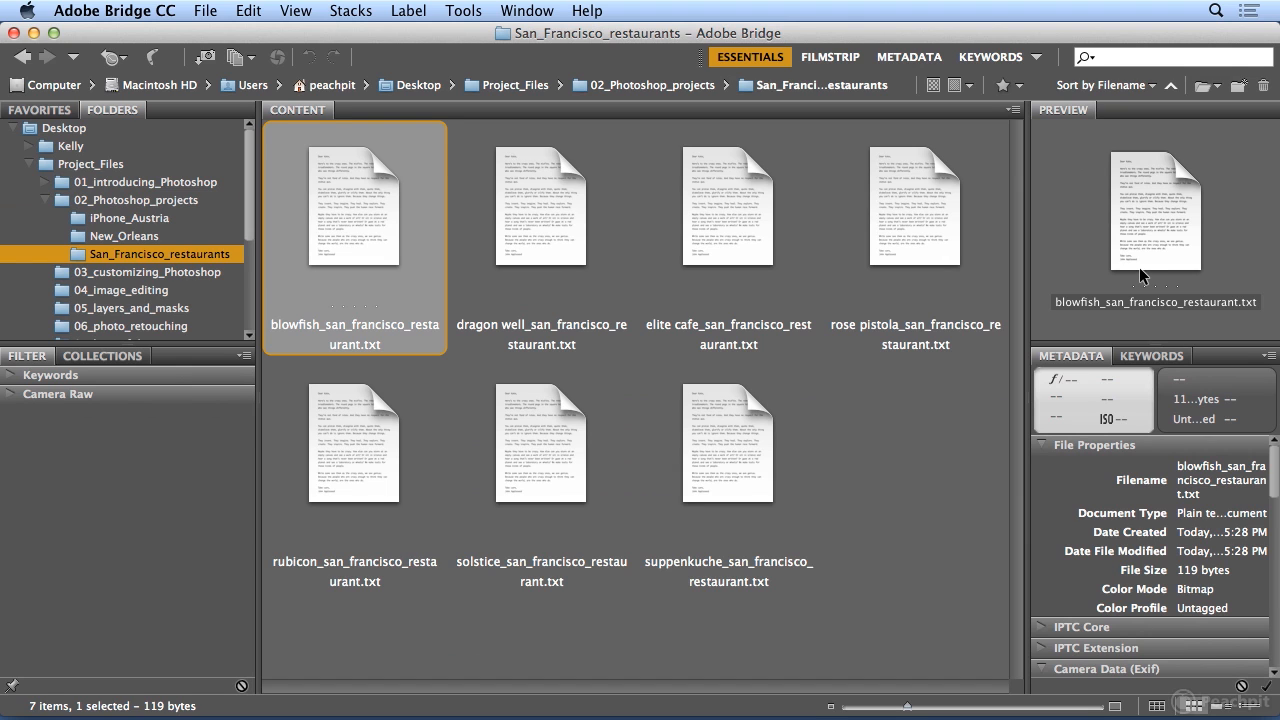
double_click(354, 205)
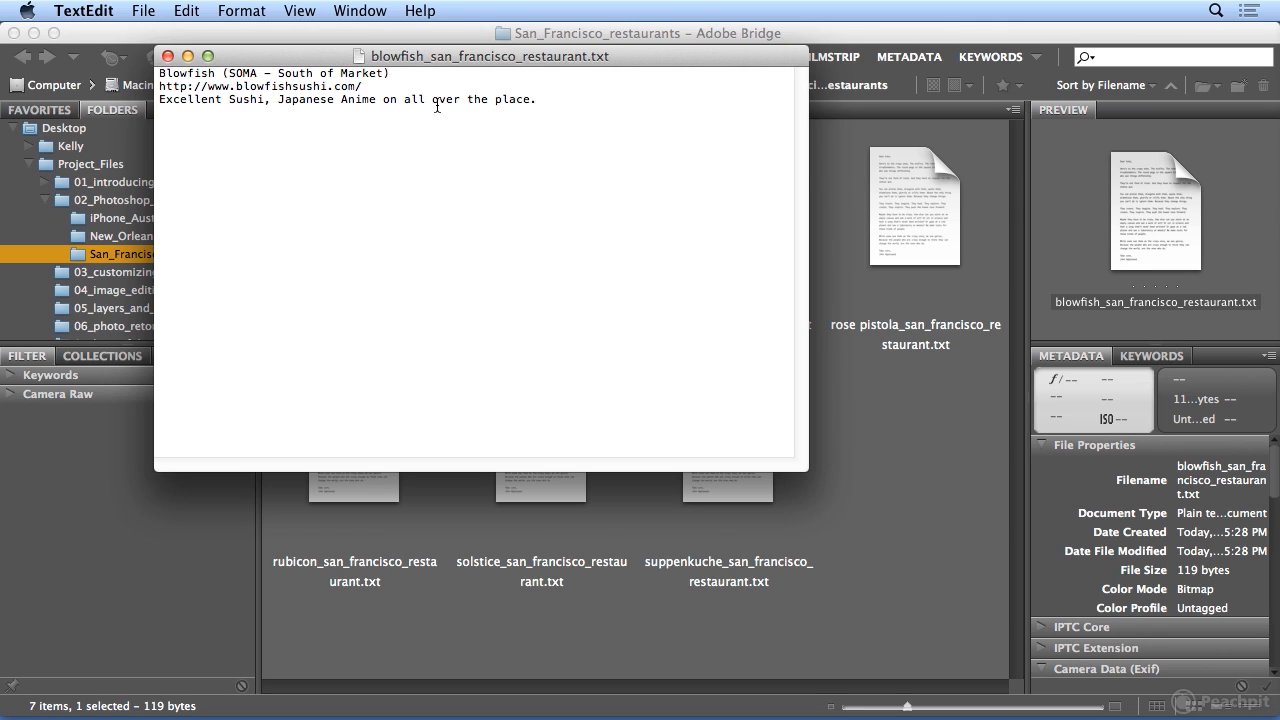
left_click(170, 56)
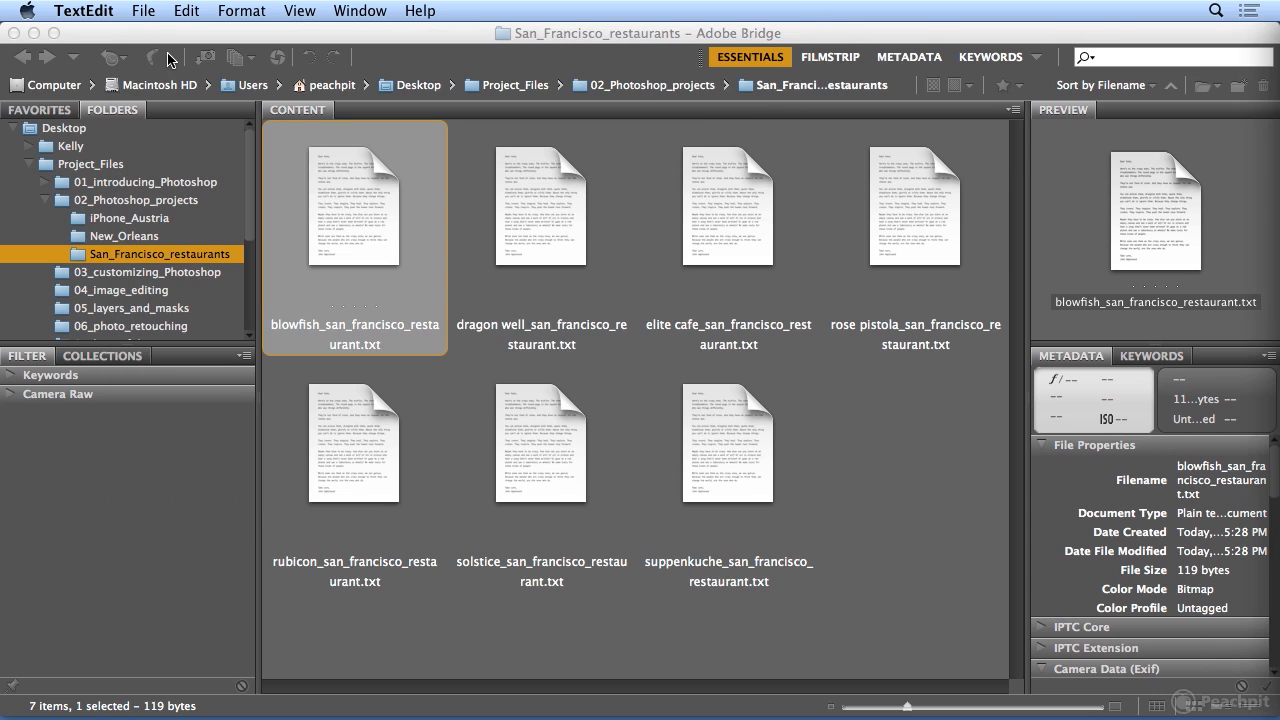
Step: Bring Bridge to the front, then open and close the Tools menu without choosing anything
left_click(354, 220)
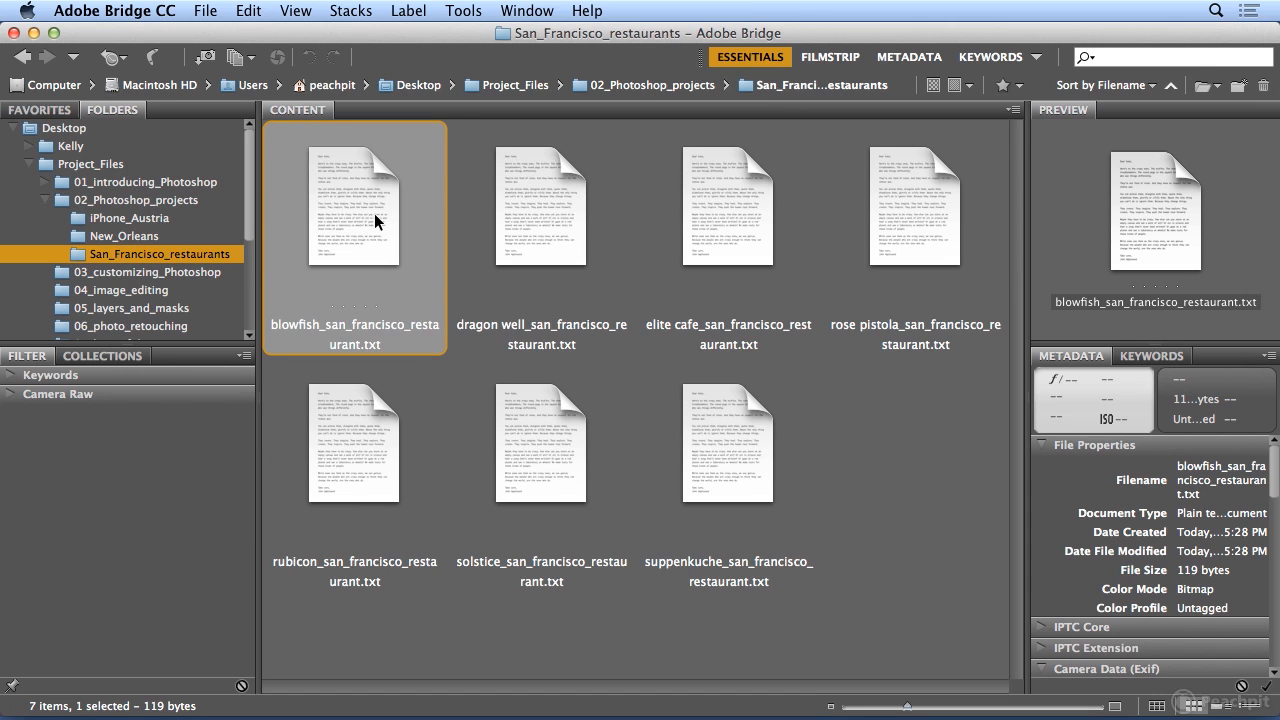
mouse_move(555, 193)
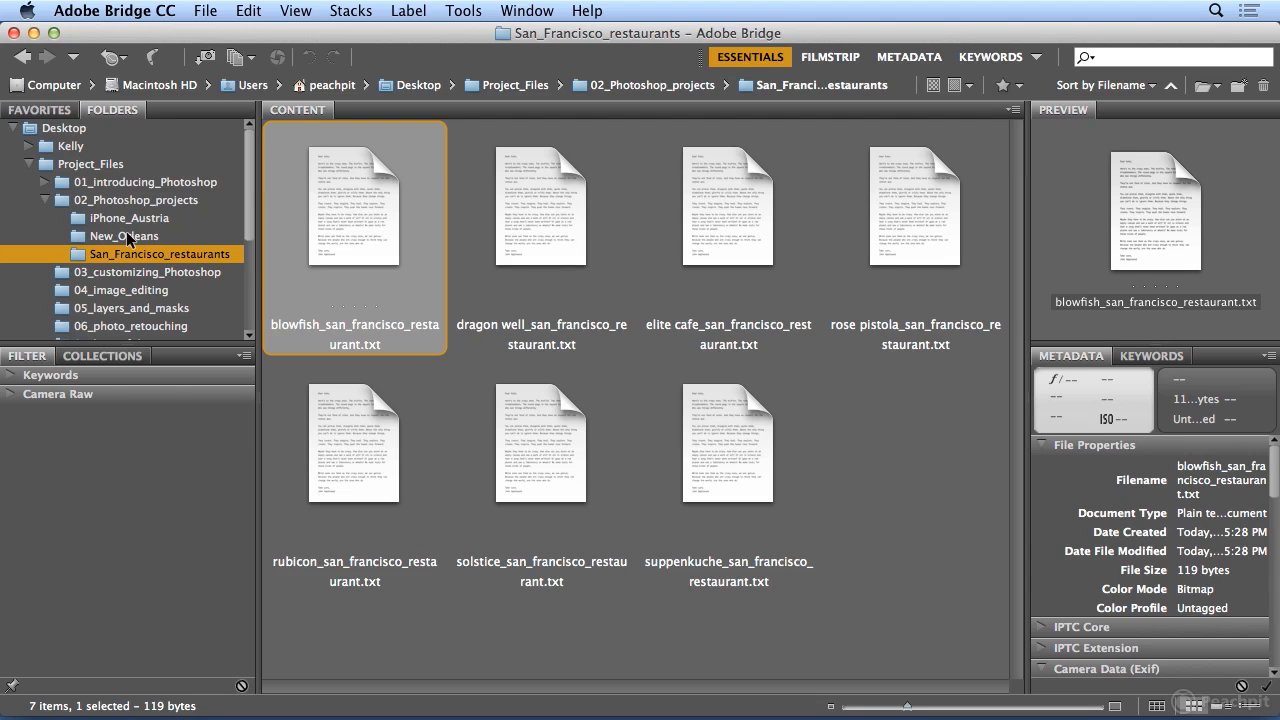
left_click(463, 10)
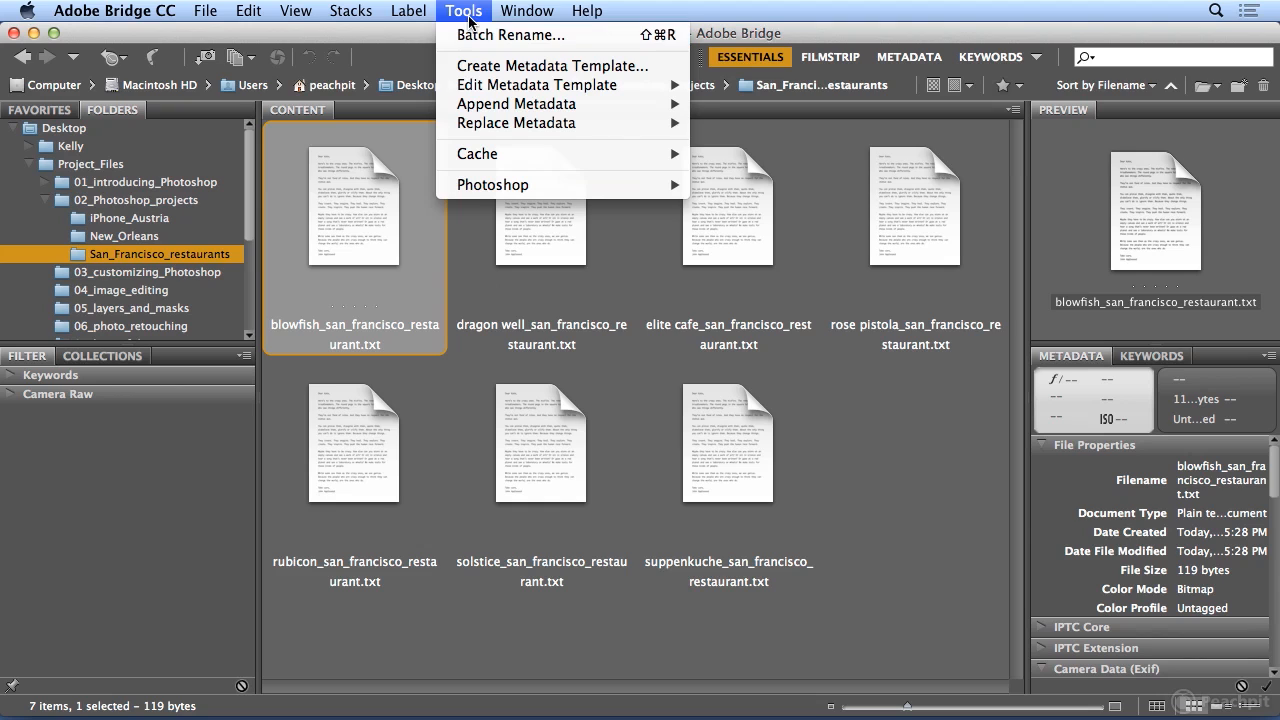
left_click(463, 11)
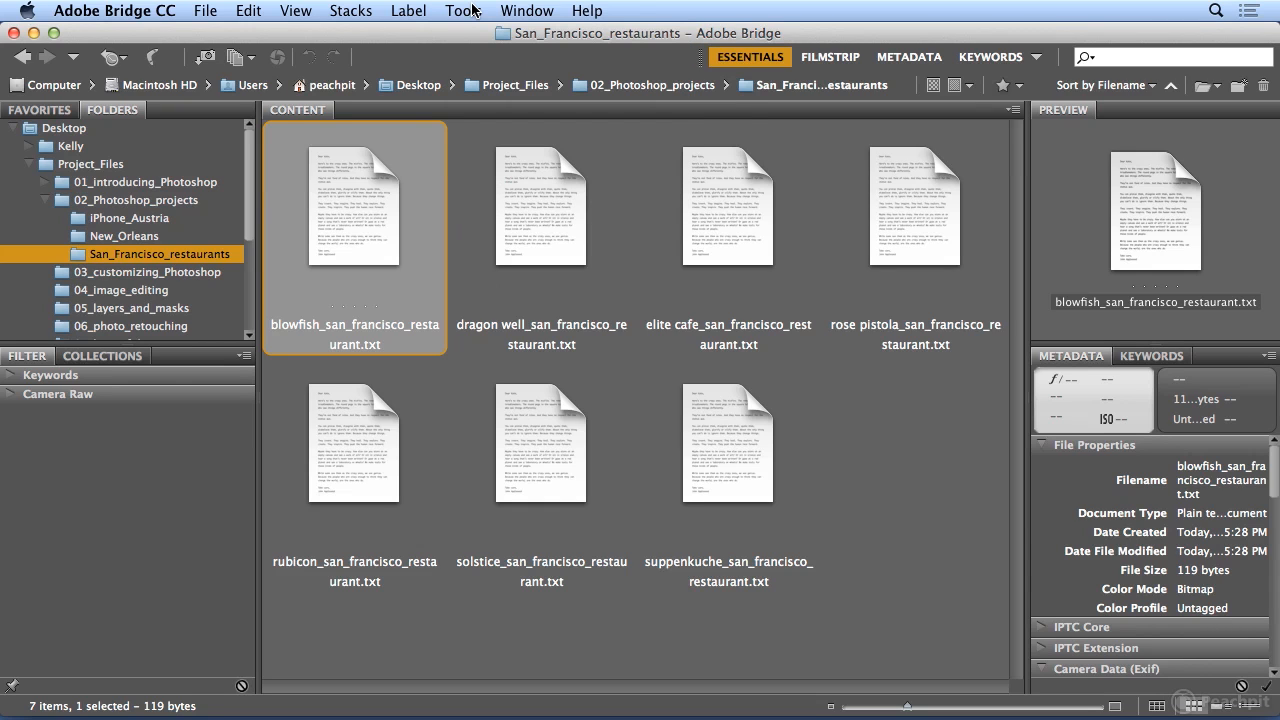
mouse_move(473, 18)
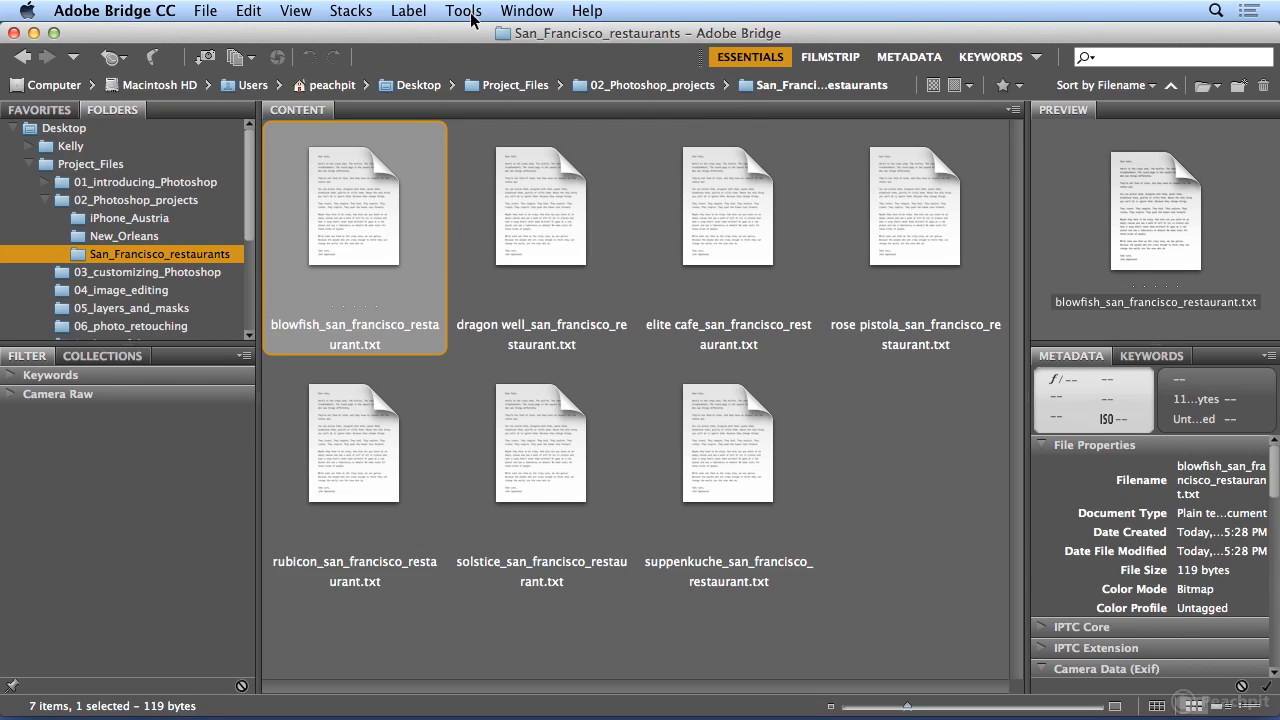